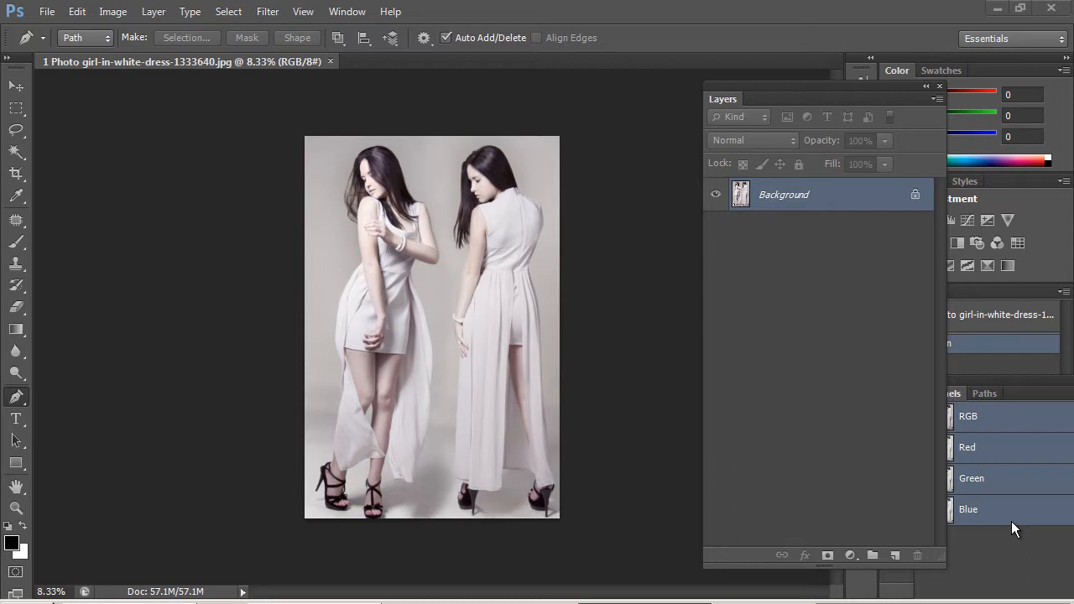
pyautogui.moveTo(97, 493)
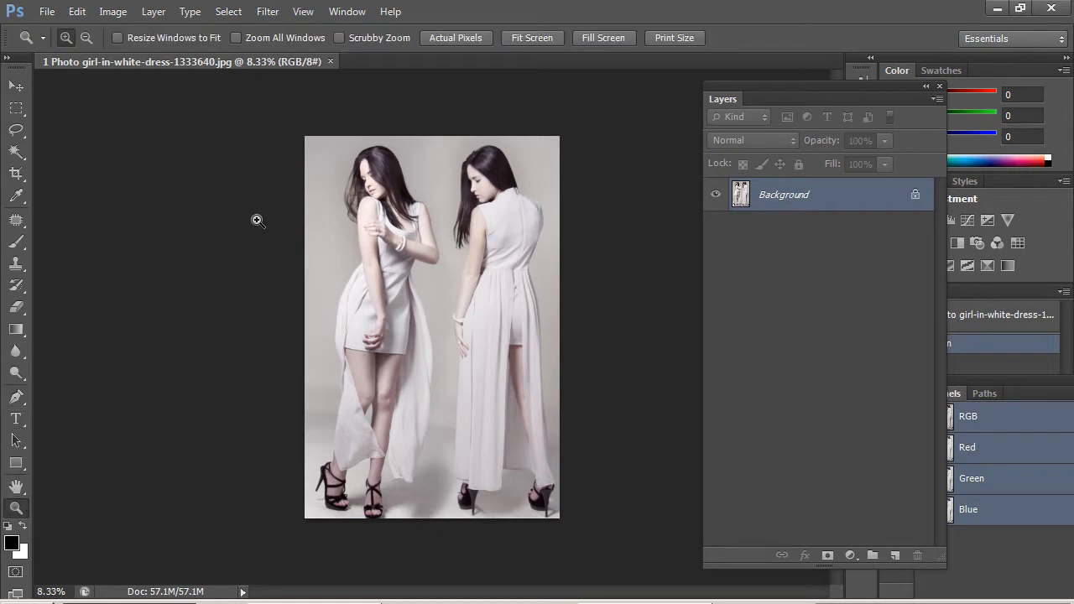
# Step: Zoom to about 26% on the two women, then pan across skirts, upper bodies and shoulders
pyautogui.moveTo(305, 144); pyautogui.dragTo(557, 272)
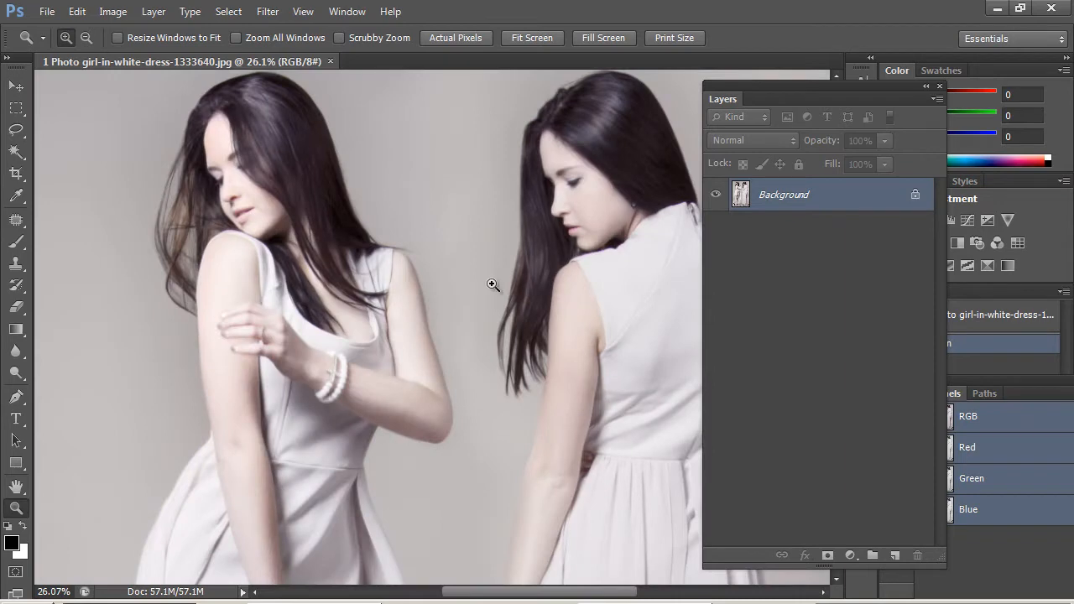
pyautogui.moveTo(359, 271)
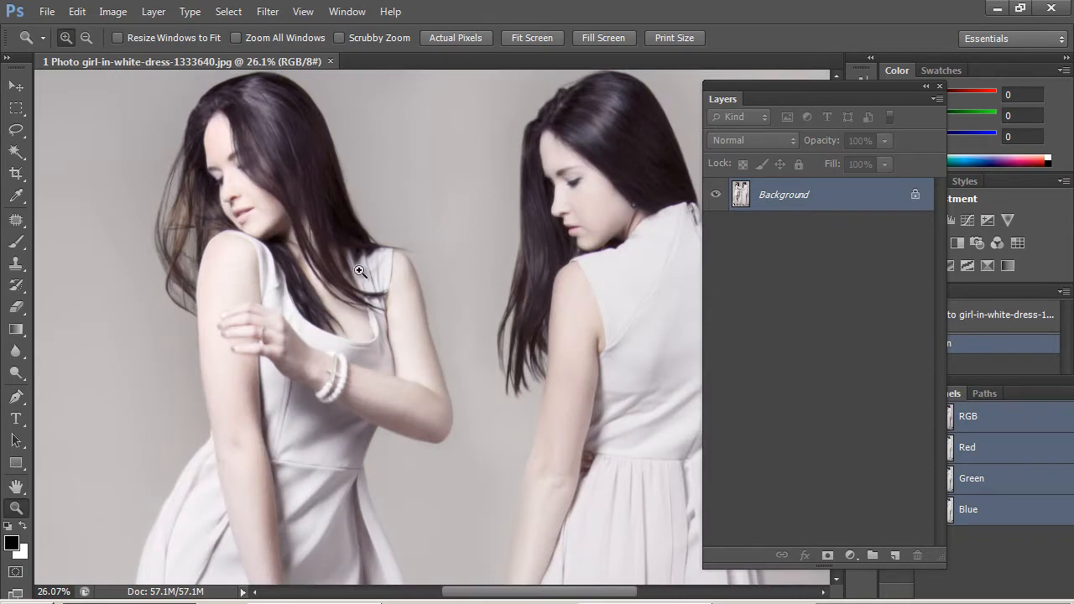
pyautogui.moveTo(667, 263)
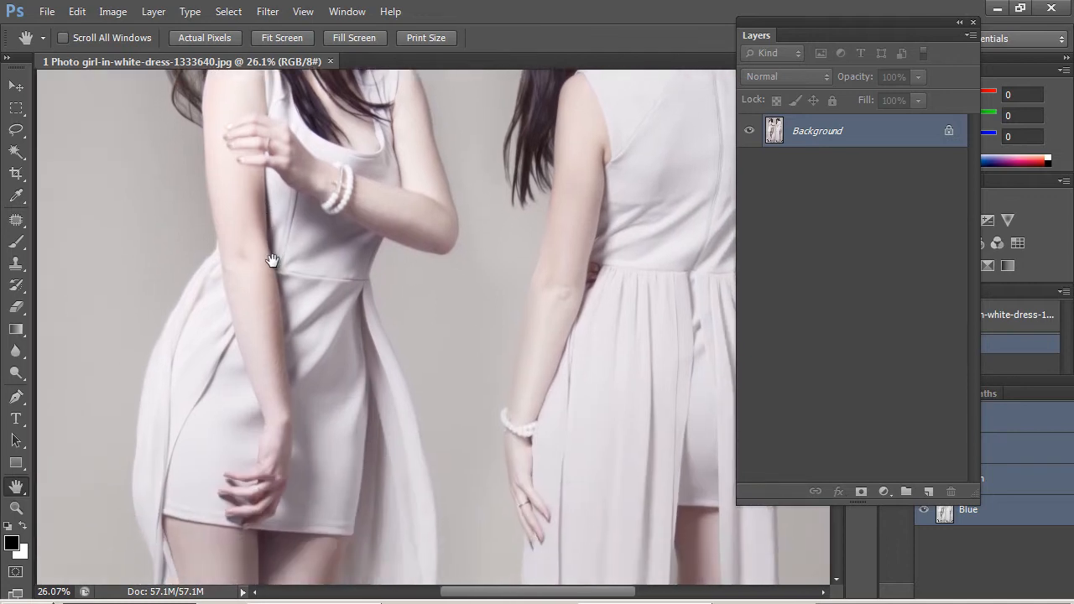
pyautogui.moveTo(272, 260); pyautogui.dragTo(275, 292)
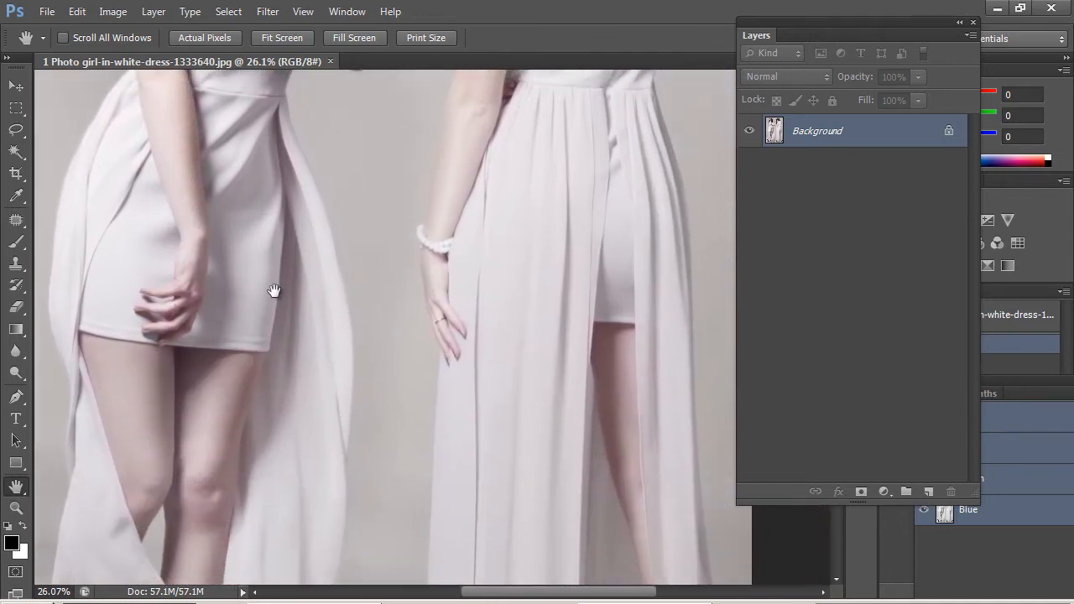
pyautogui.moveTo(275, 292); pyautogui.dragTo(411, 299)
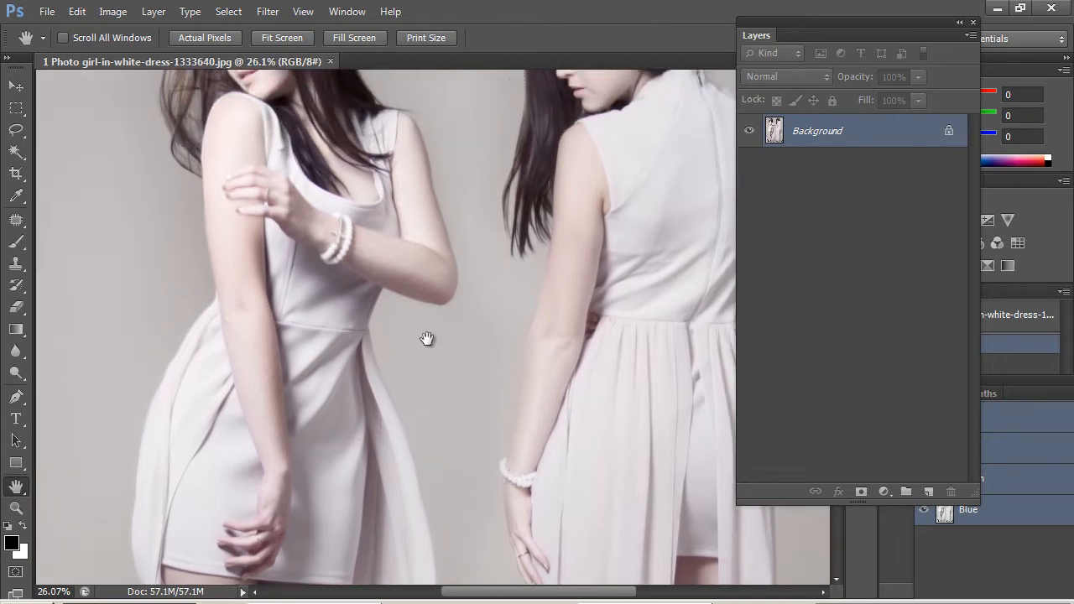
pyautogui.moveTo(428, 339); pyautogui.dragTo(250, 189)
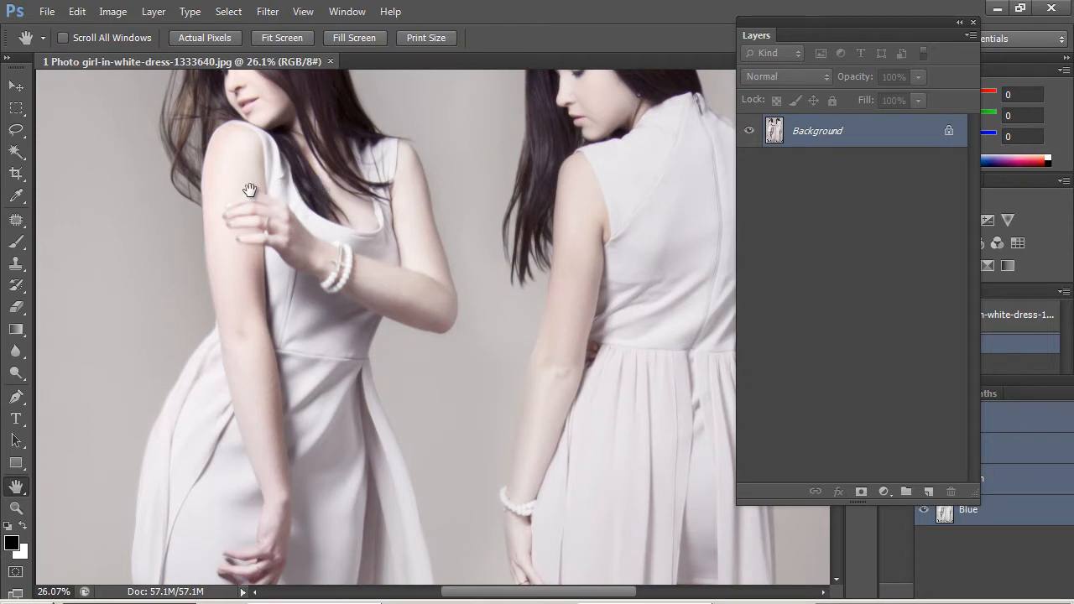
pyautogui.moveTo(318, 317)
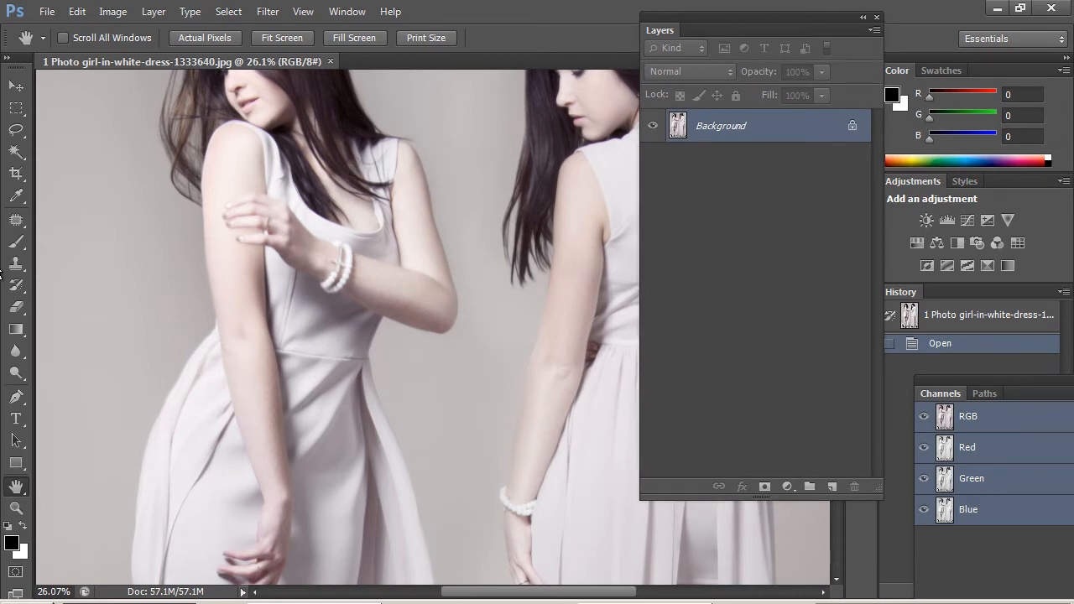
# Step: Zoom to about 116% on the left woman's bare shoulder and upper arm
pyautogui.click(17, 396)
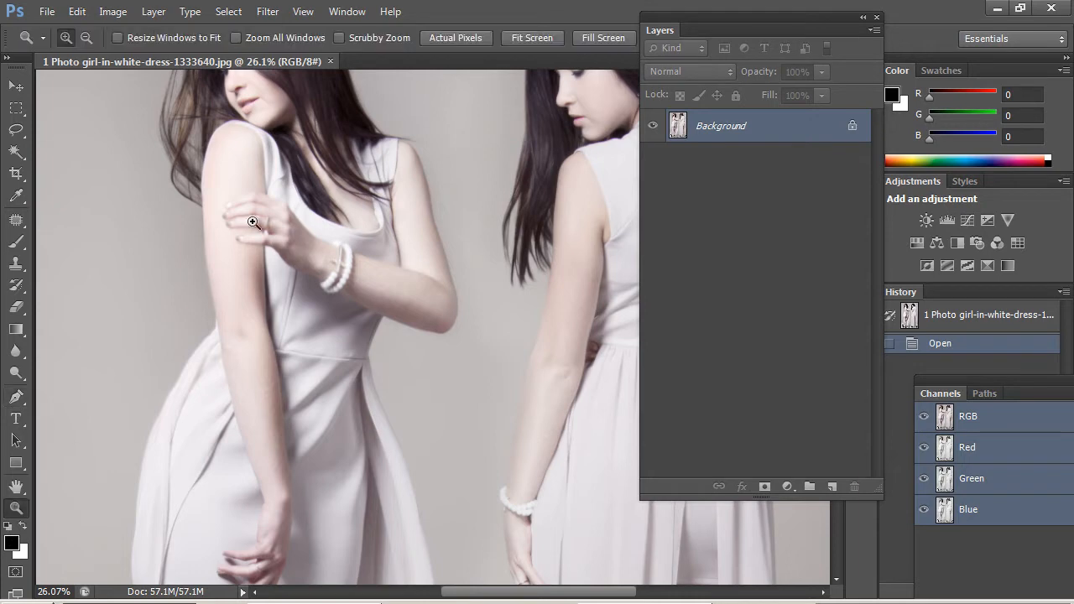
pyautogui.moveTo(253, 221); pyautogui.dragTo(436, 253)
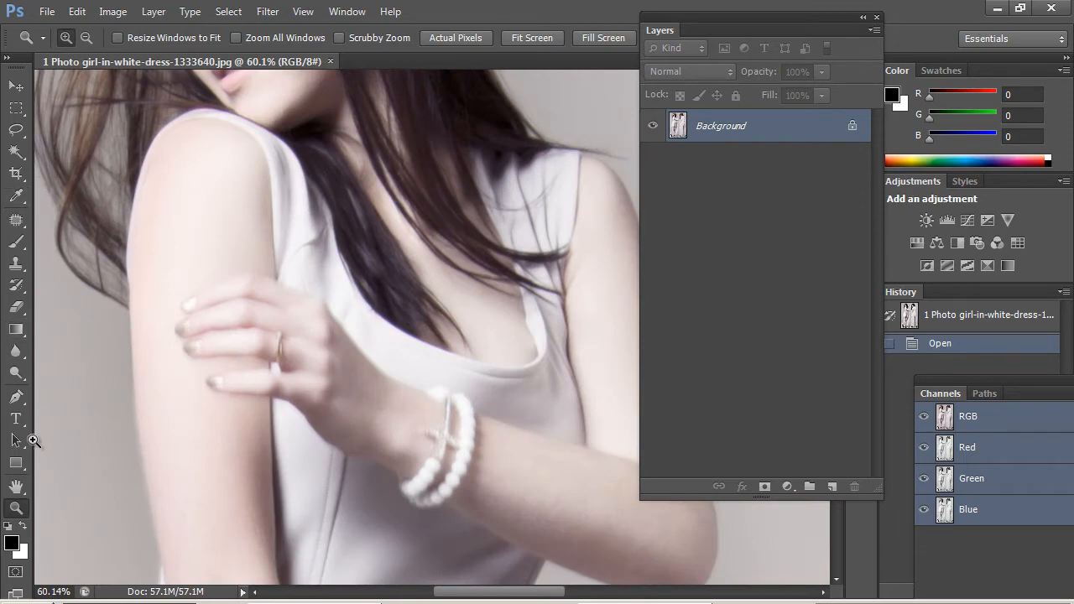
pyautogui.moveTo(66, 131)
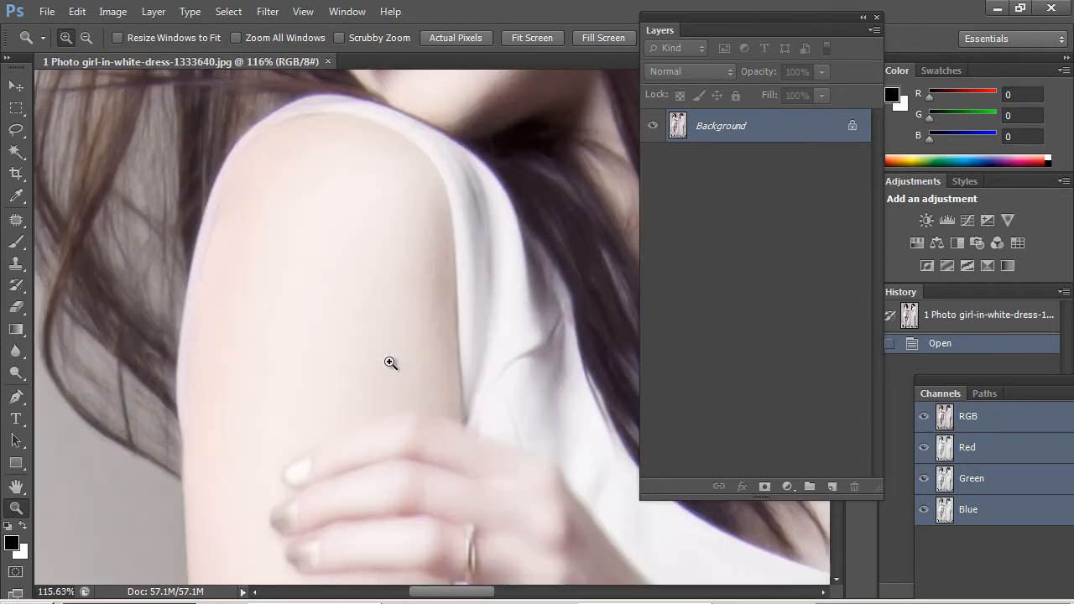
pyautogui.moveTo(332, 104)
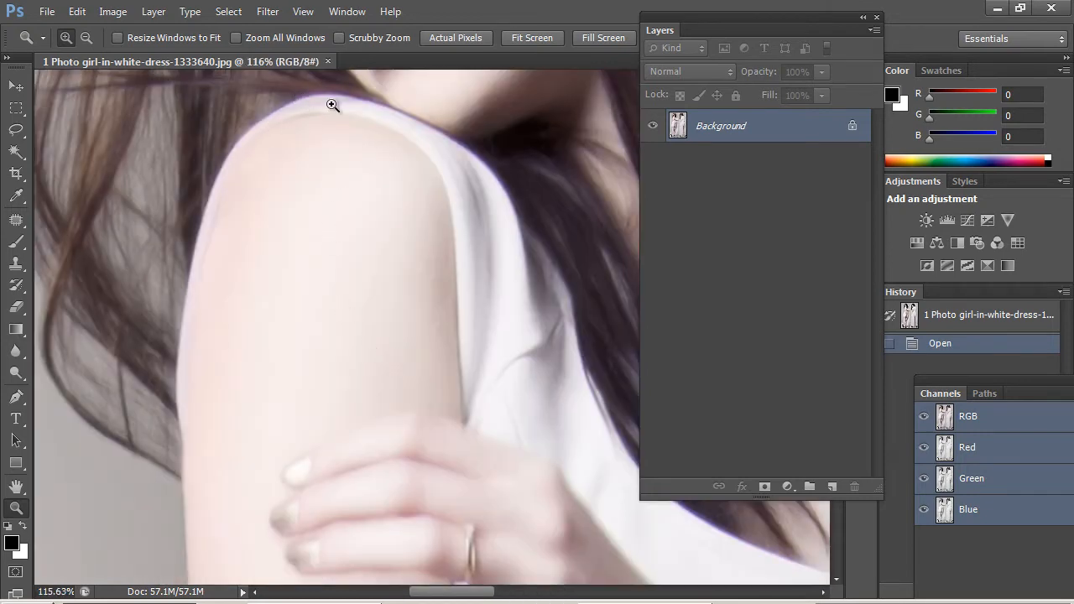
pyautogui.moveTo(259, 107)
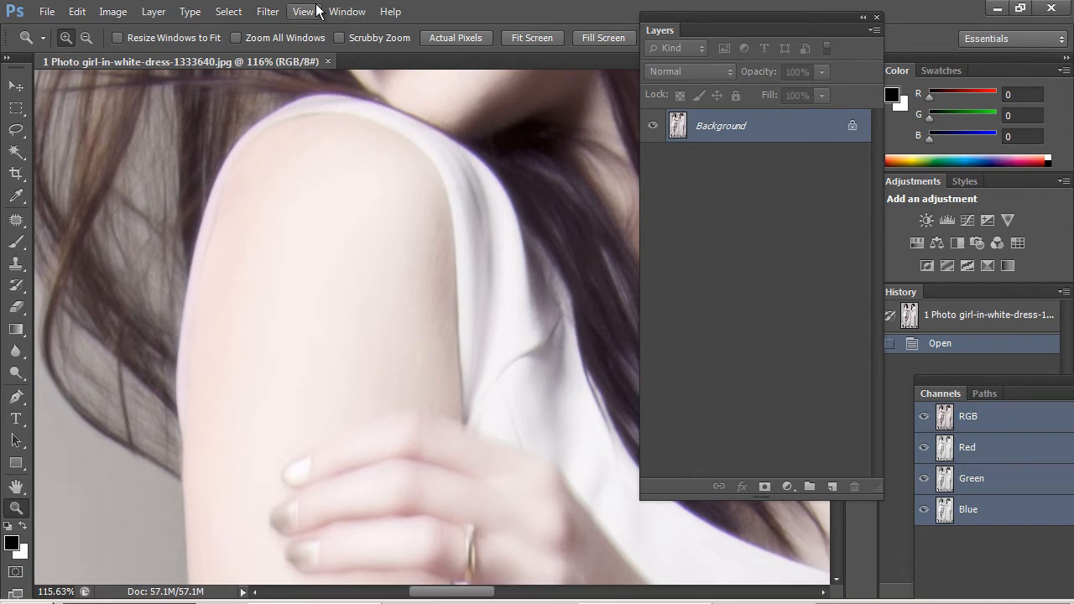
pyautogui.moveTo(304, 10)
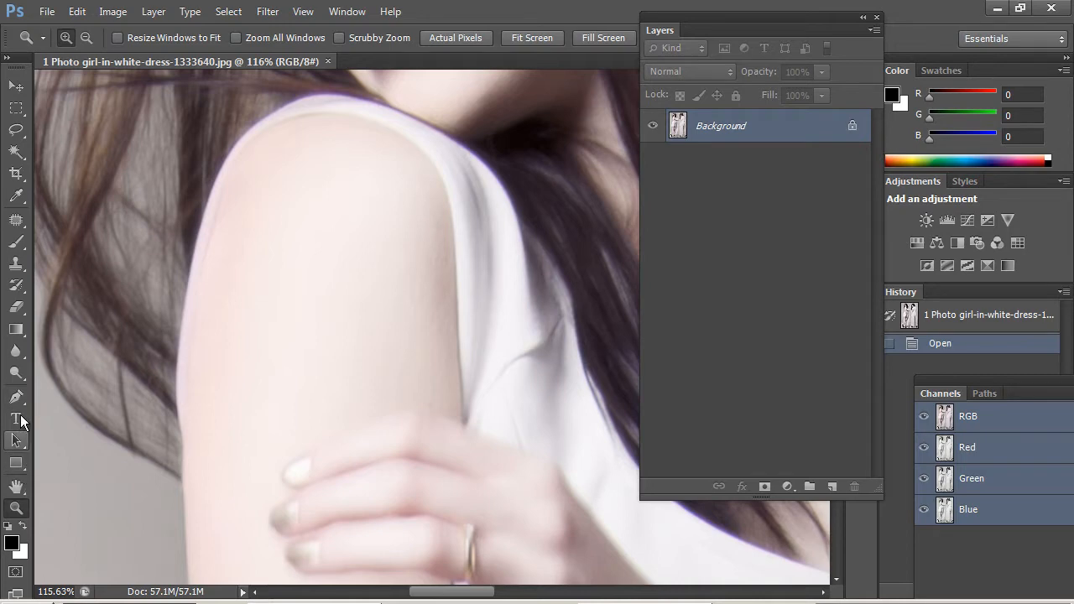
pyautogui.click(15, 85)
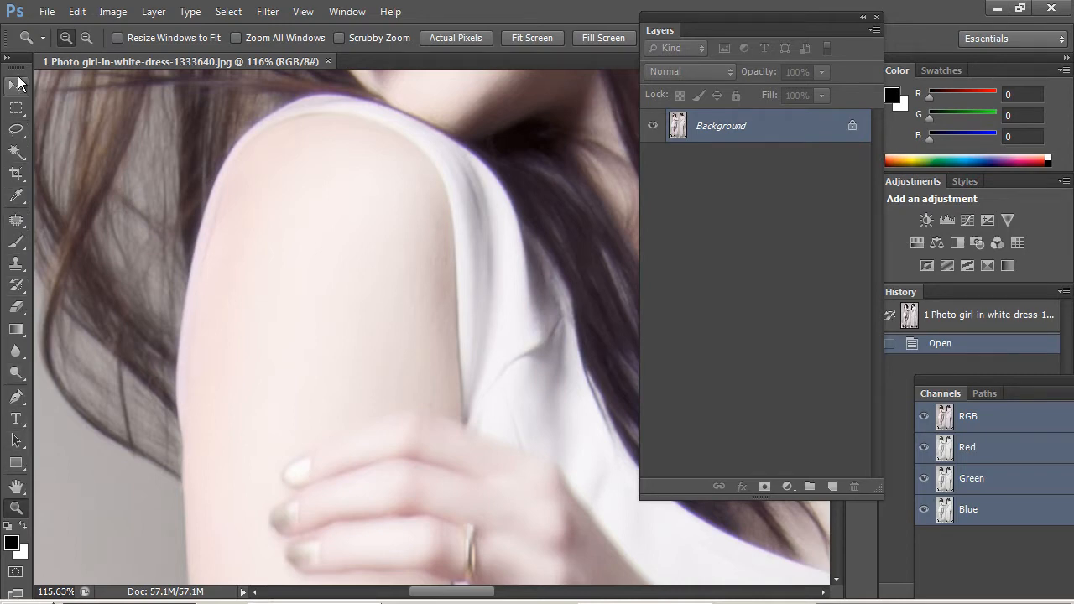
pyautogui.moveTo(27, 294)
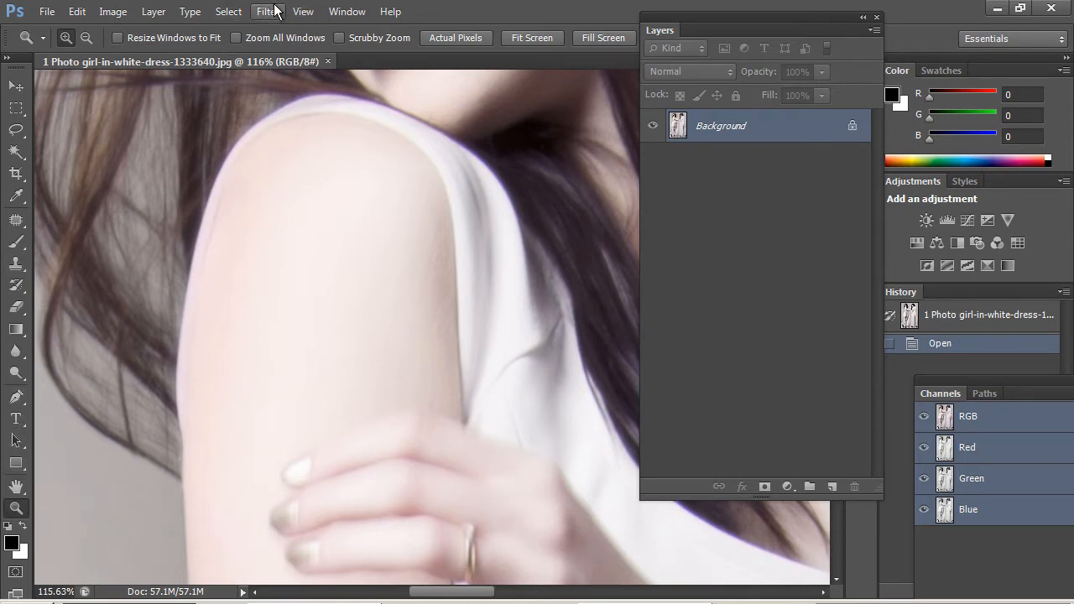
# Step: Show the Paths panel from the Window menu and bring it to the front of the panel group
pyautogui.click(346, 10)
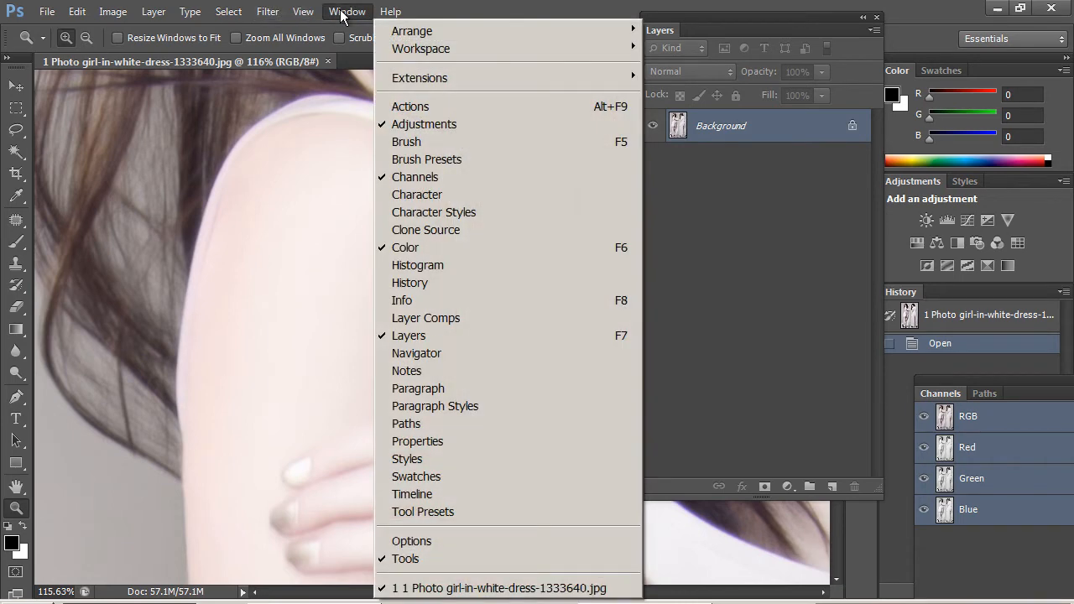
pyautogui.moveTo(352, 17)
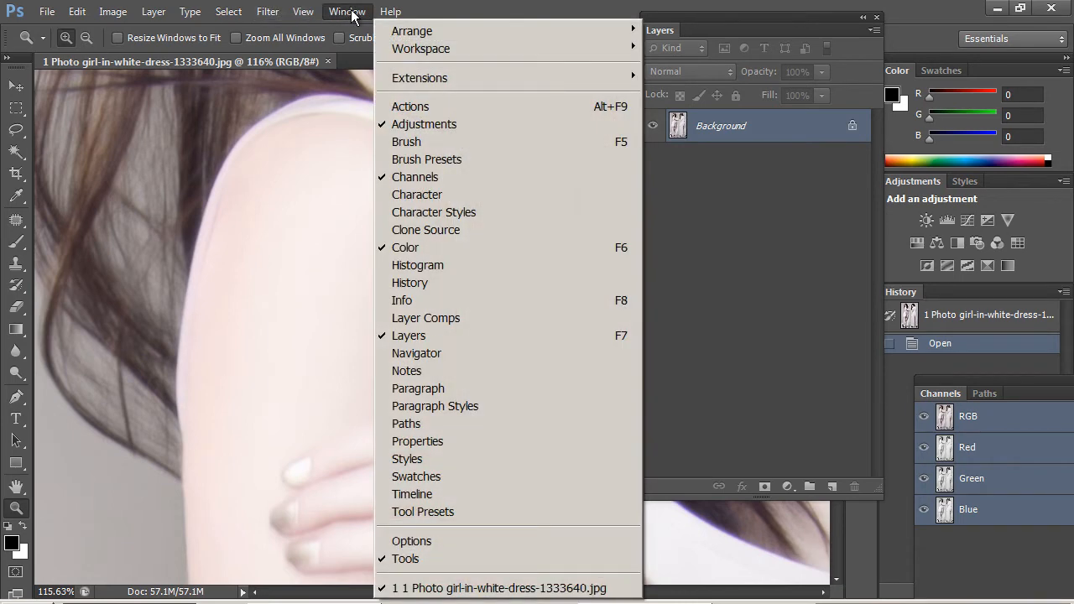
pyautogui.click(346, 10)
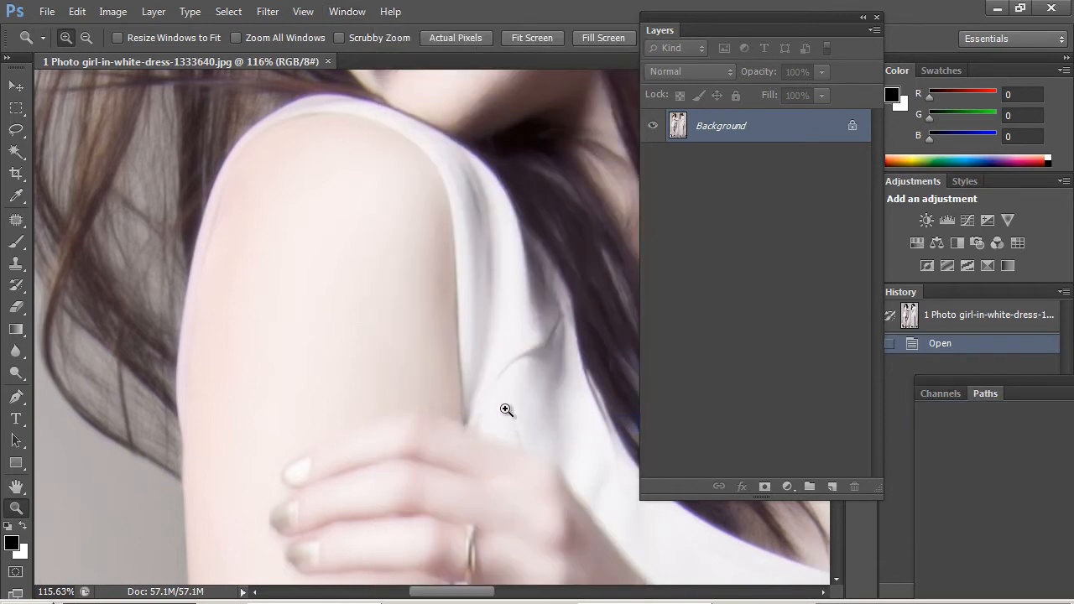
pyautogui.moveTo(999, 384)
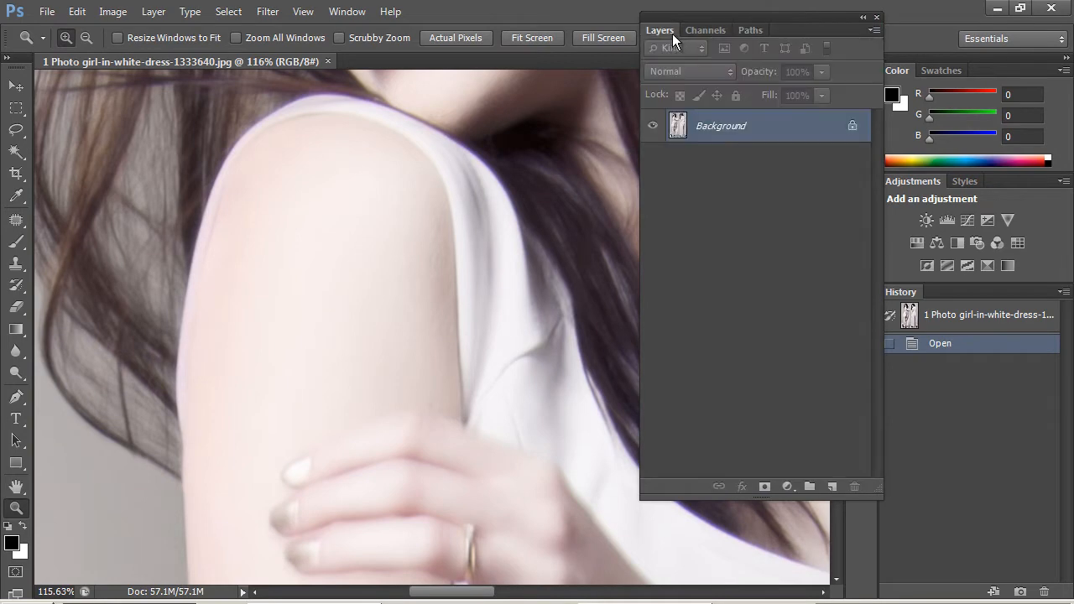
pyautogui.click(750, 31)
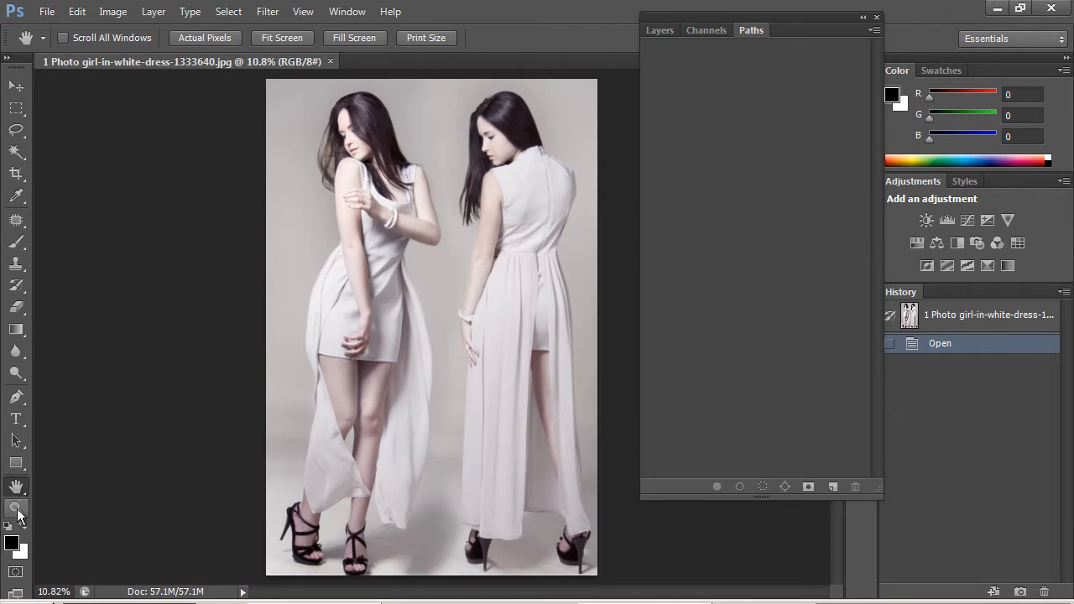
# Step: Zoom to about 96% on the left woman's face, shoulder and arm
pyautogui.click(17, 507)
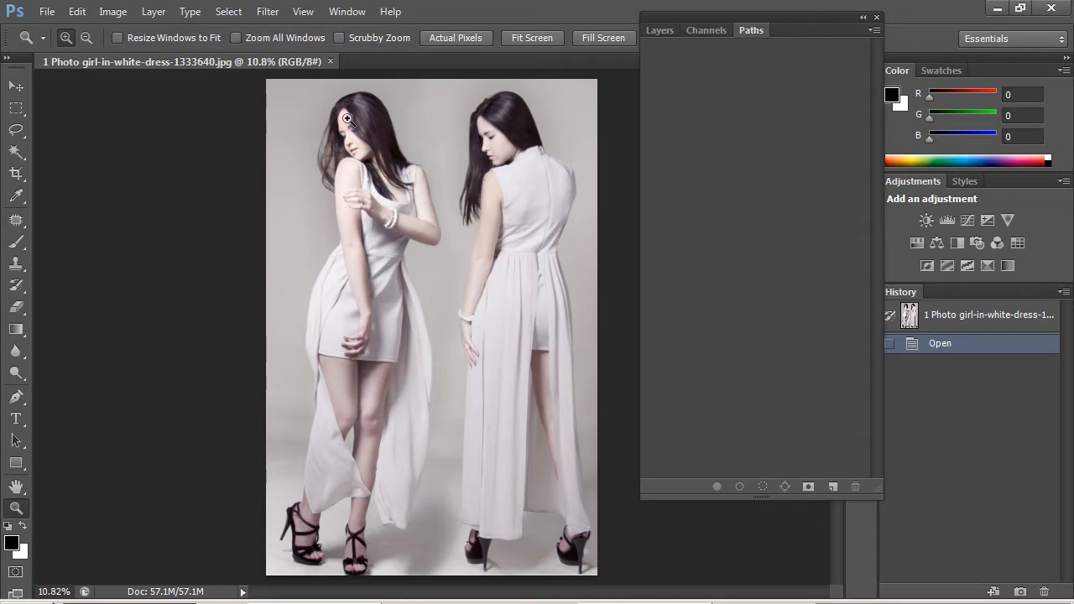
pyautogui.moveTo(339, 126); pyautogui.dragTo(456, 260)
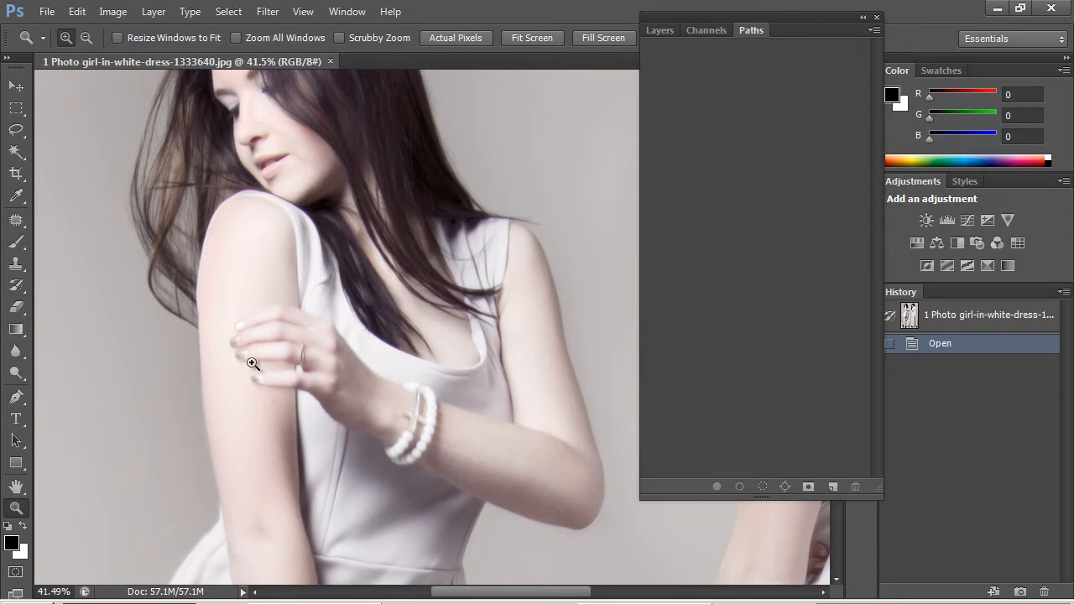
pyautogui.moveTo(426, 394)
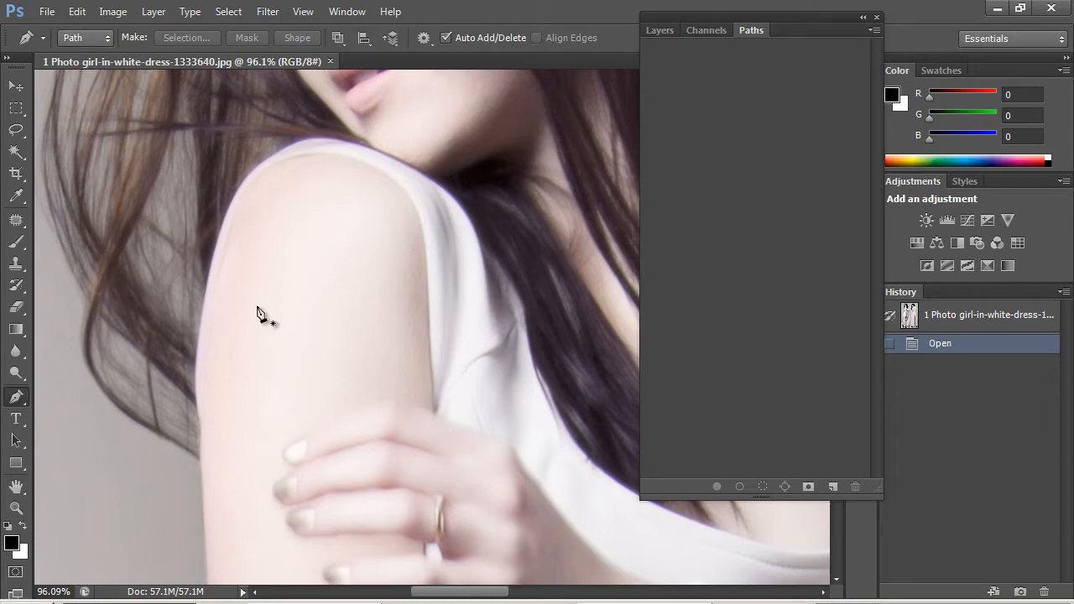
pyautogui.moveTo(243, 205)
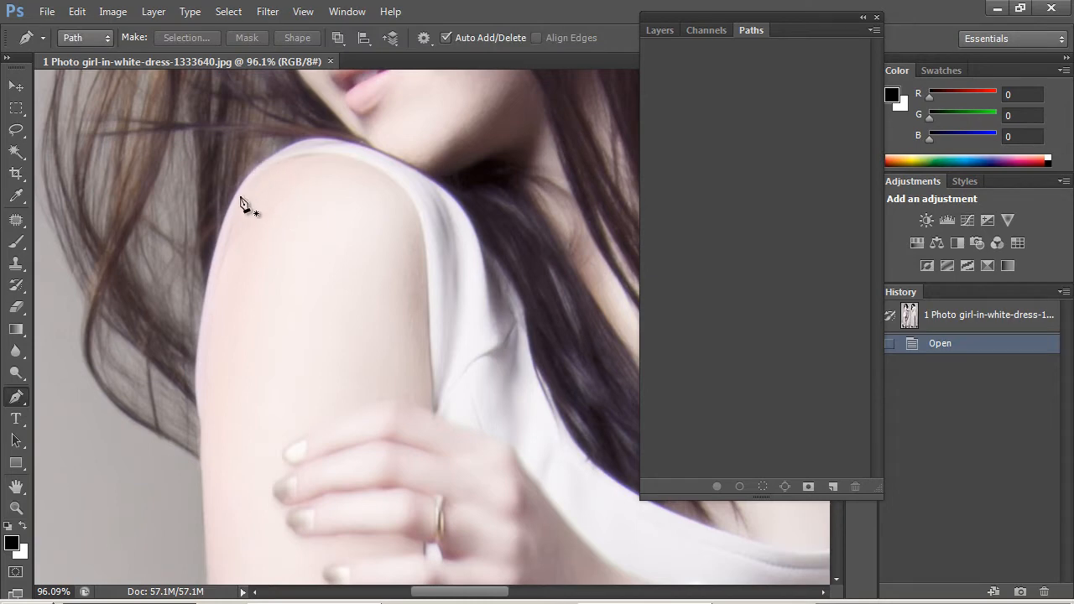
pyautogui.moveTo(208, 433)
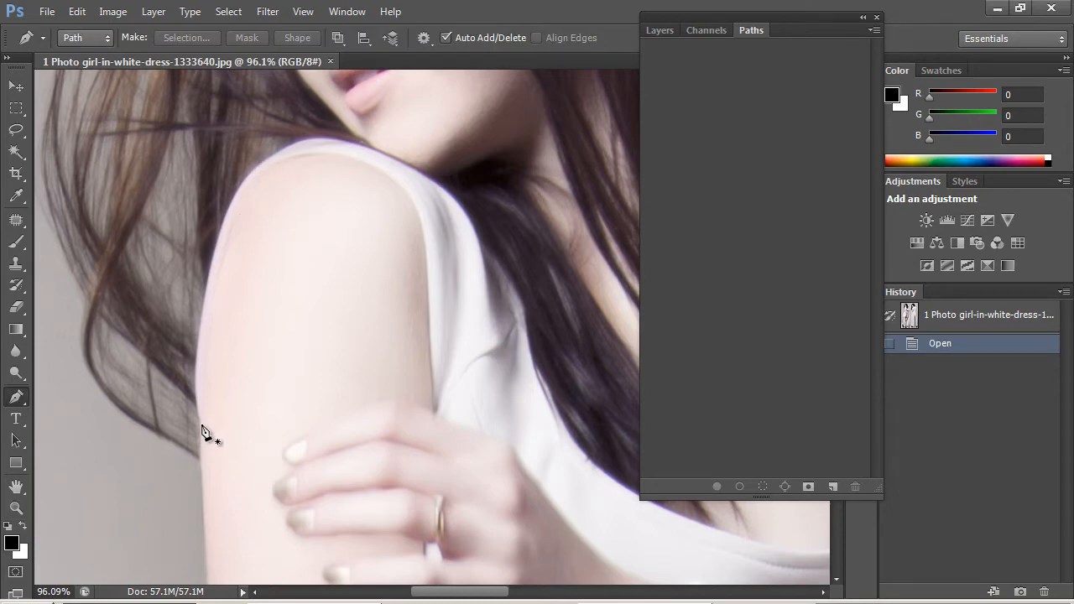
# Step: Draw a Pen work path from the arm's edge up and over the shoulder curve
pyautogui.click(202, 423)
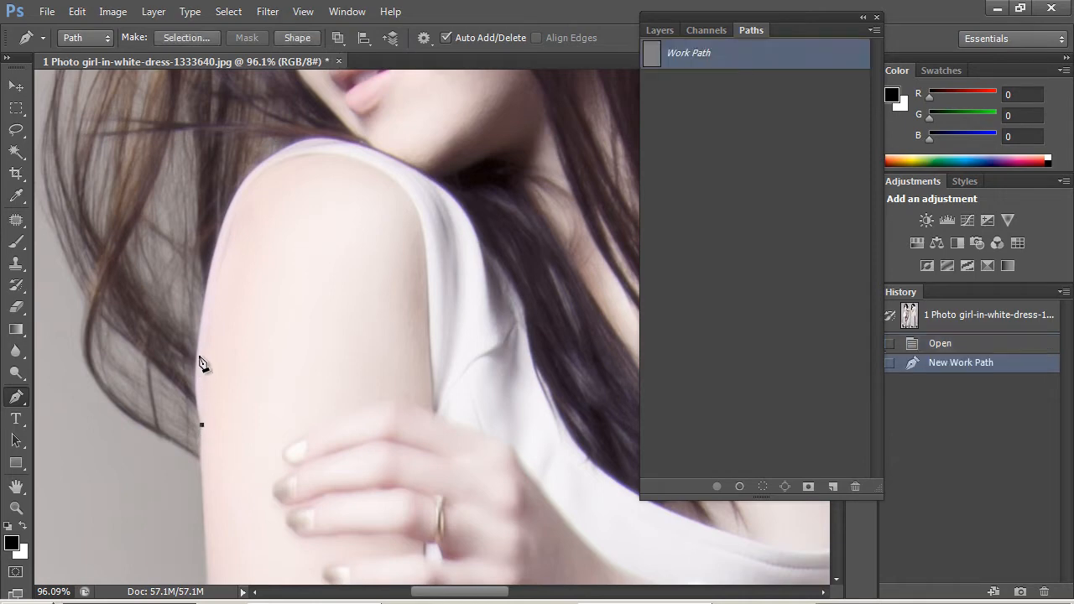
pyautogui.click(225, 257)
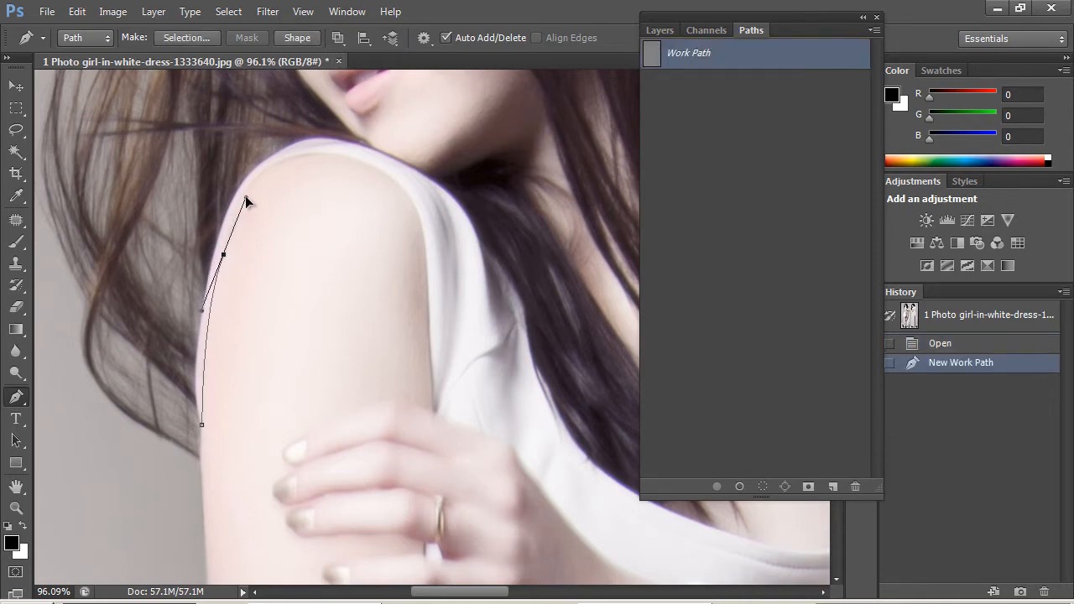
pyautogui.click(223, 258)
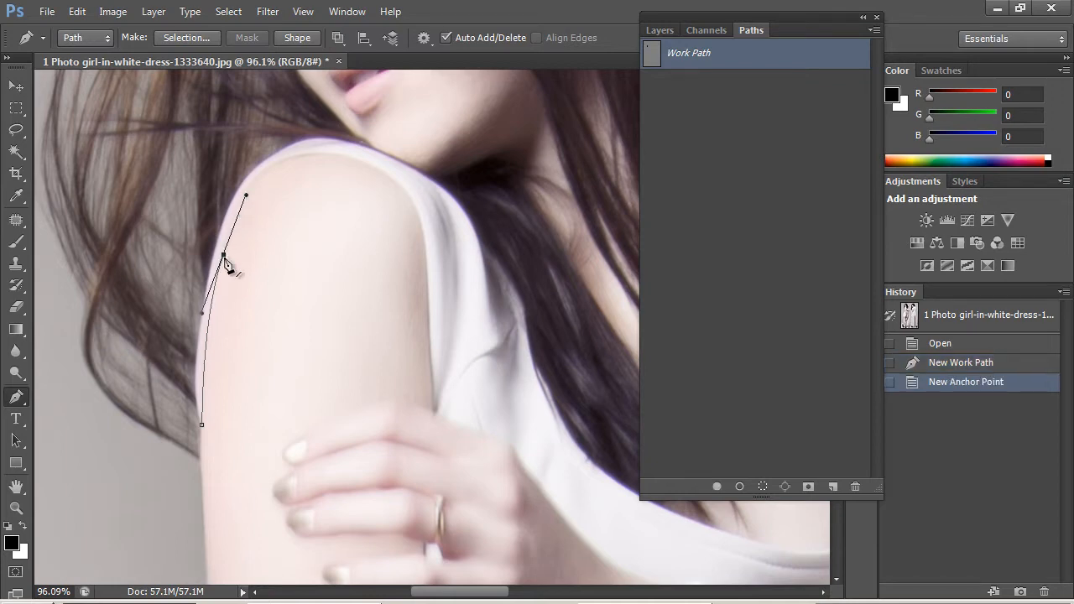
pyautogui.moveTo(221, 255); pyautogui.dragTo(252, 188)
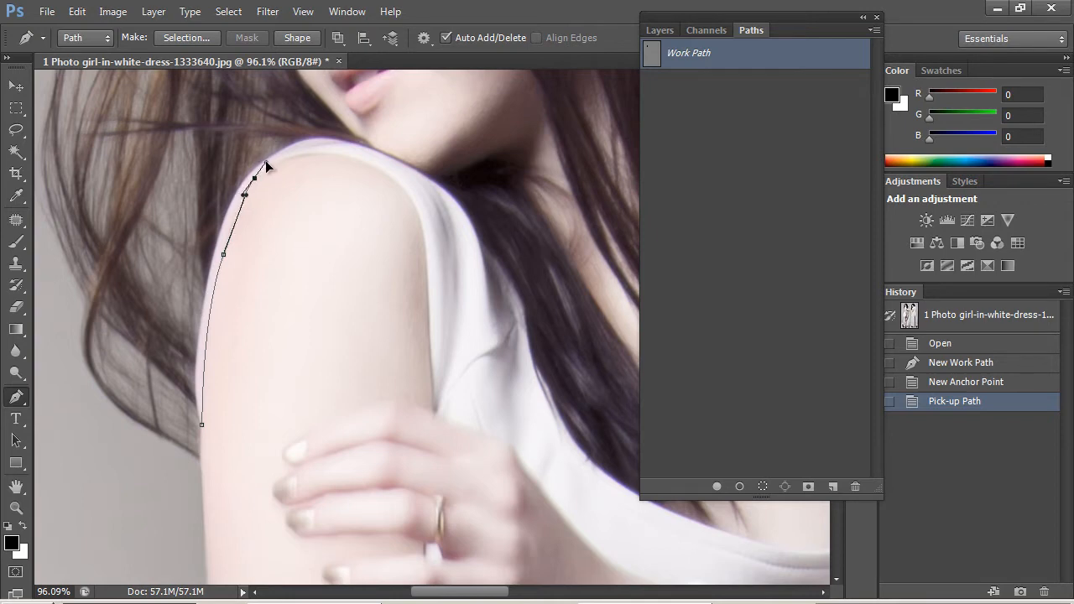
pyautogui.click(265, 164)
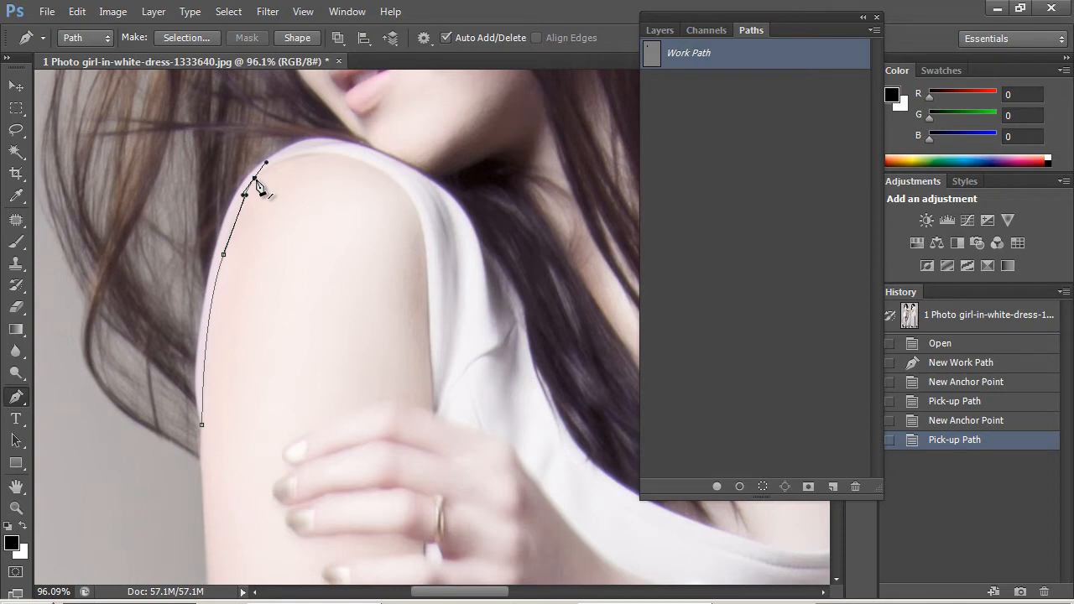
pyautogui.click(255, 181)
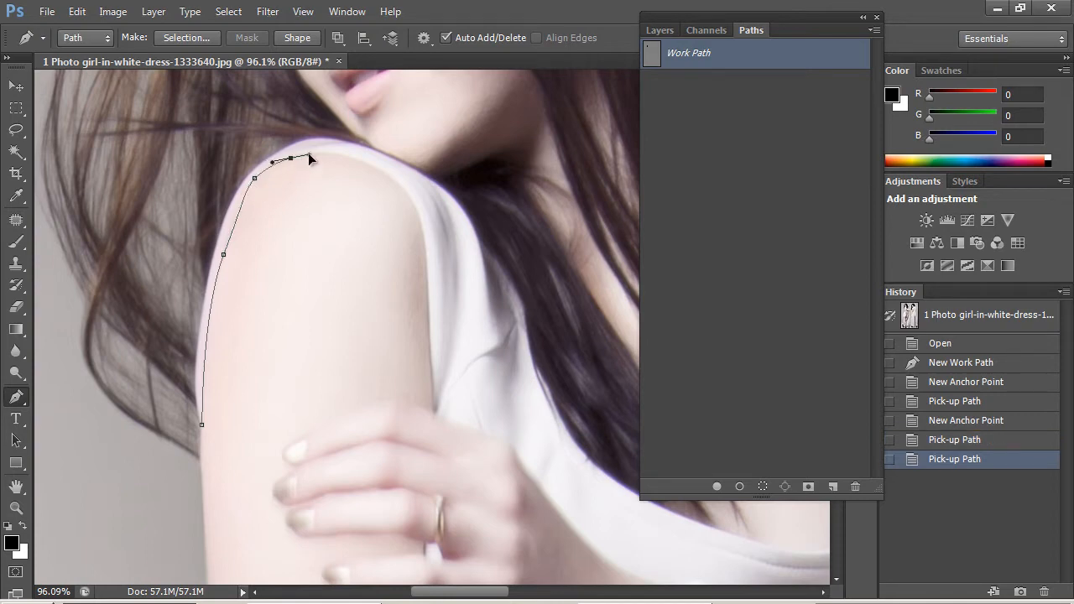
# Step: Resume the path from its end point and extend it down toward the hand
pyautogui.click(292, 161)
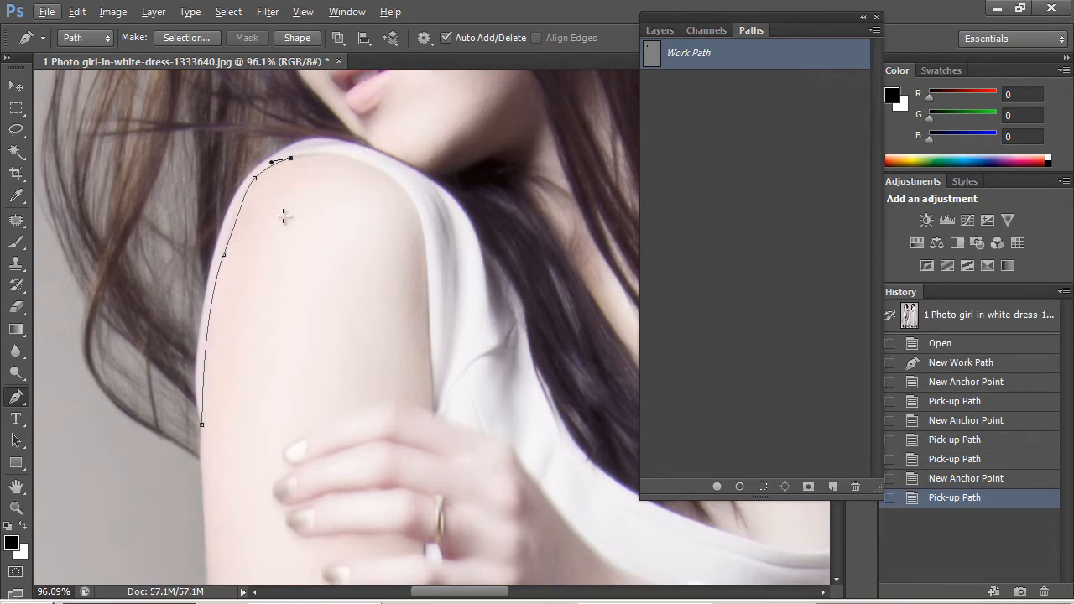
pyautogui.moveTo(319, 228)
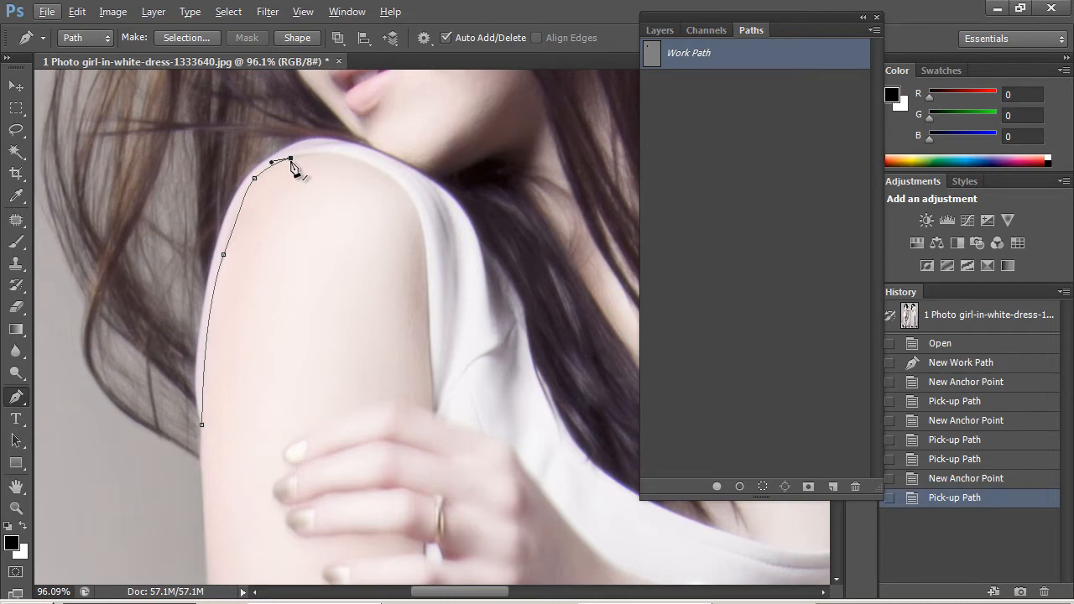
pyautogui.click(292, 161)
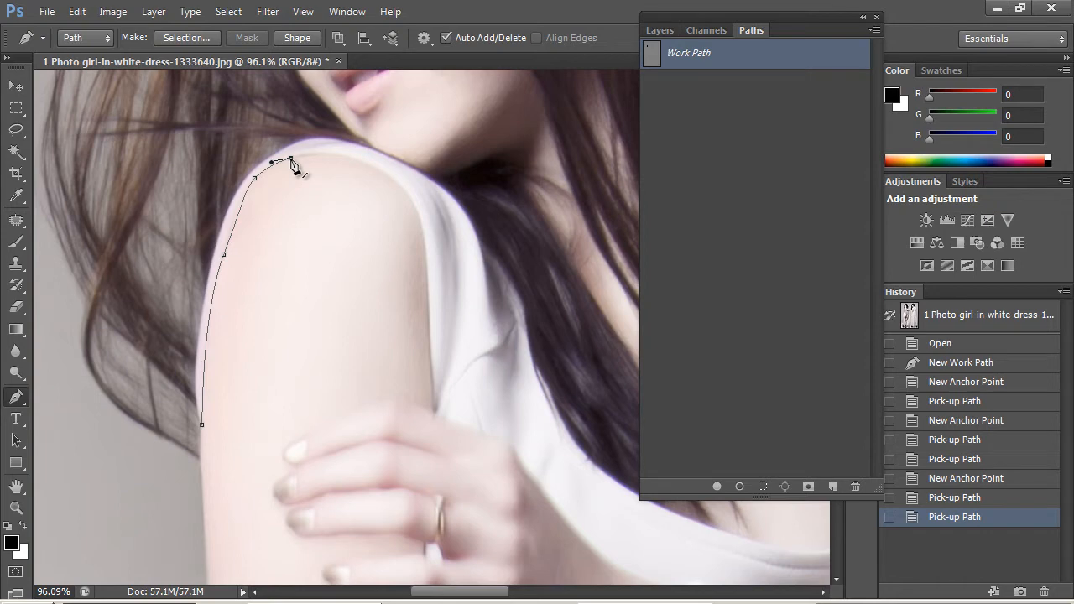
pyautogui.moveTo(380, 176)
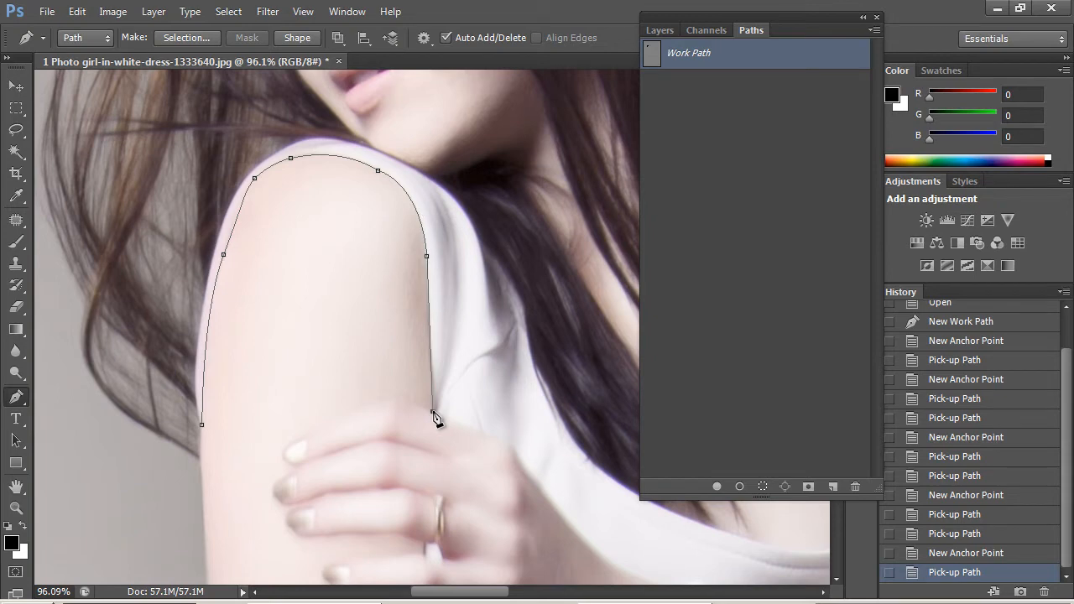
pyautogui.click(506, 450)
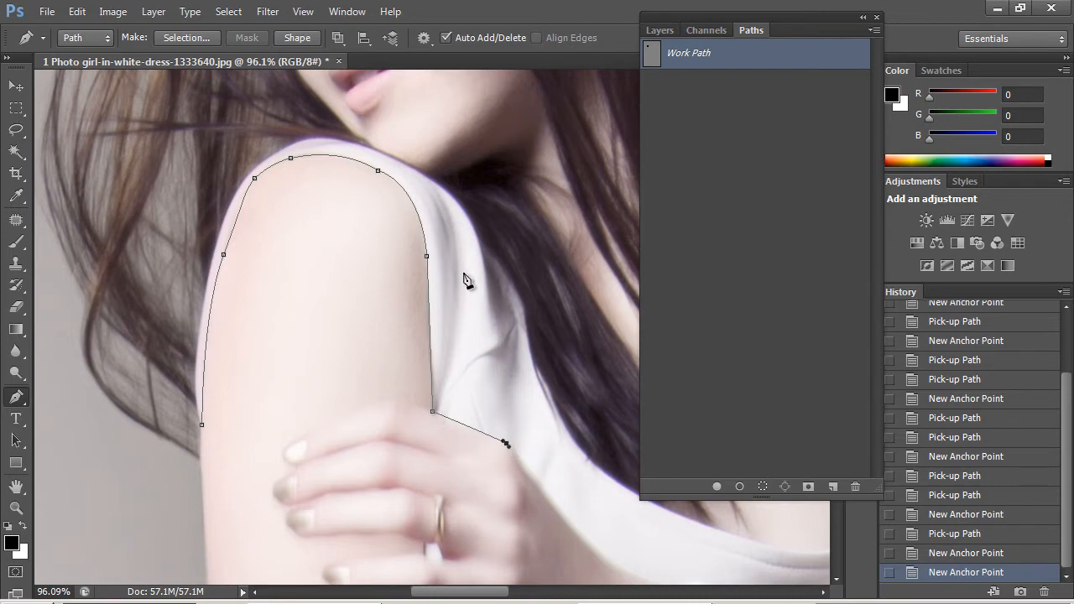
pyautogui.moveTo(520, 342)
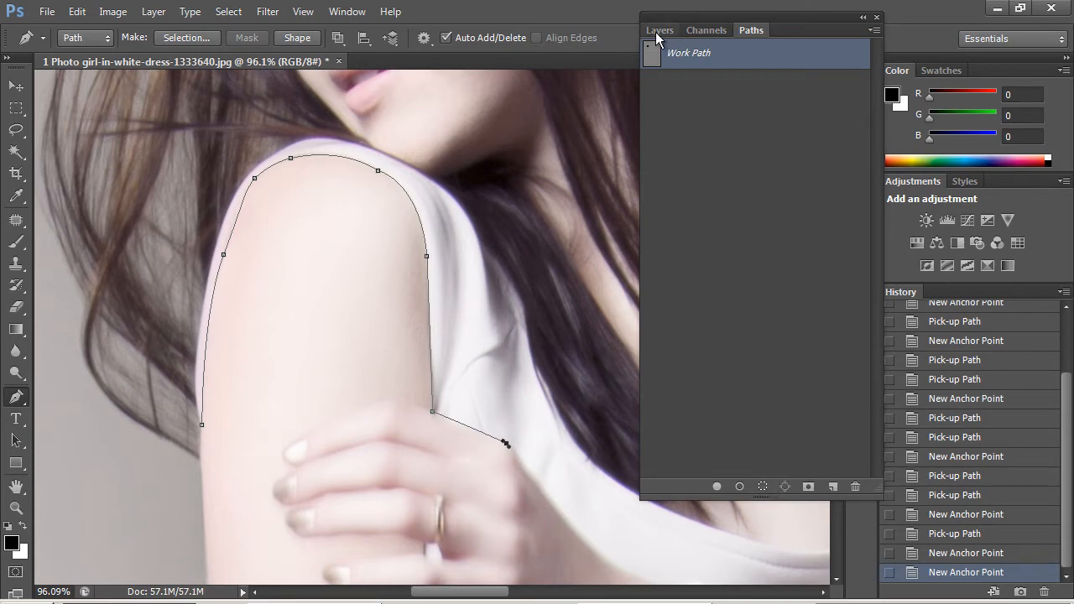
# Step: Add a trial Levels adjustment layer, darken the midtones for edge contrast, then return to the Paths panel
pyautogui.click(785, 486)
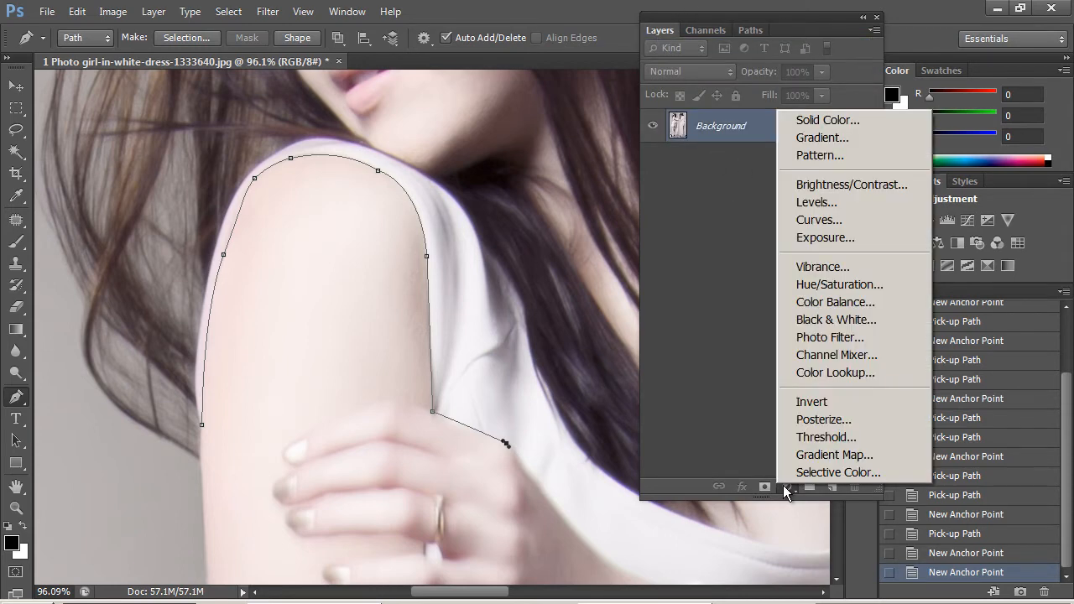
pyautogui.moveTo(835, 302)
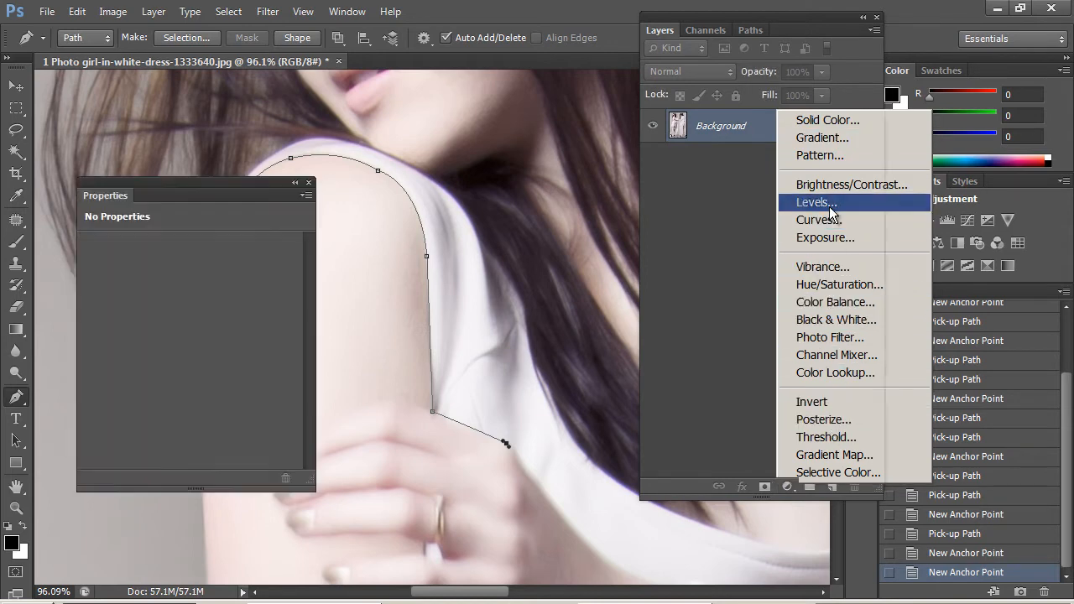
pyautogui.click(816, 201)
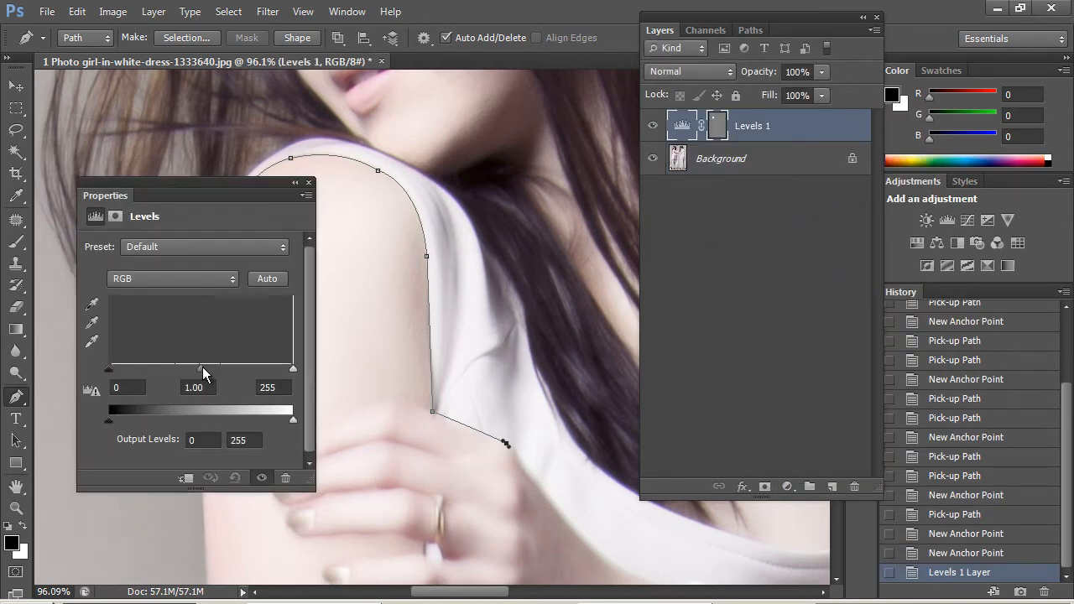
pyautogui.moveTo(201, 369); pyautogui.dragTo(255, 370)
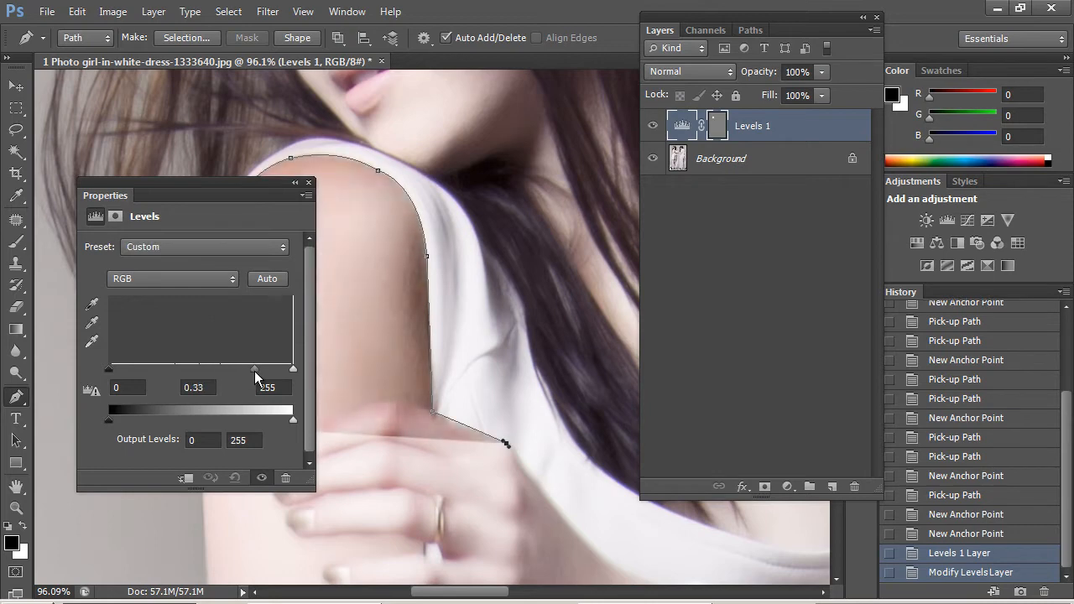
pyautogui.moveTo(255, 369); pyautogui.dragTo(255, 369)
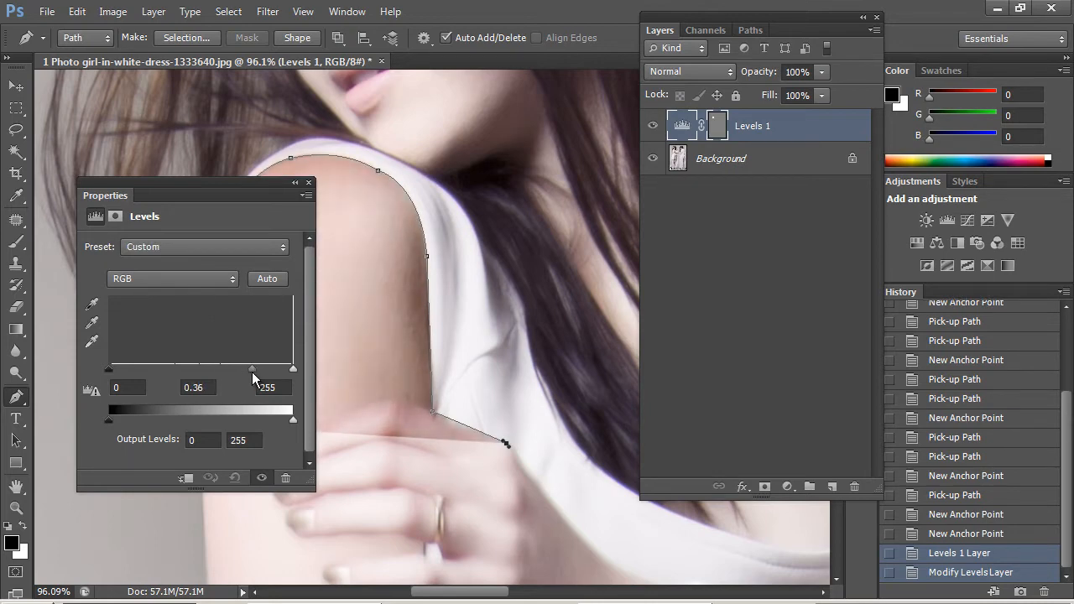
pyautogui.moveTo(251, 369); pyautogui.dragTo(248, 369)
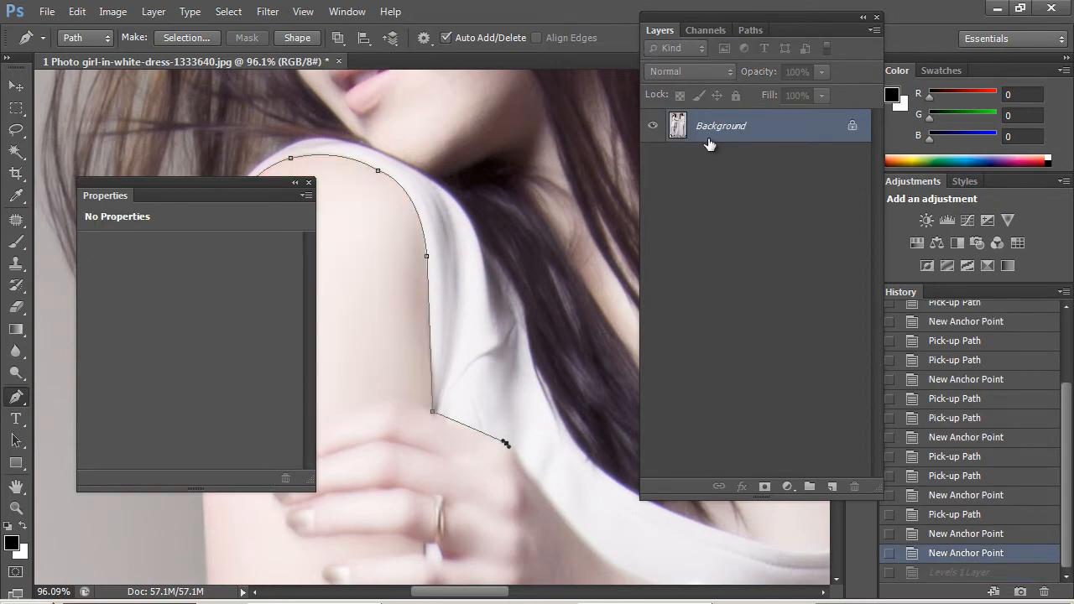
pyautogui.click(752, 31)
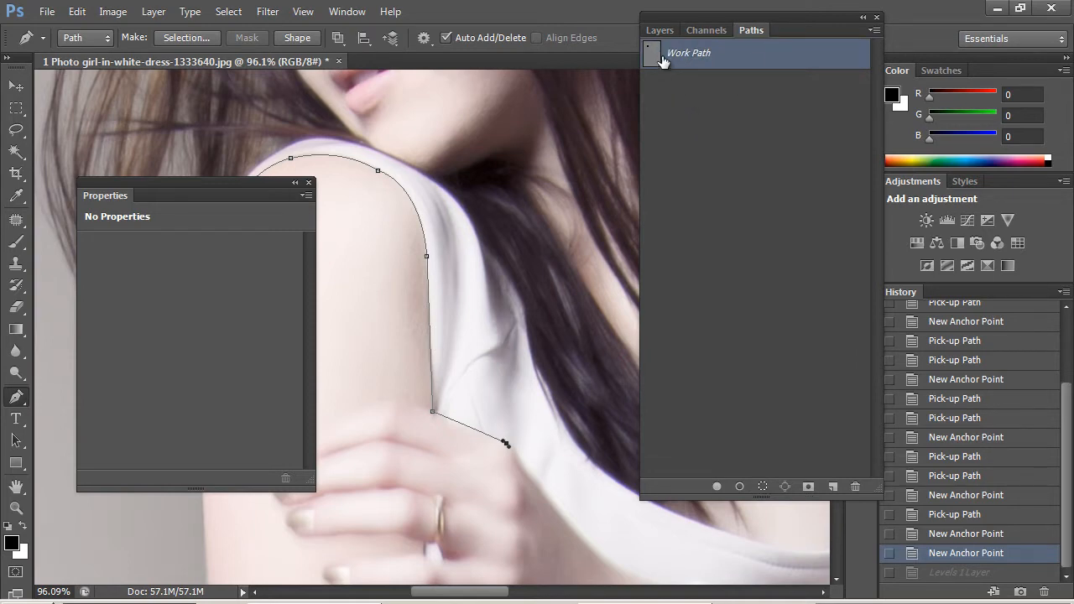
pyautogui.moveTo(671, 71)
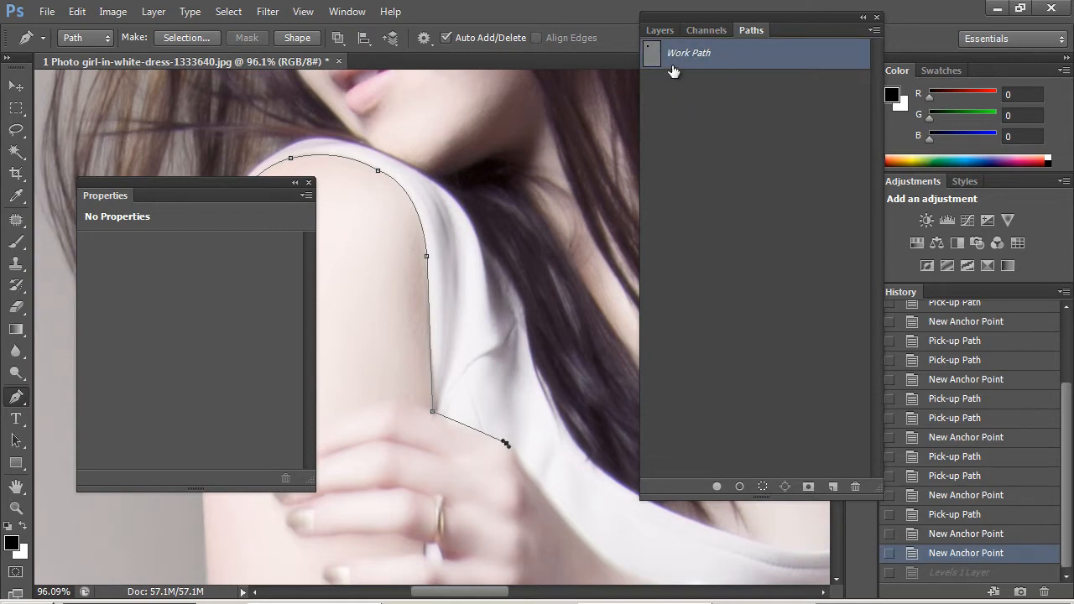
# Step: Save the work path under the name 'top of dress'
pyautogui.doubleClick(688, 52)
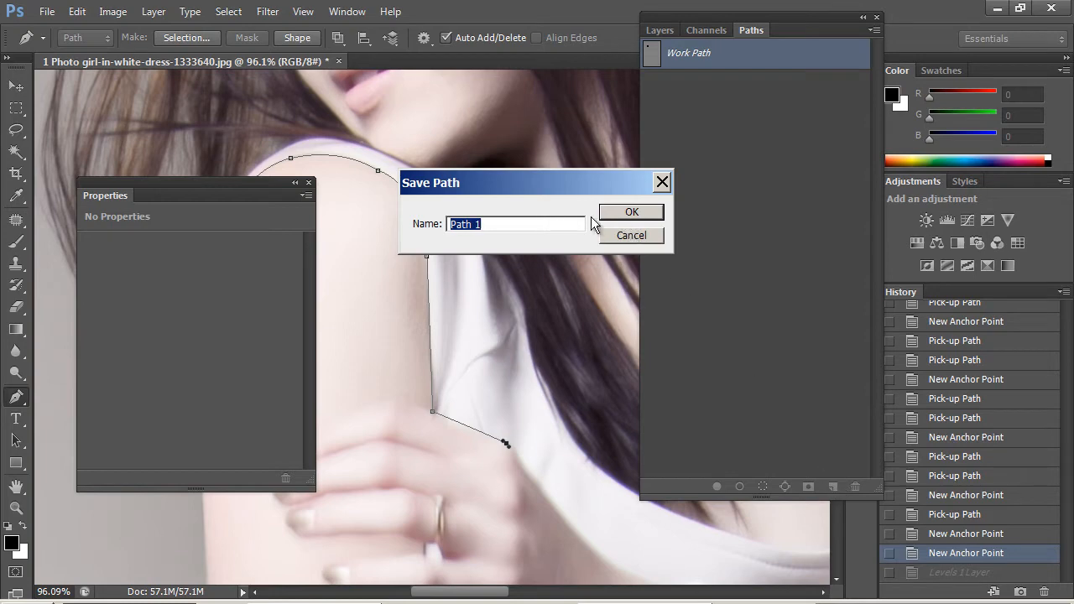
pyautogui.write('t')
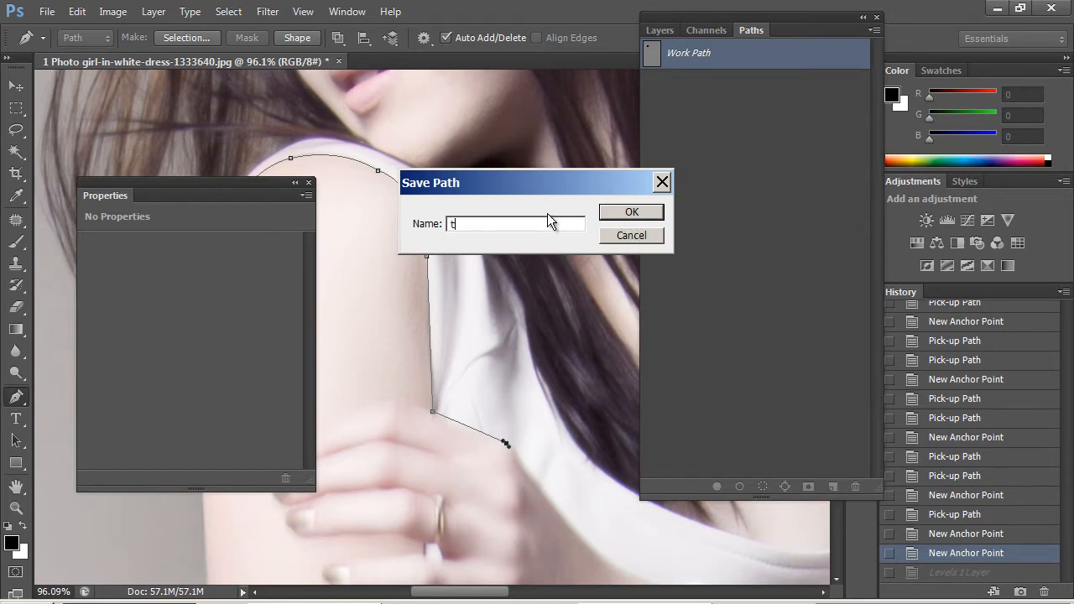
pyautogui.write('op of dr')
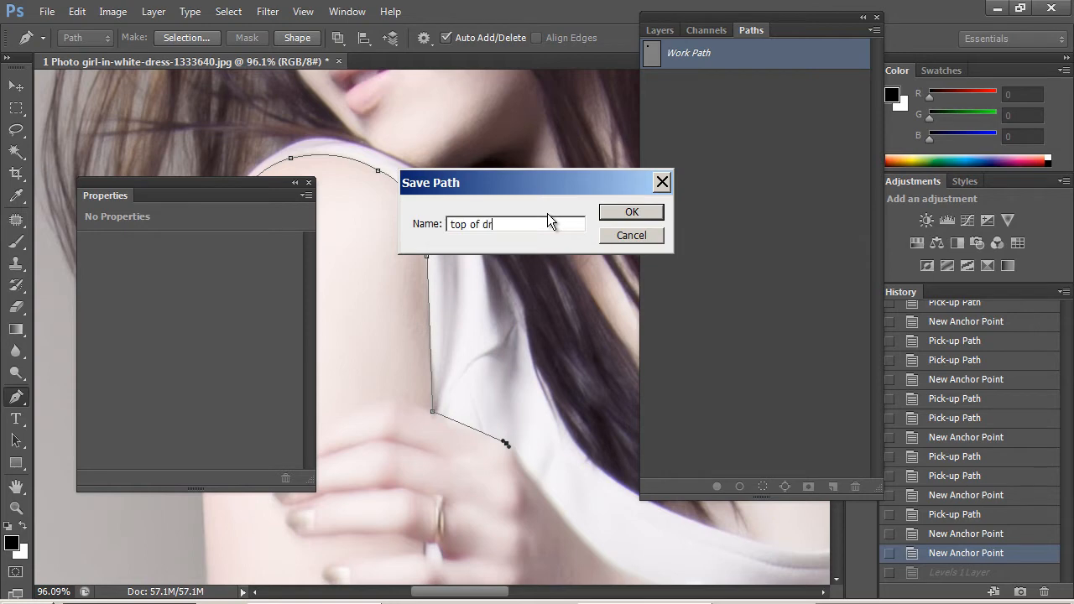
pyautogui.click(631, 212)
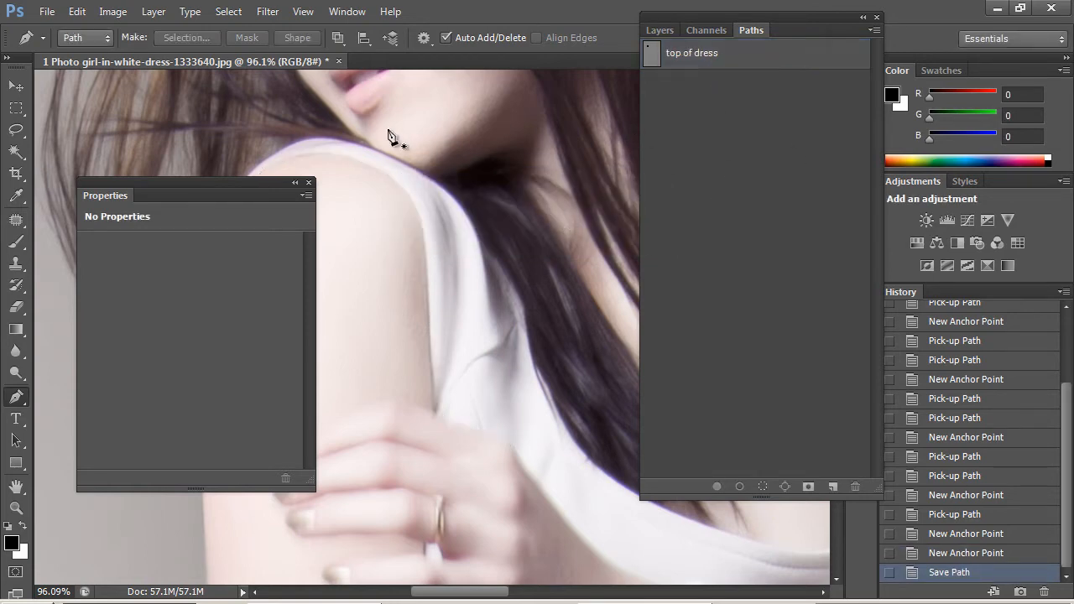
# Step: Convert the background to Layer 0 and add a Levels adjustment layer that darkens the photo
pyautogui.click(660, 30)
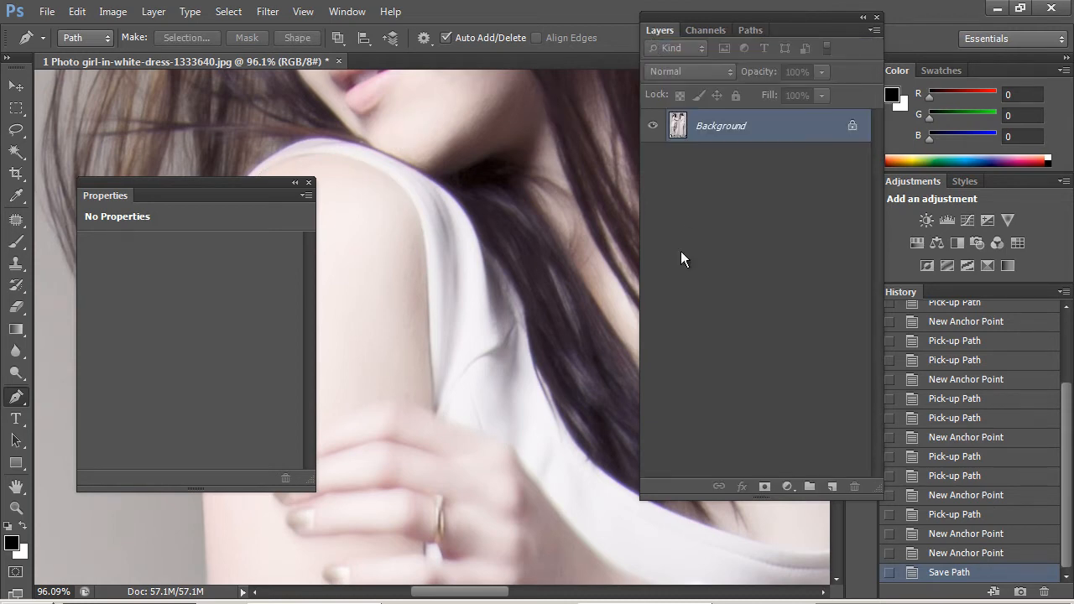
pyautogui.click(765, 487)
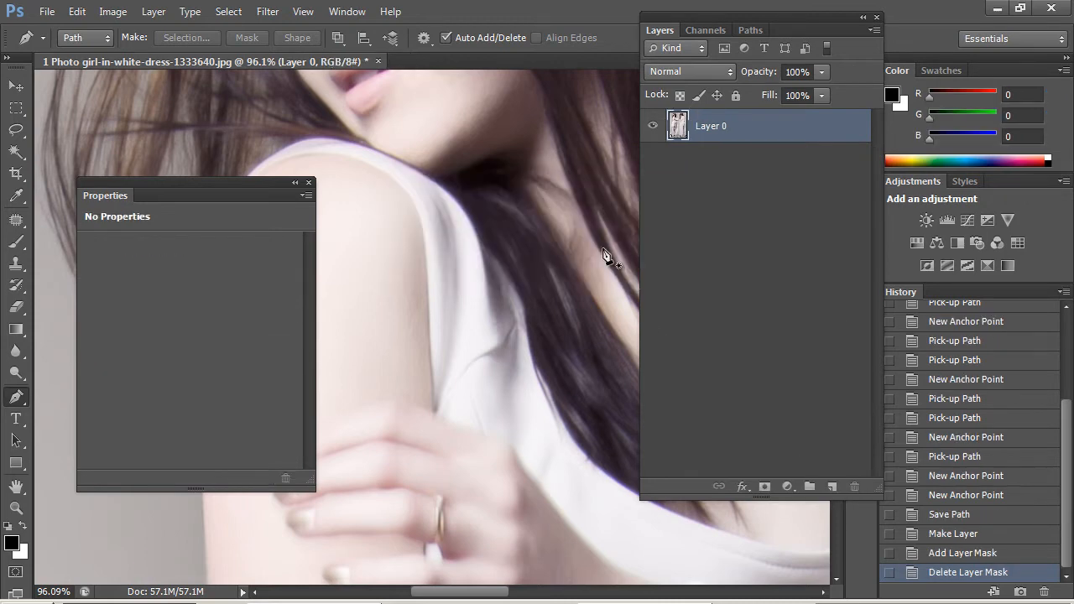
pyautogui.click(765, 487)
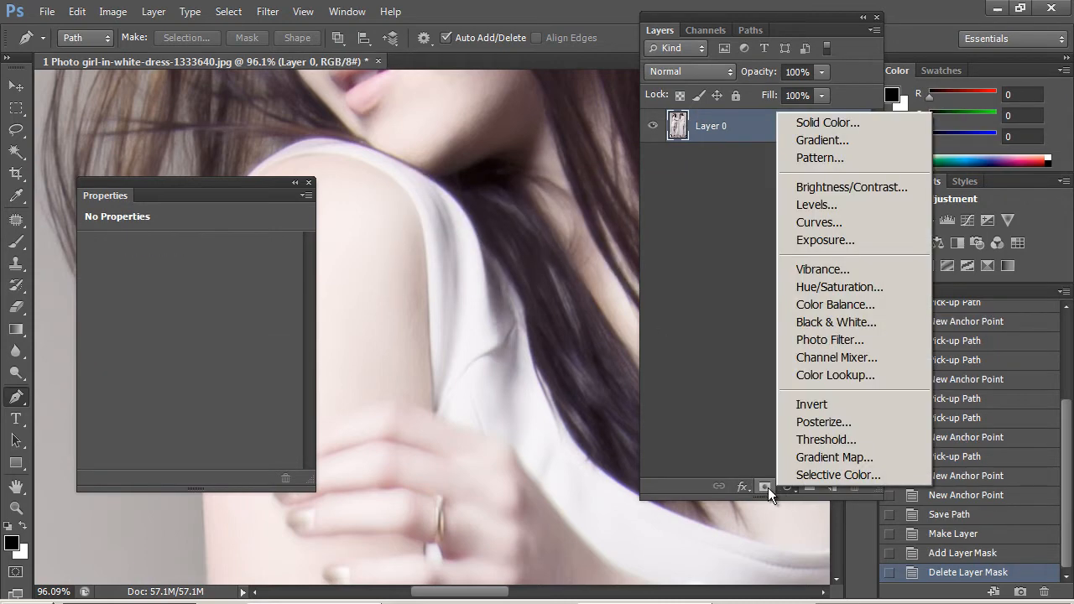
pyautogui.moveTo(847, 225)
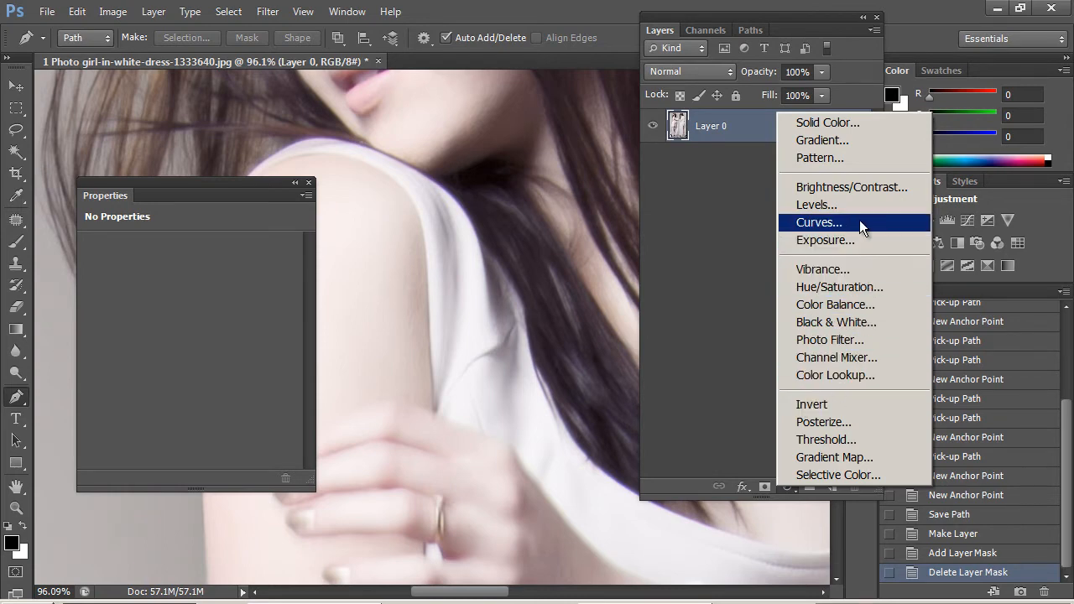
pyautogui.click(815, 205)
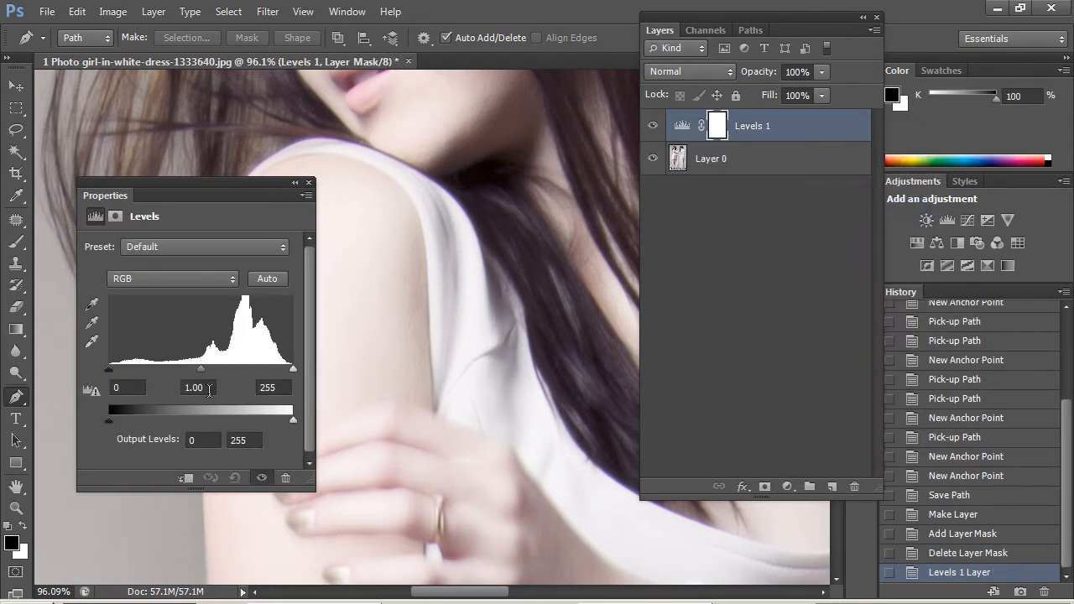
pyautogui.moveTo(202, 370); pyautogui.dragTo(241, 369)
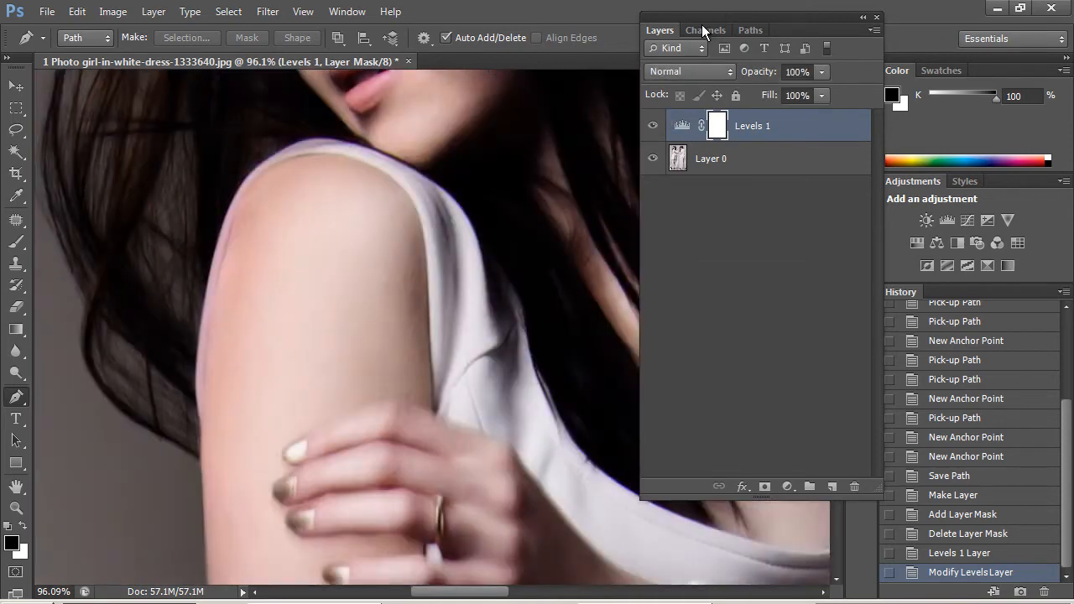
pyautogui.click(750, 31)
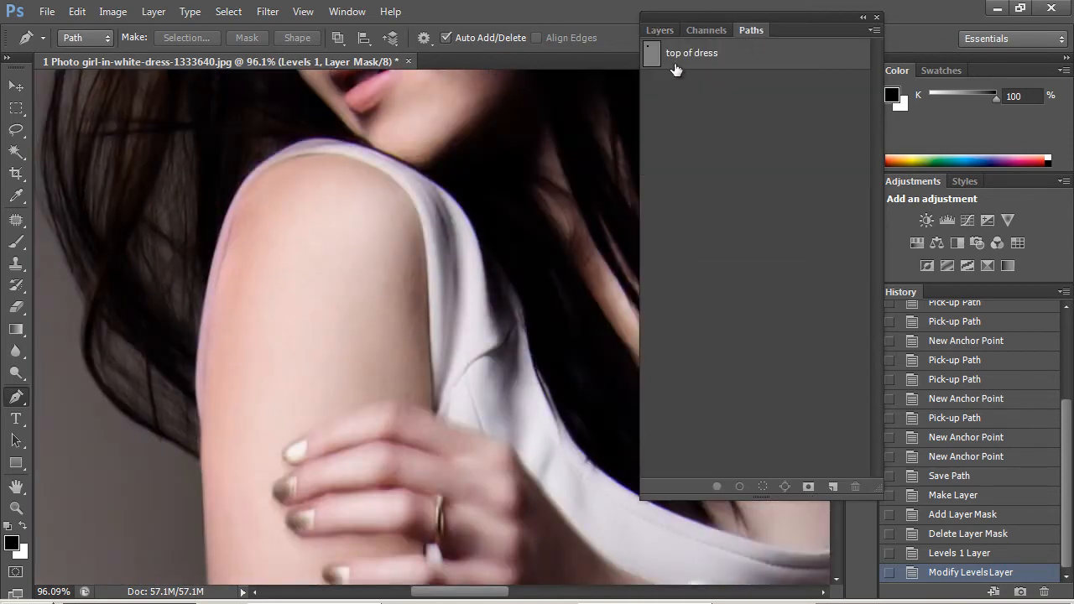
# Step: Reactivate the 'top of dress' path and extend it with an anchor along the dress edge by the hand
pyautogui.doubleClick(691, 52)
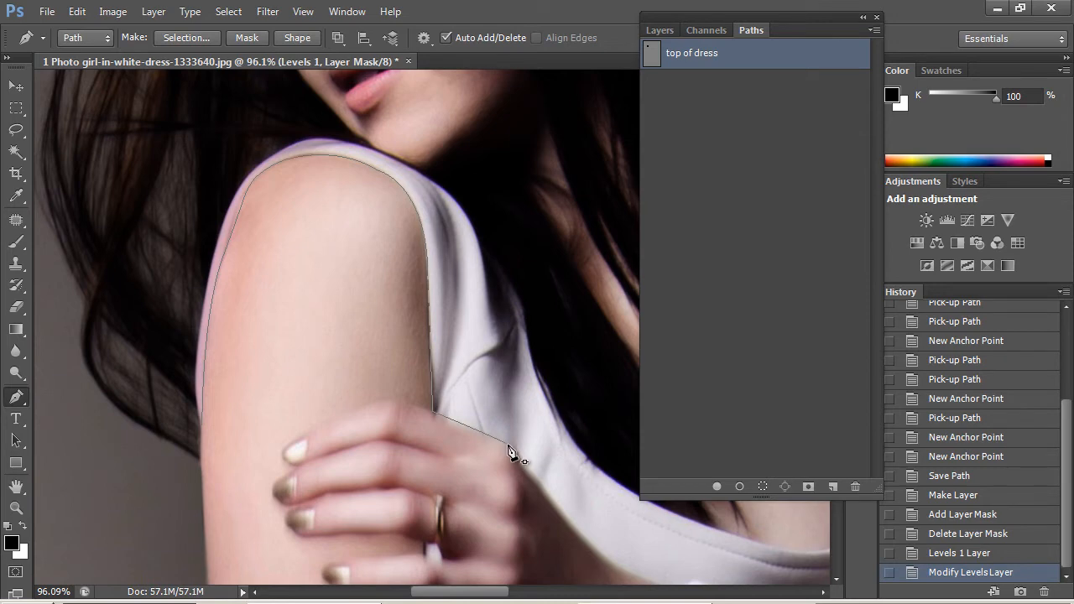
pyautogui.click(503, 439)
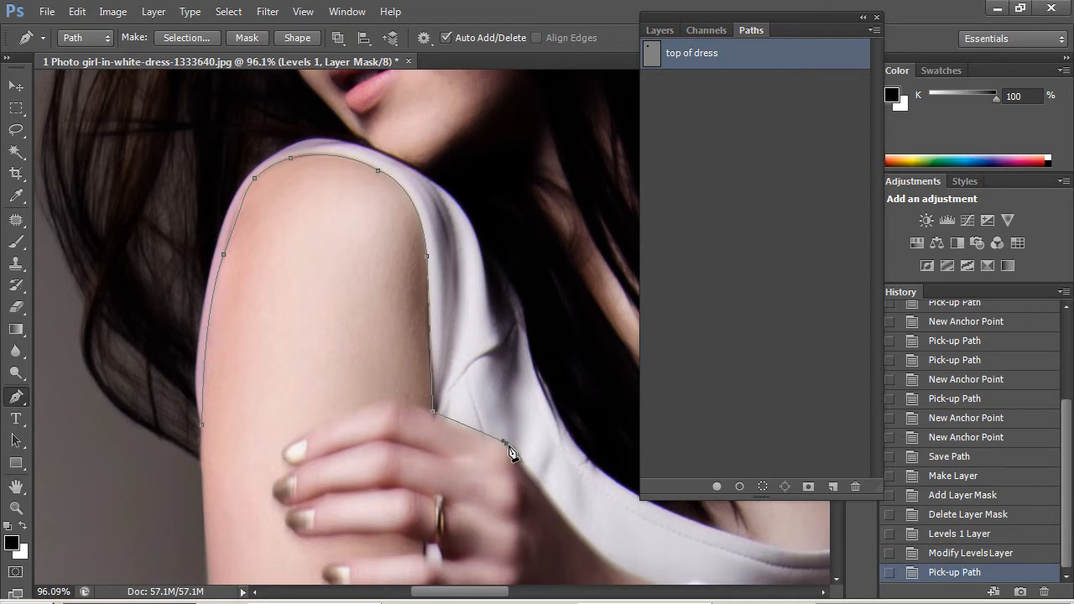
pyautogui.moveTo(529, 461)
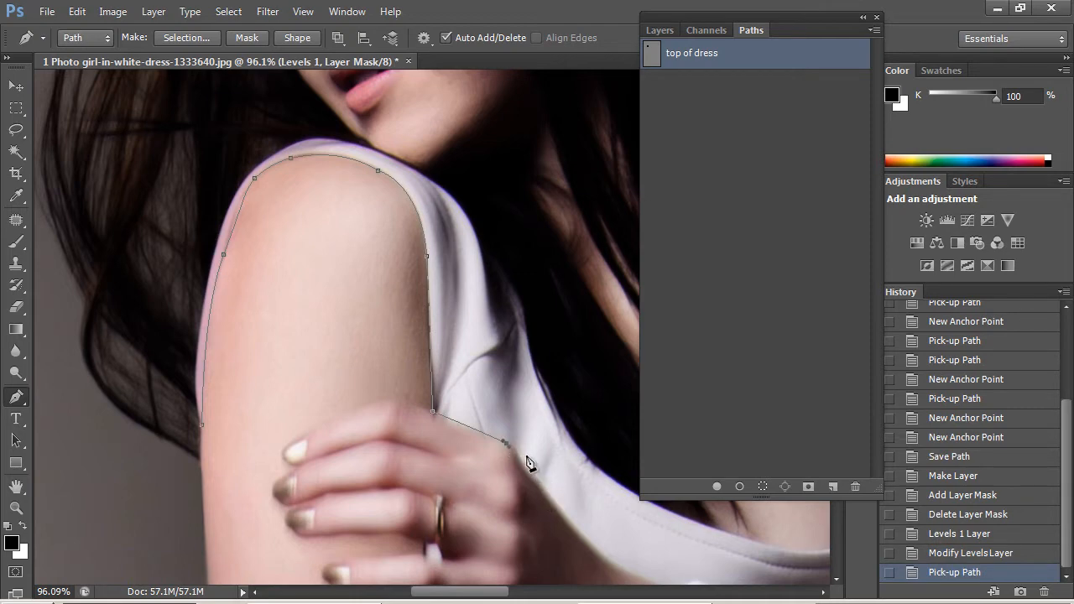
pyautogui.moveTo(526, 469)
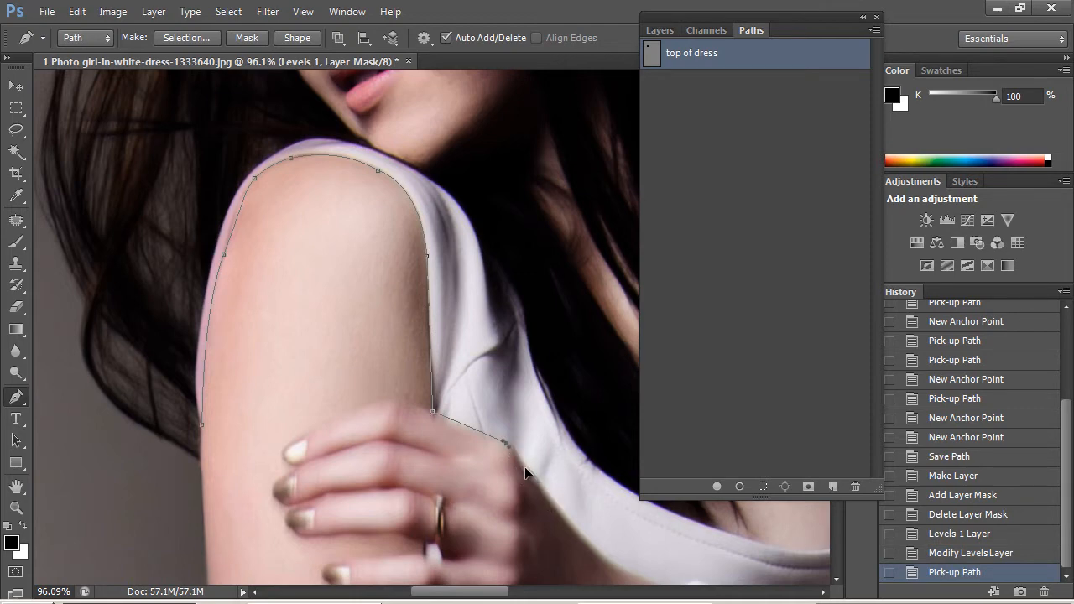
pyautogui.click(527, 465)
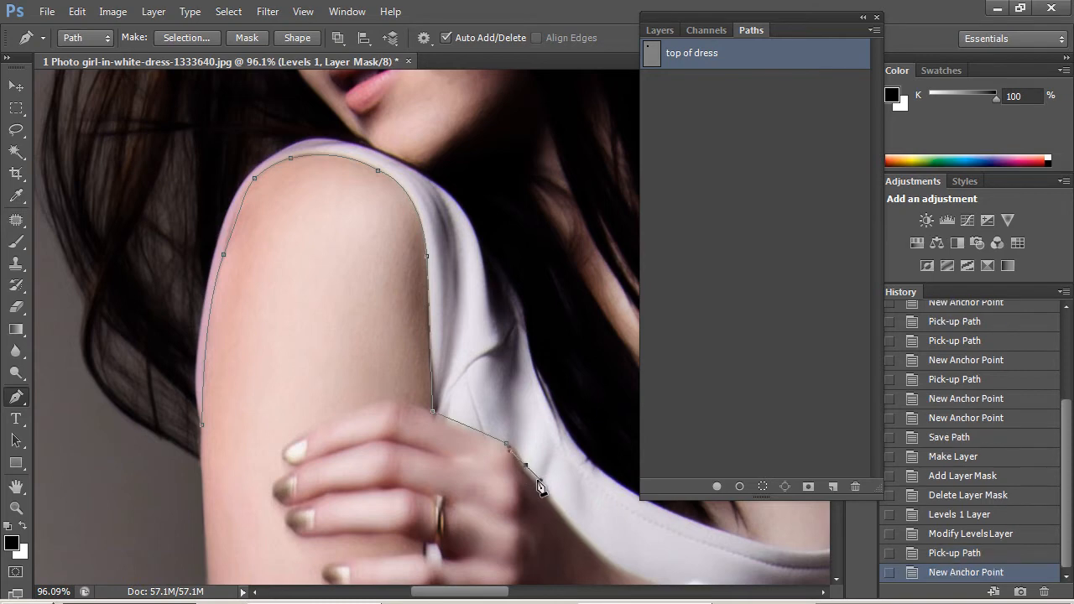
pyautogui.moveTo(529, 474)
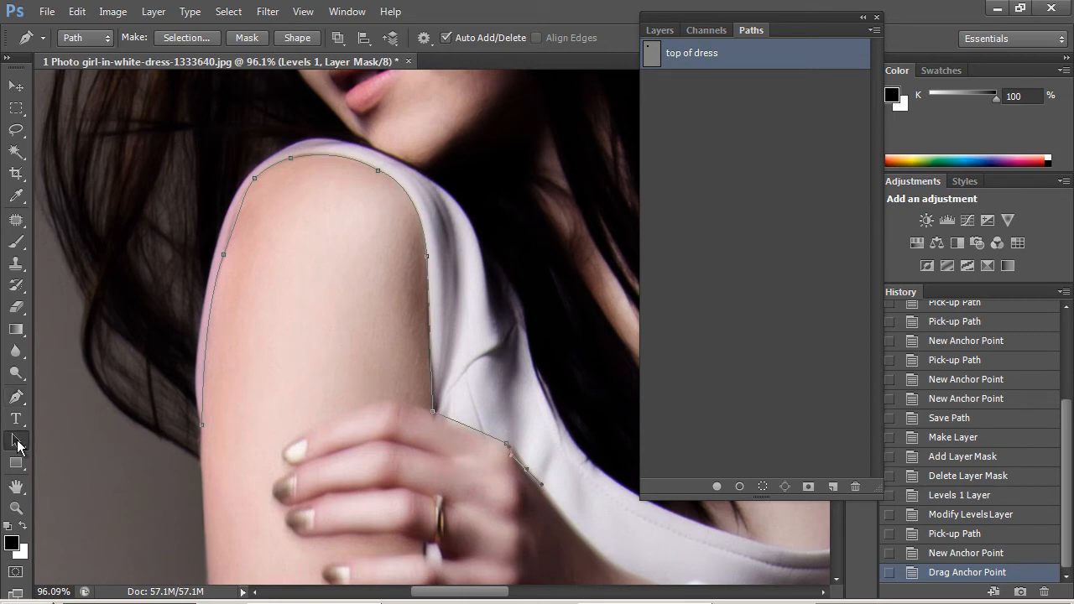
pyautogui.click(16, 438)
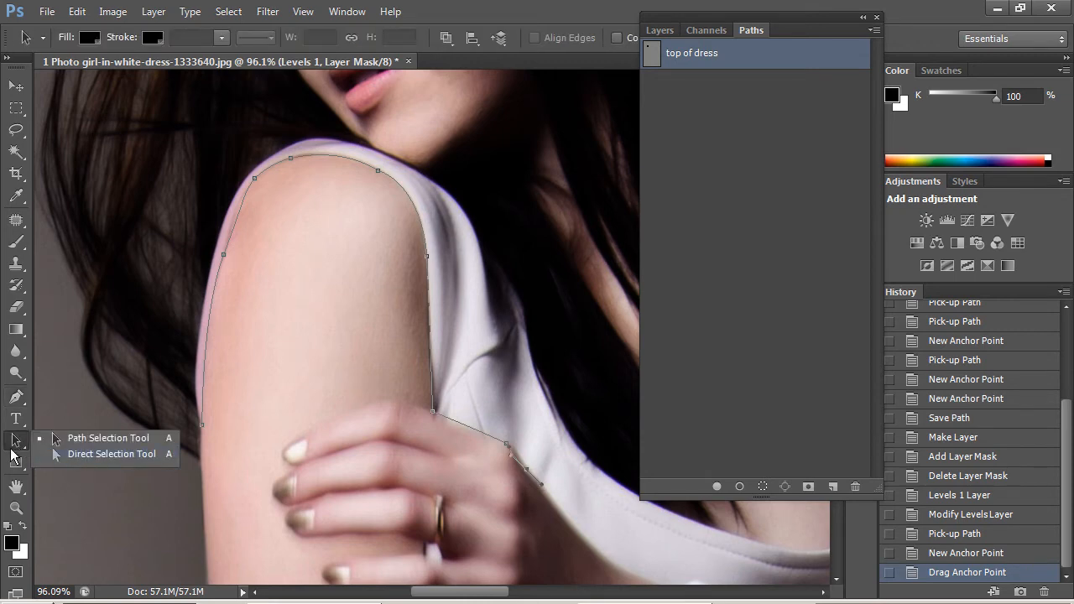
pyautogui.click(15, 396)
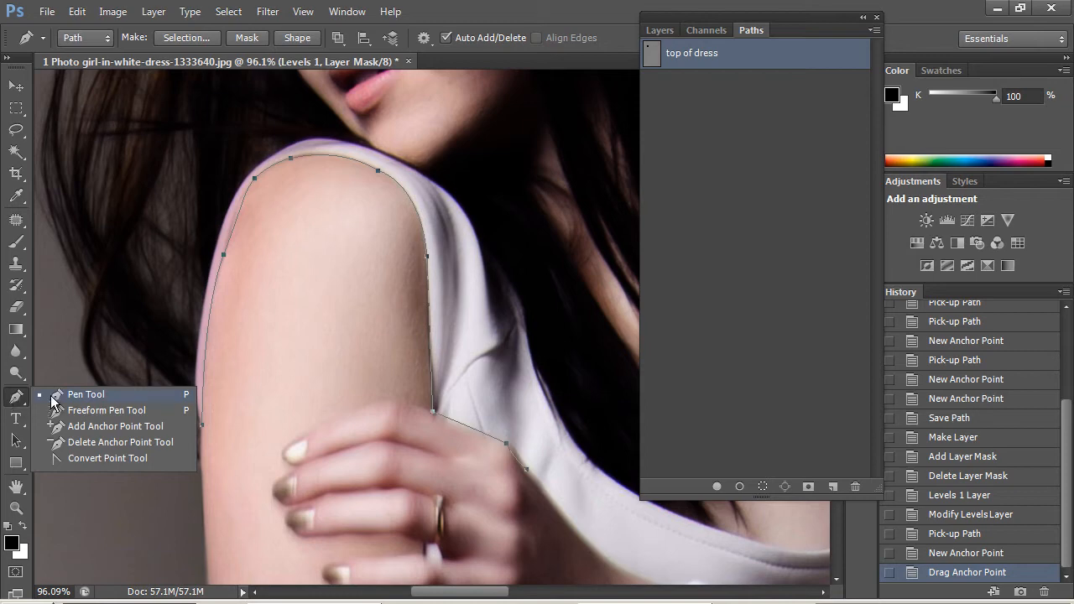
pyautogui.moveTo(92, 409)
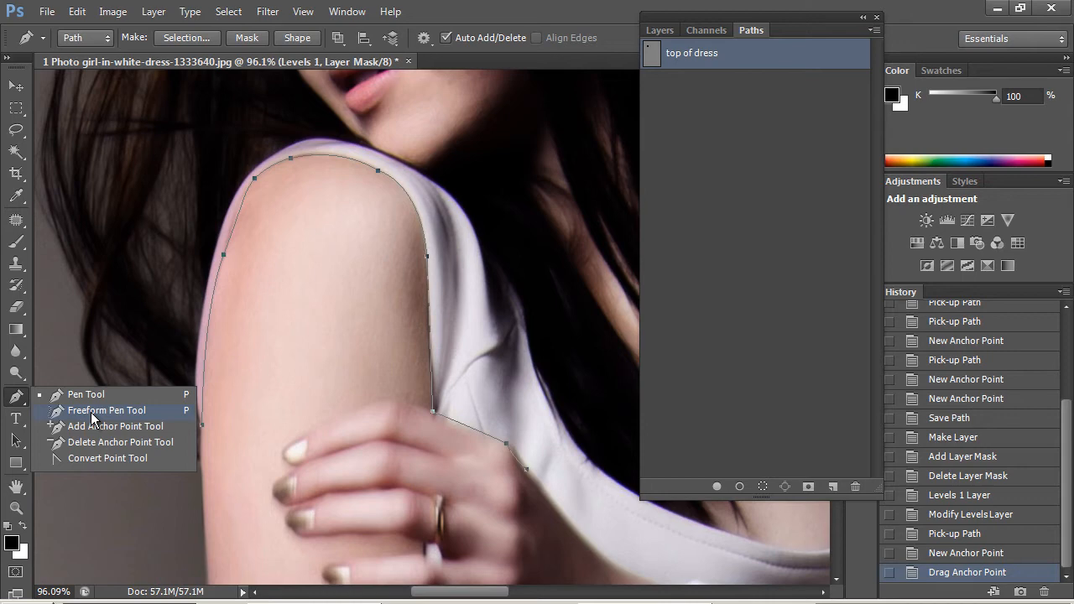
pyautogui.moveTo(92, 426)
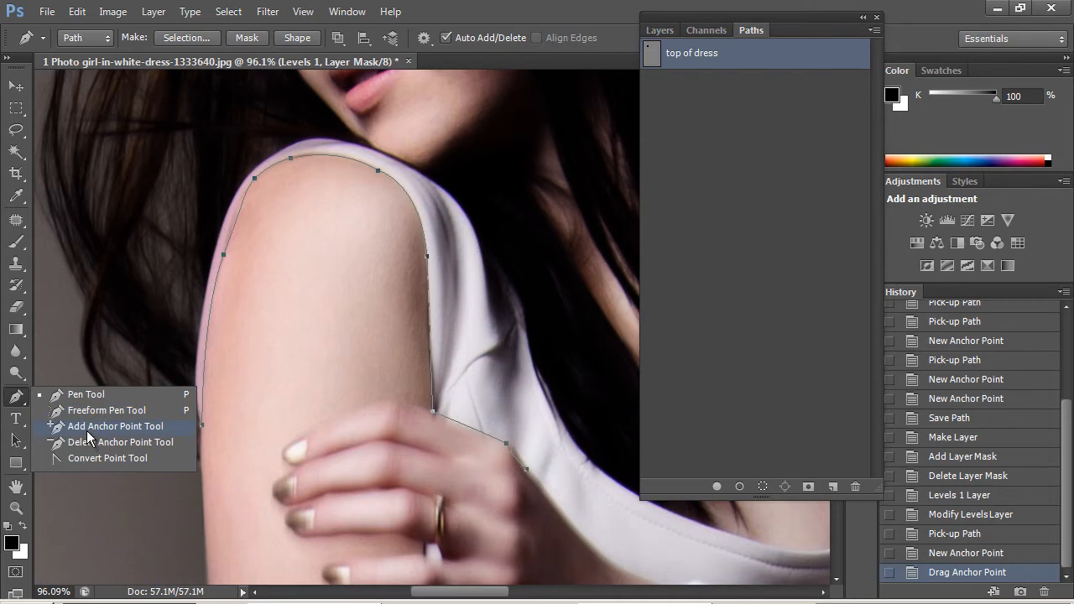
pyautogui.moveTo(84, 443)
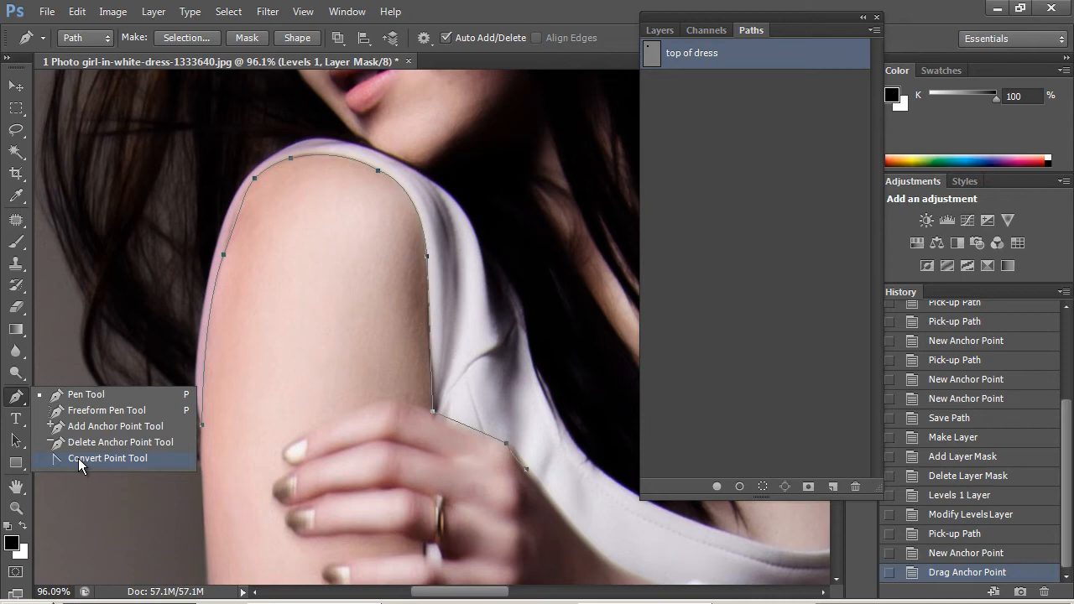
pyautogui.moveTo(87, 394)
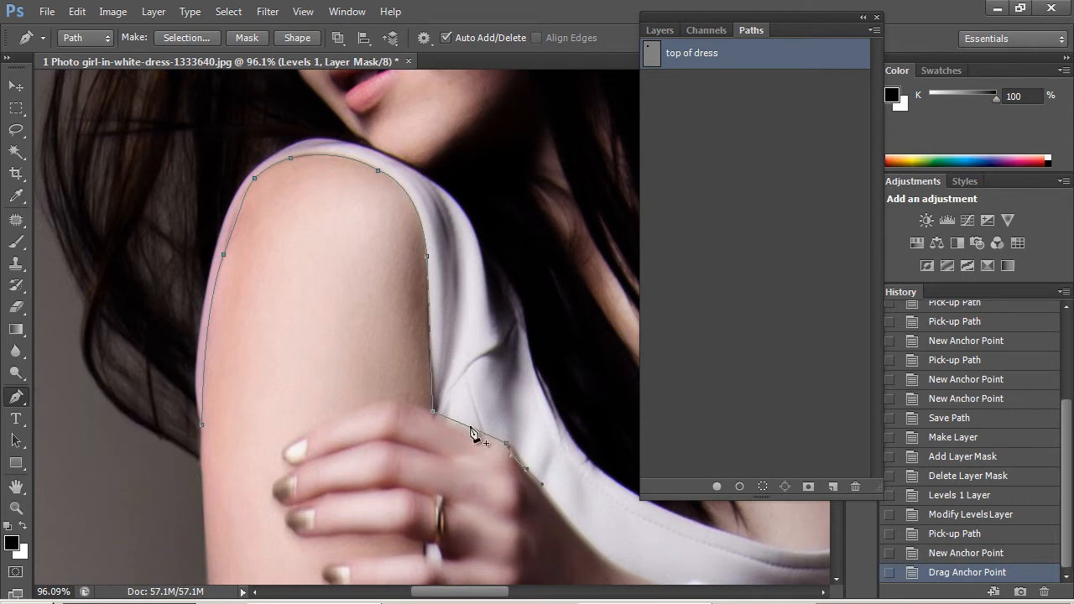
# Step: Add anchor points along the neckline to close the dress outline into a shape
pyautogui.click(446, 418)
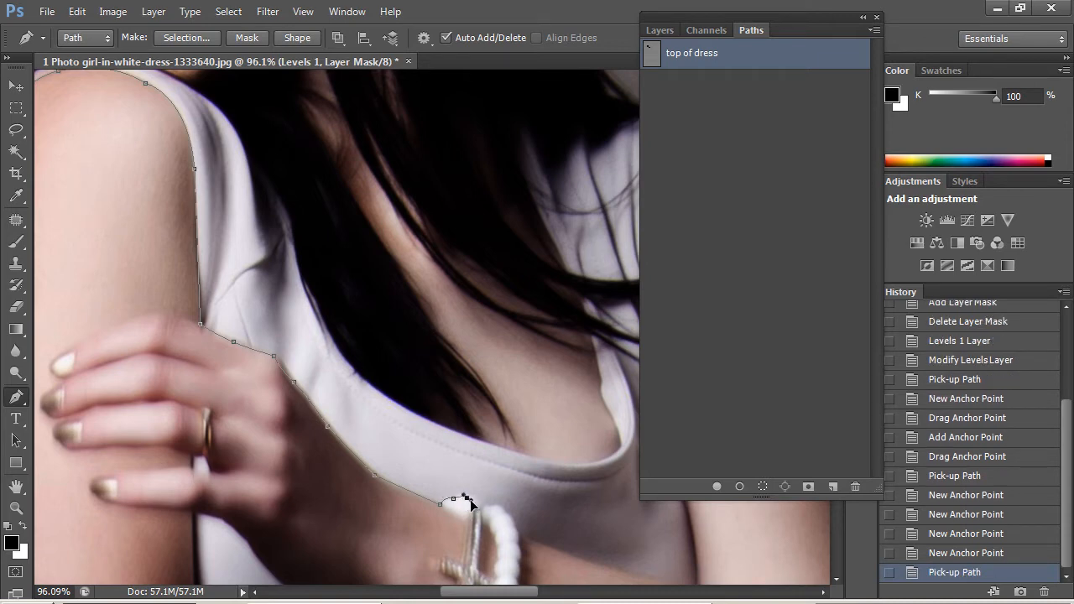
pyautogui.click(466, 502)
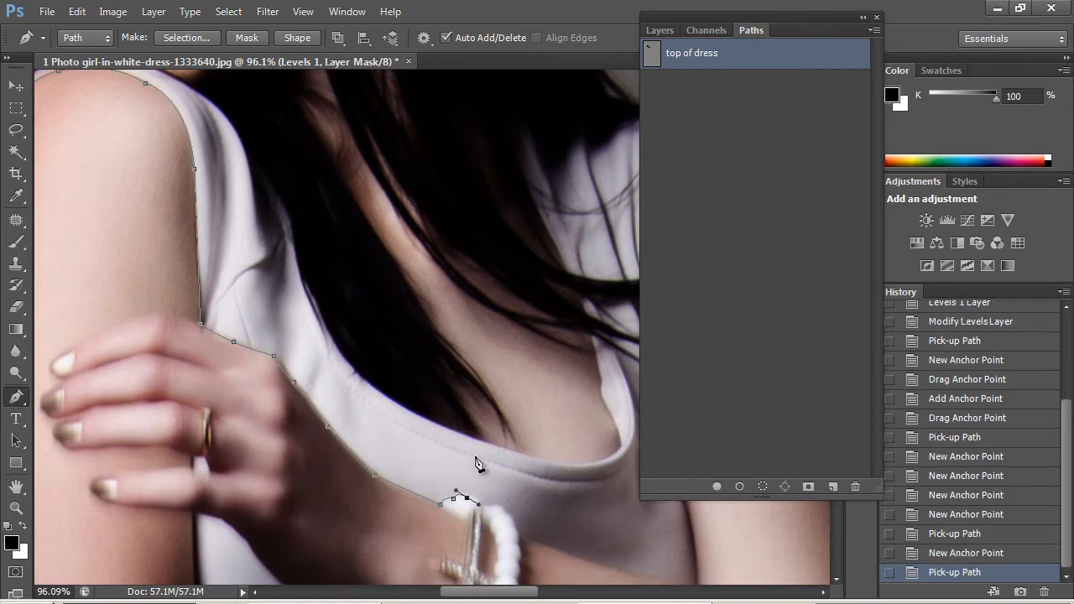
pyautogui.click(471, 440)
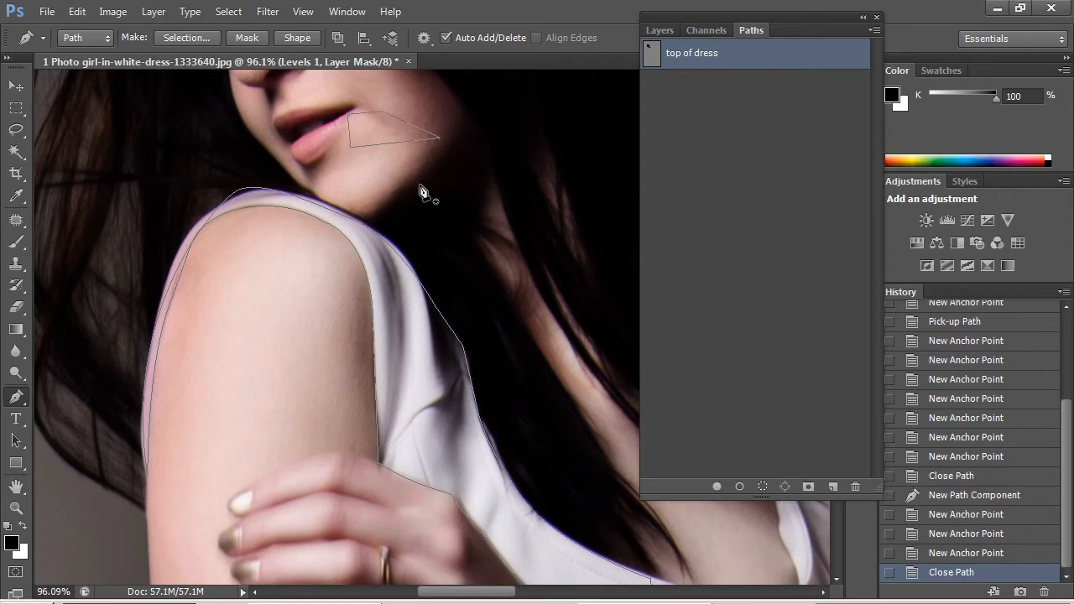
pyautogui.moveTo(399, 144)
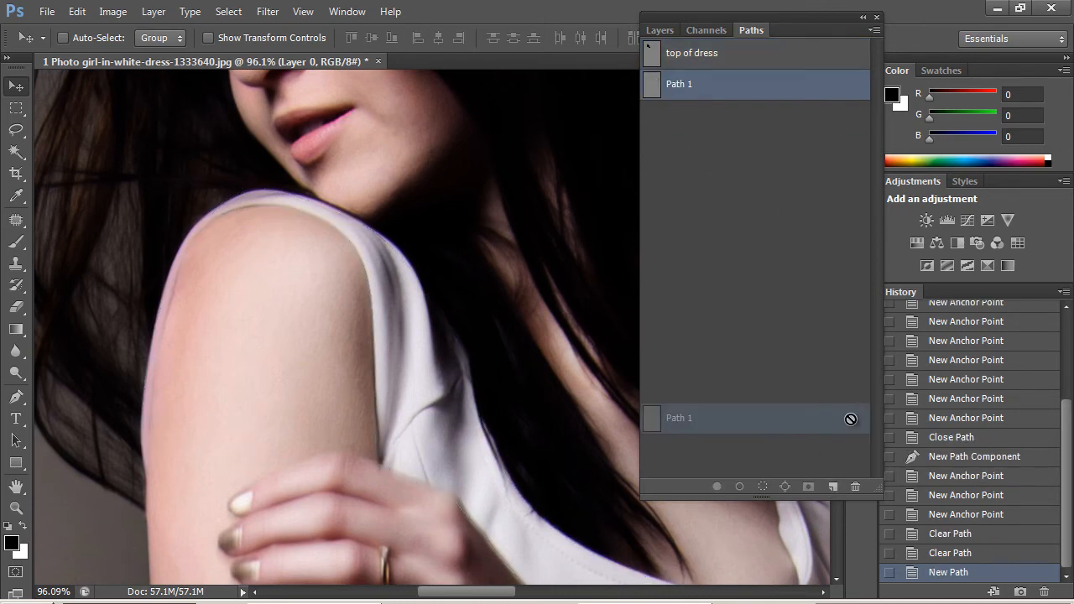
# Step: Delete the extra Path 1, create a fresh empty Path 1, and reselect the 'top of dress' path
pyautogui.click(855, 486)
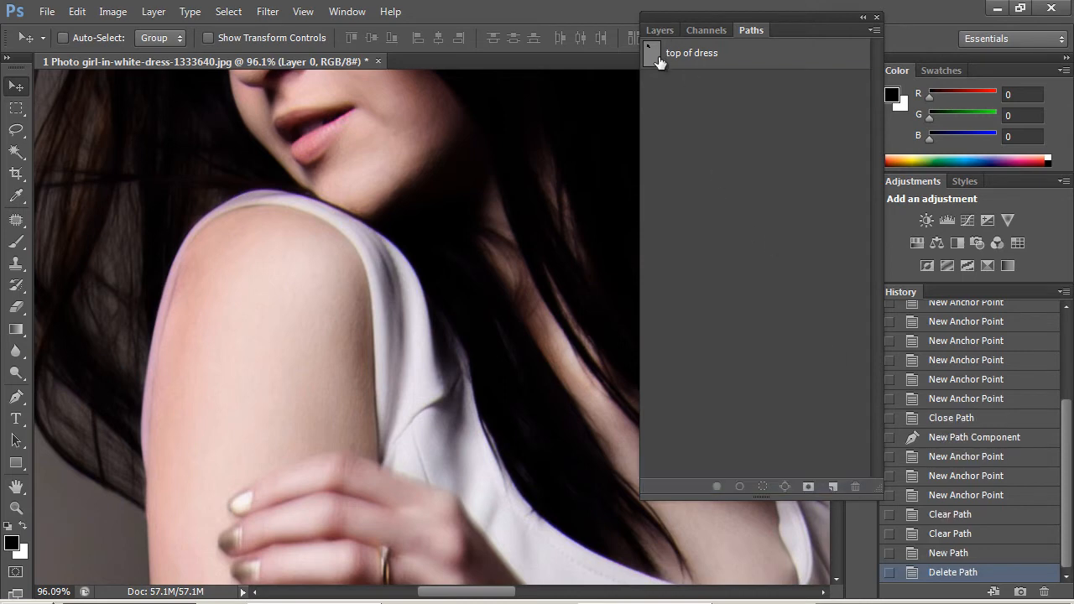
pyautogui.click(691, 52)
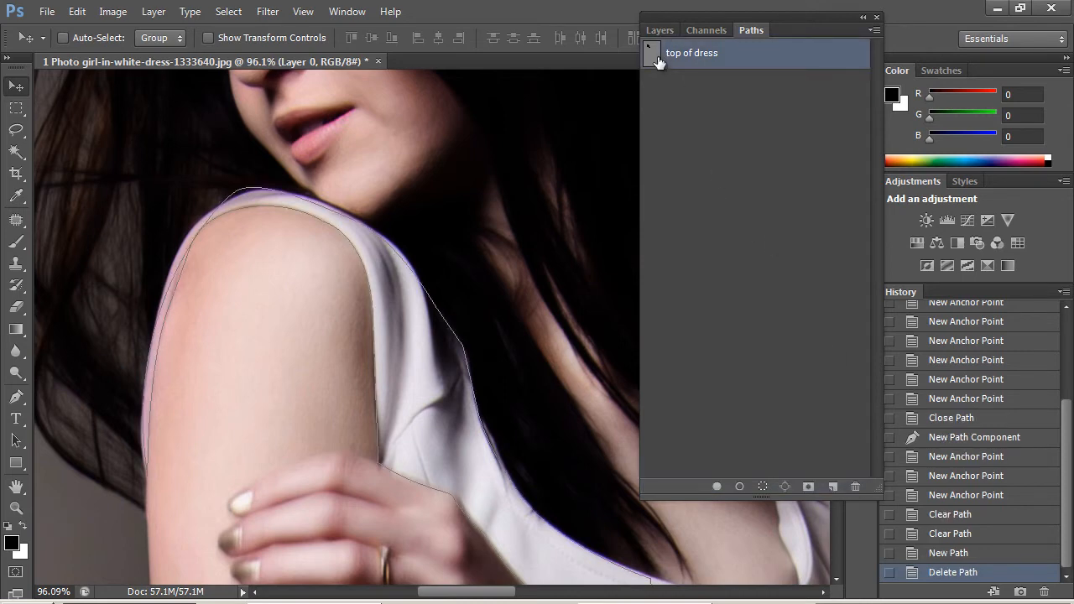
pyautogui.click(809, 487)
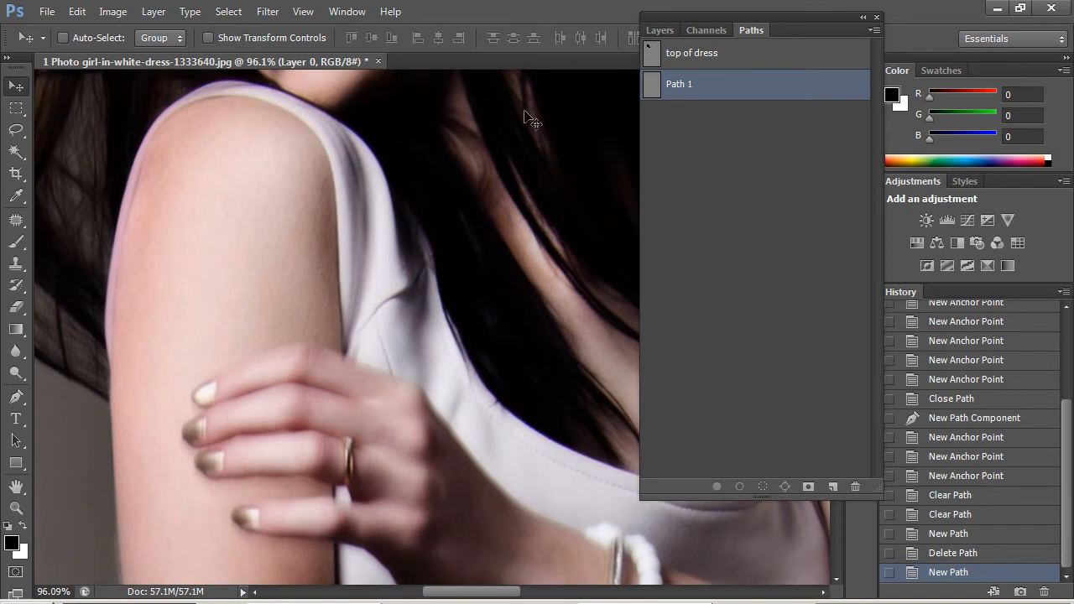
pyautogui.click(691, 52)
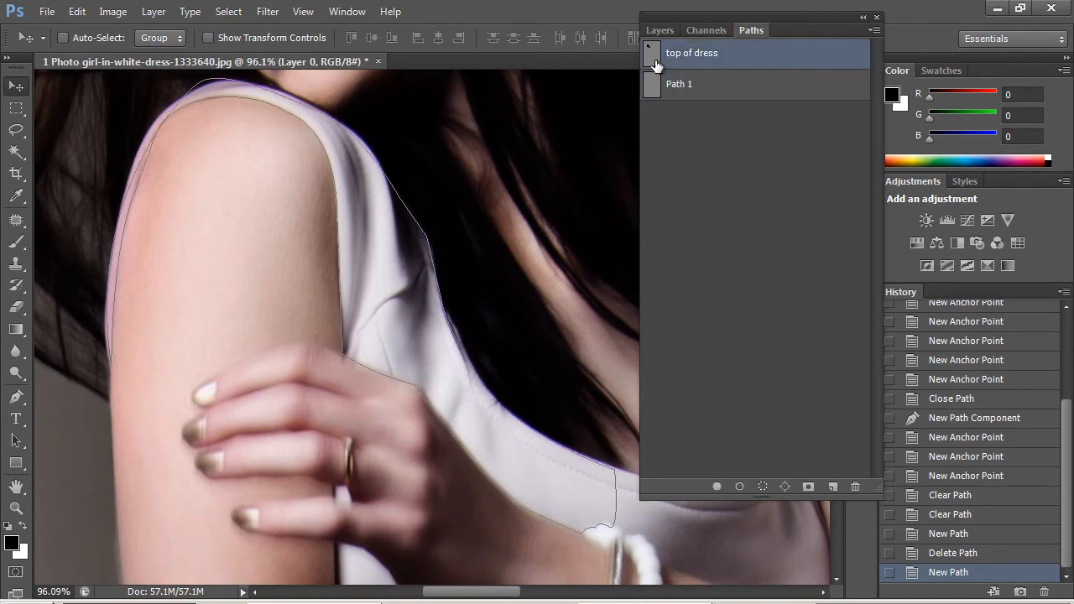
# Step: Convert the 'top of dress' path into an active selection via Make Selection
pyautogui.rightClick(691, 52)
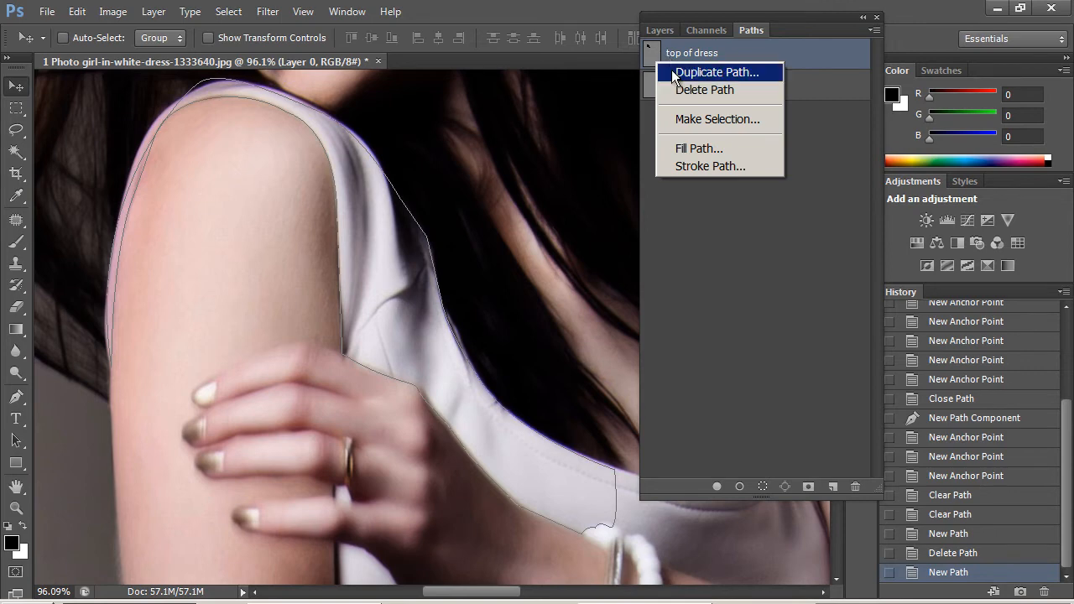
pyautogui.click(716, 117)
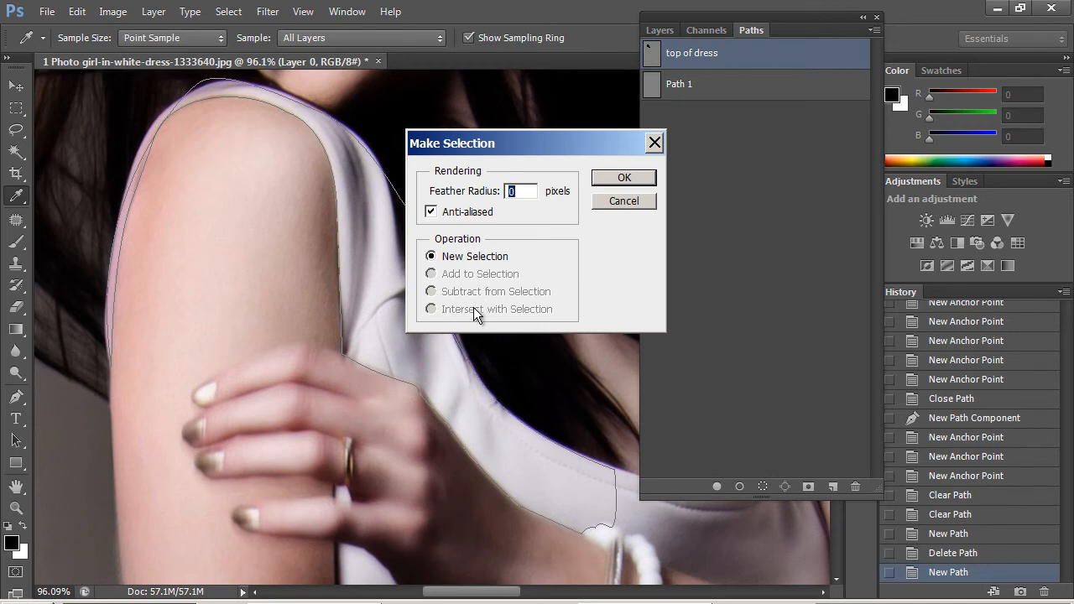
pyautogui.click(624, 178)
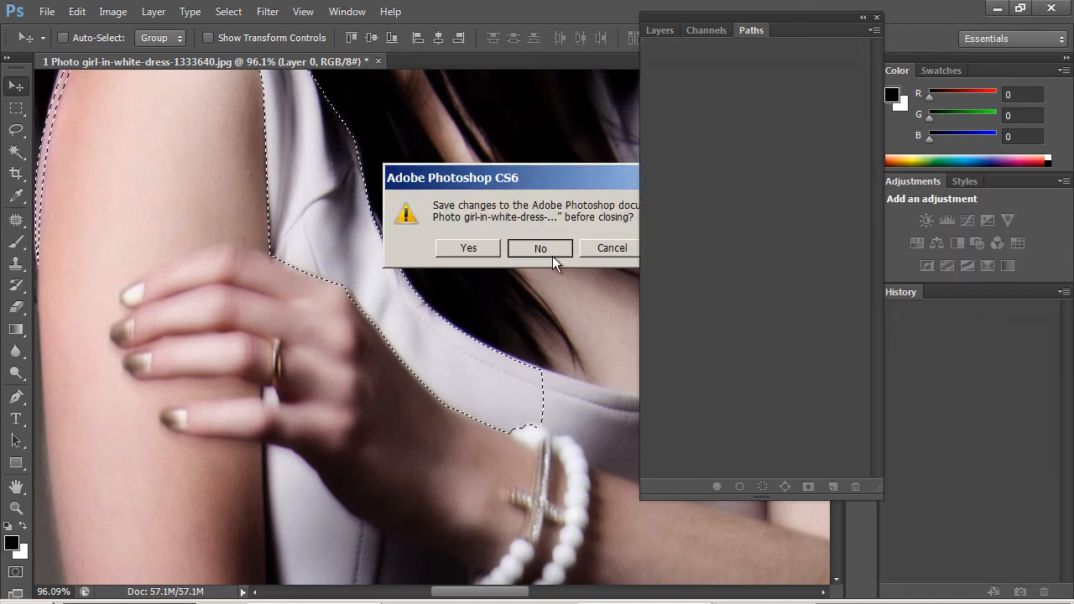
# Step: Close the current photo and open 3 Masks.psd from the Demo folder
pyautogui.click(540, 248)
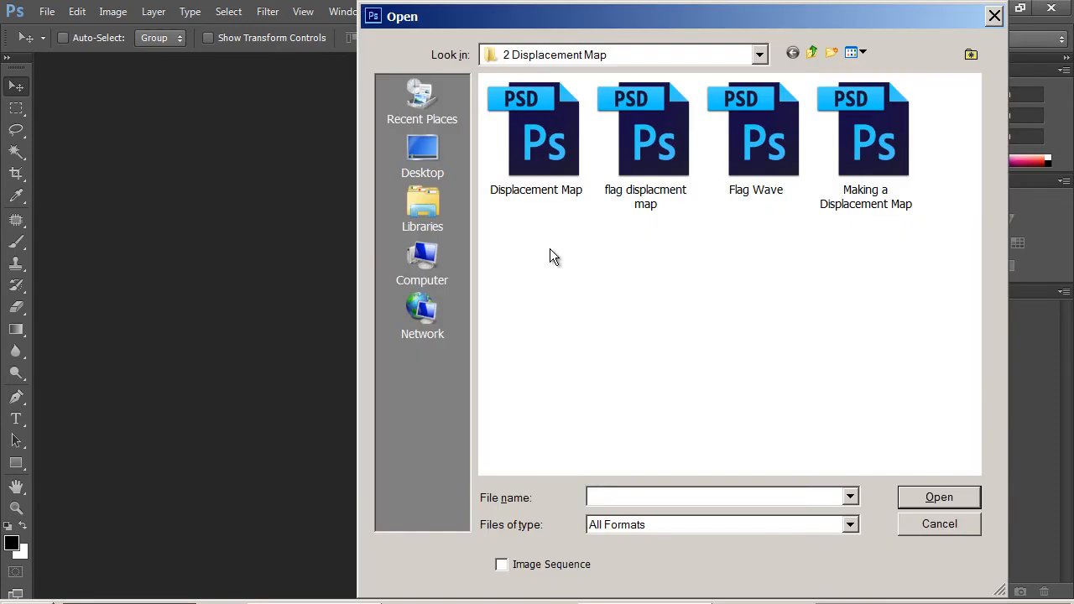
pyautogui.click(812, 52)
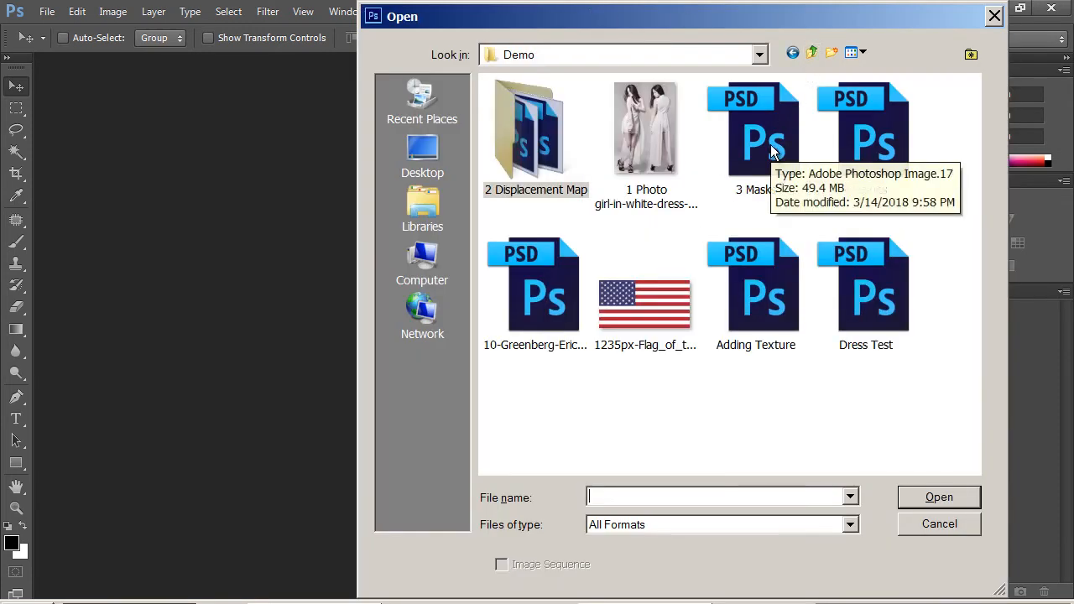
pyautogui.doubleClick(755, 134)
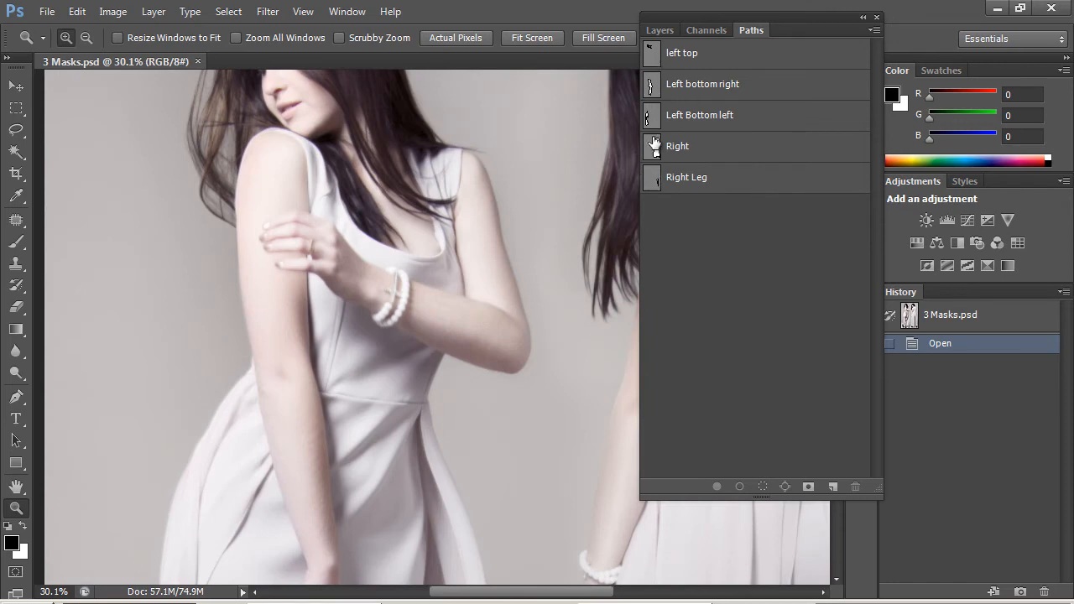
pyautogui.moveTo(654, 64)
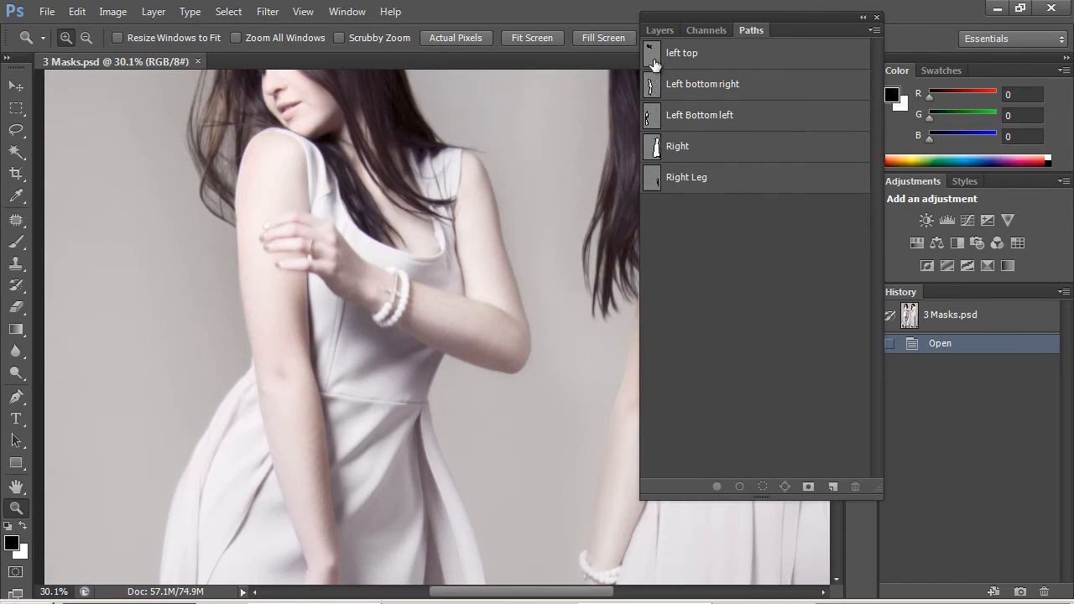
# Step: Make a new selection from the 'left top' path
pyautogui.click(681, 52)
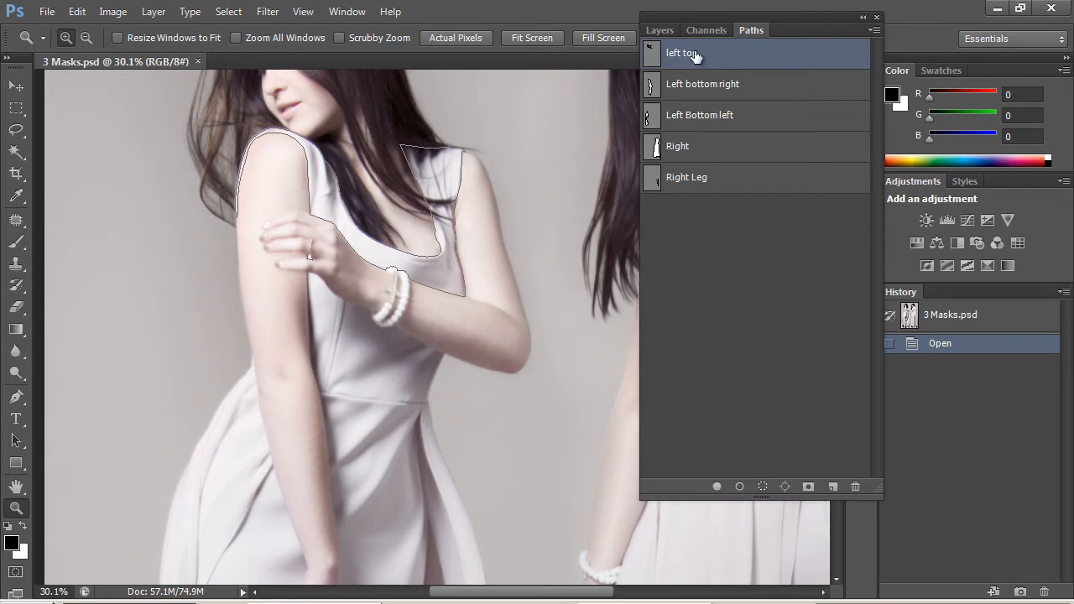
pyautogui.rightClick(679, 52)
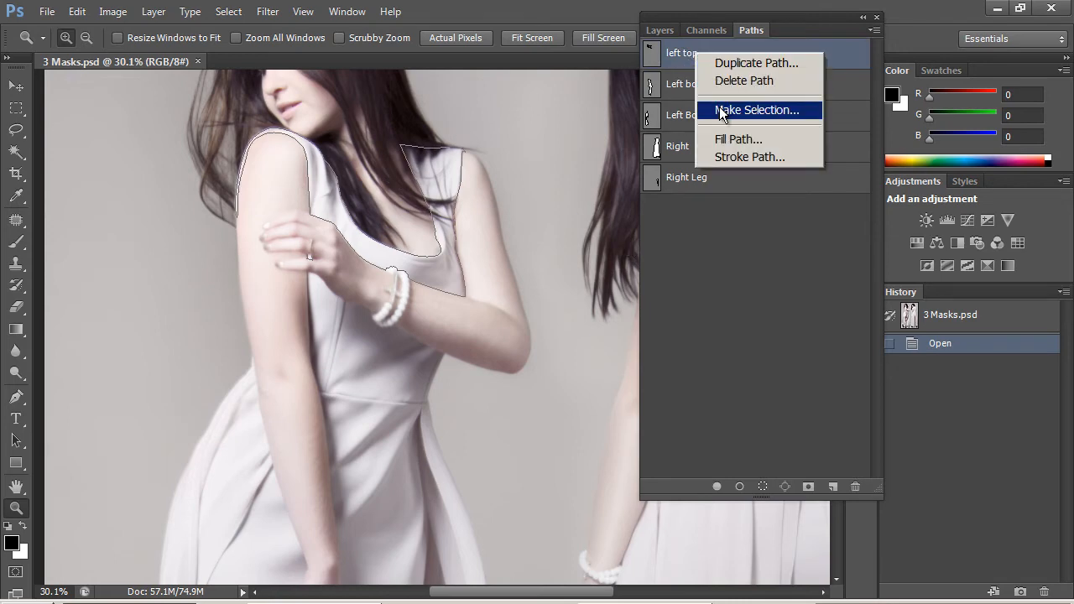
pyautogui.click(755, 111)
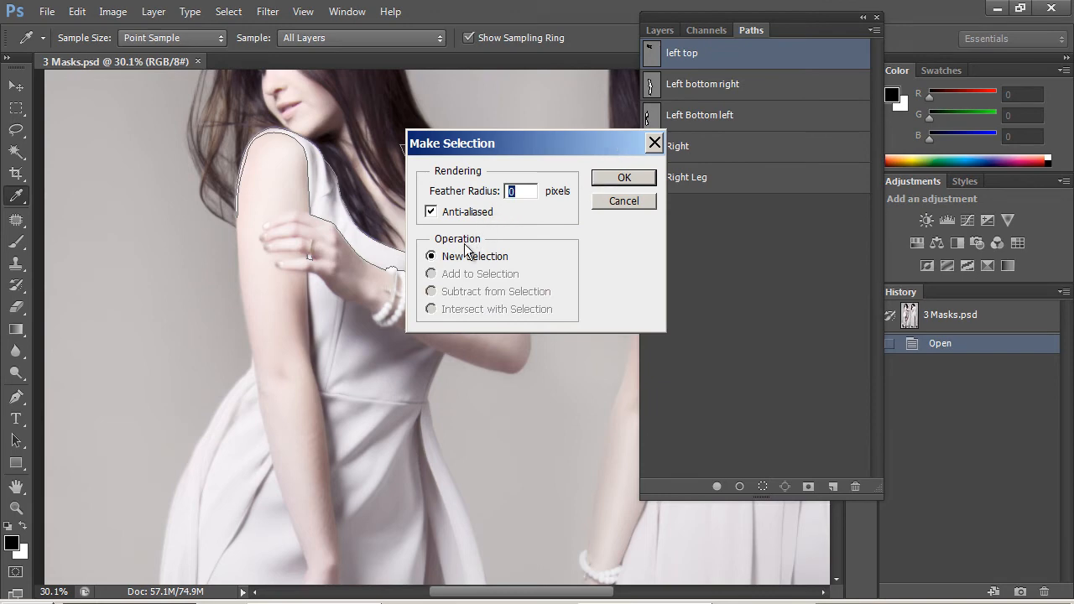
pyautogui.click(624, 178)
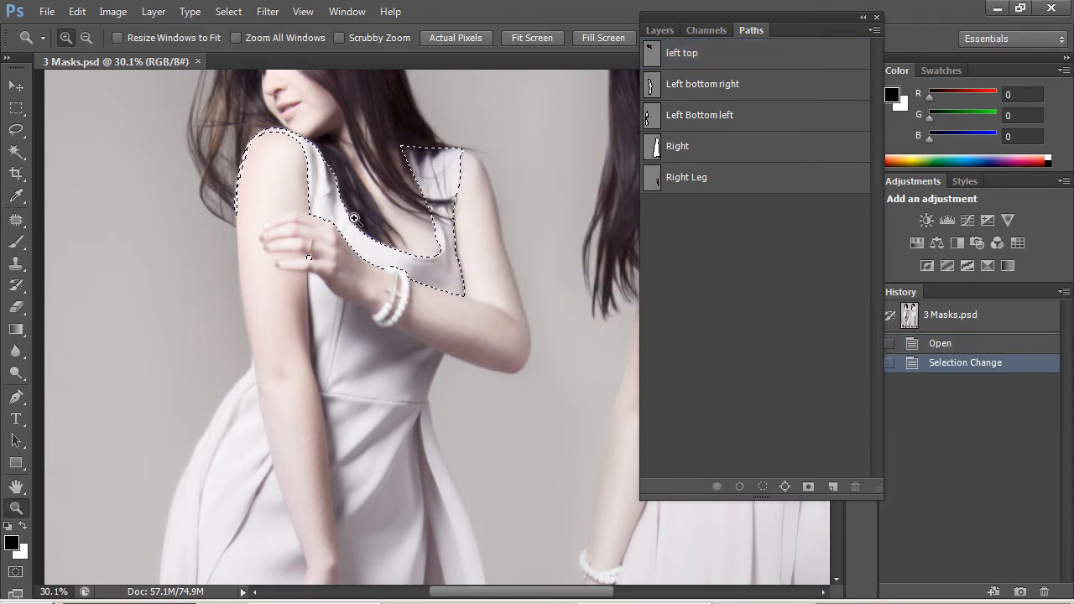
# Step: Load 'Left Bottom left' as a selection and add the 'left top' area back to it
pyautogui.click(698, 114)
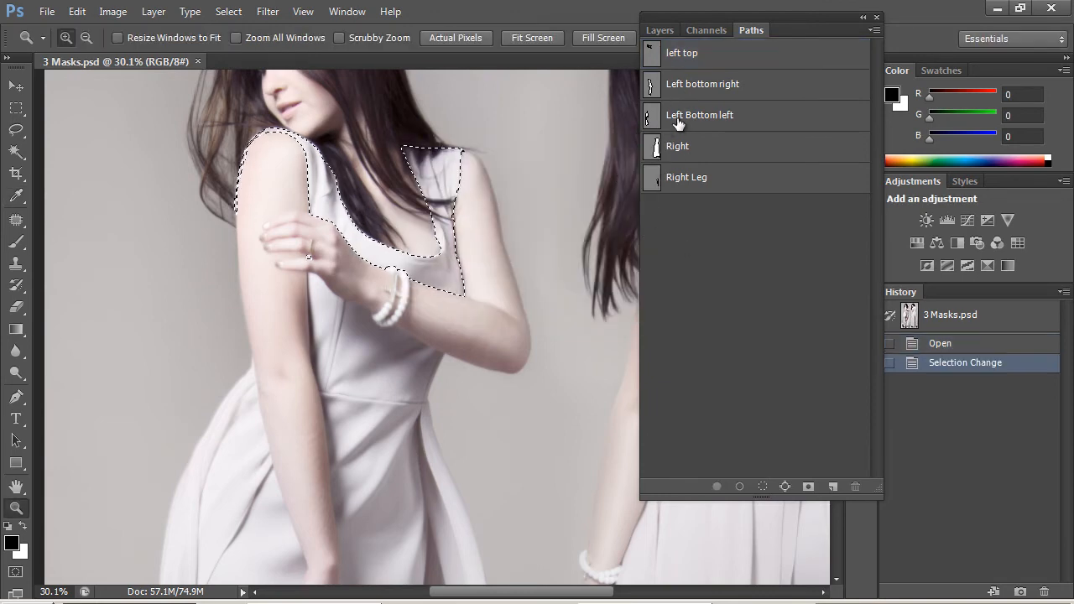
pyautogui.click(699, 114)
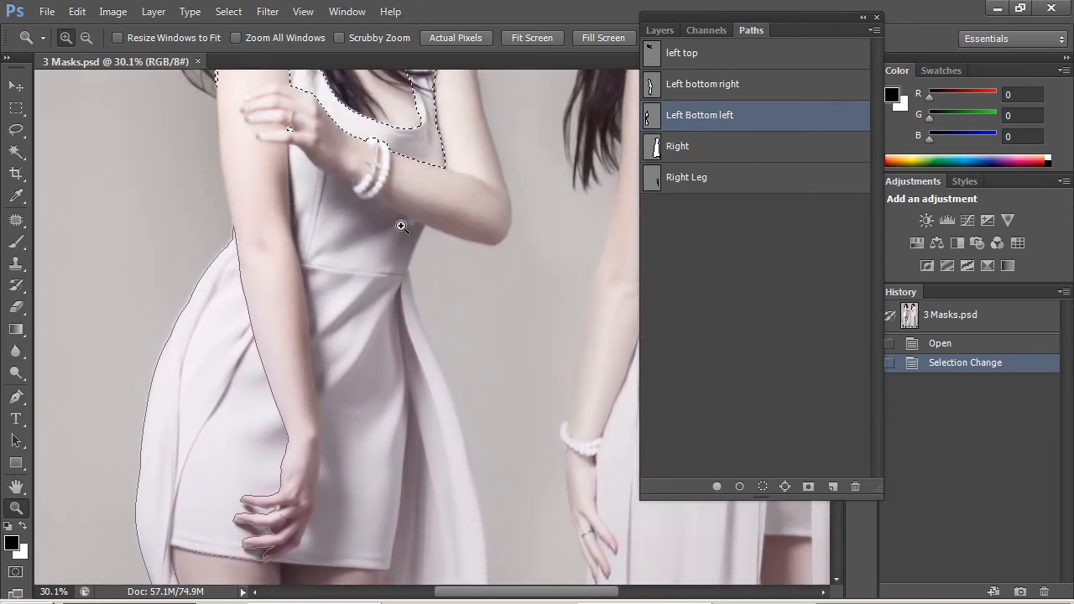
pyautogui.moveTo(695, 178)
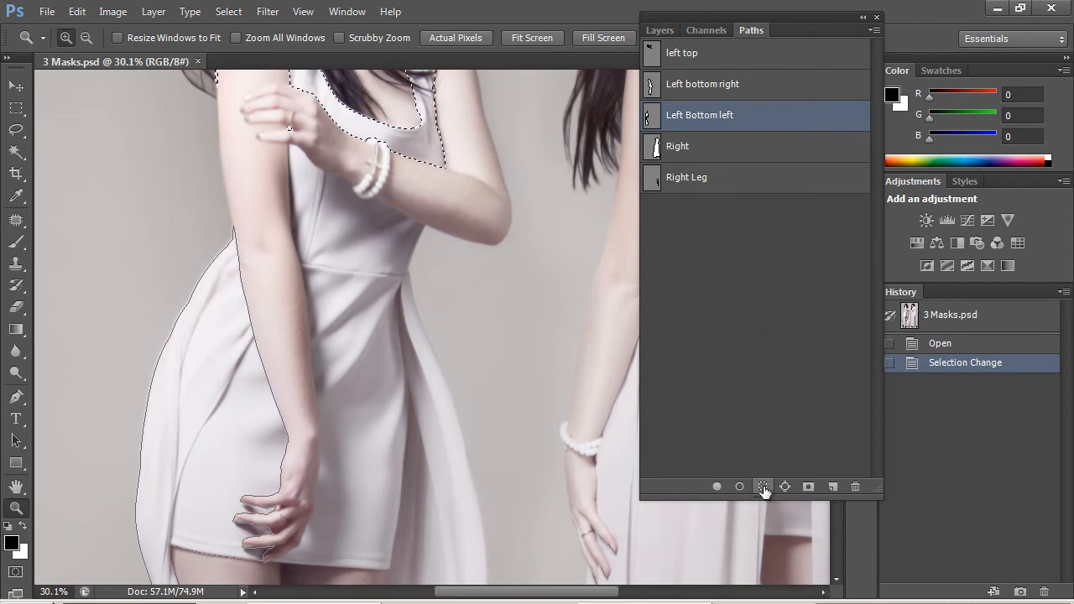
pyautogui.moveTo(761, 486)
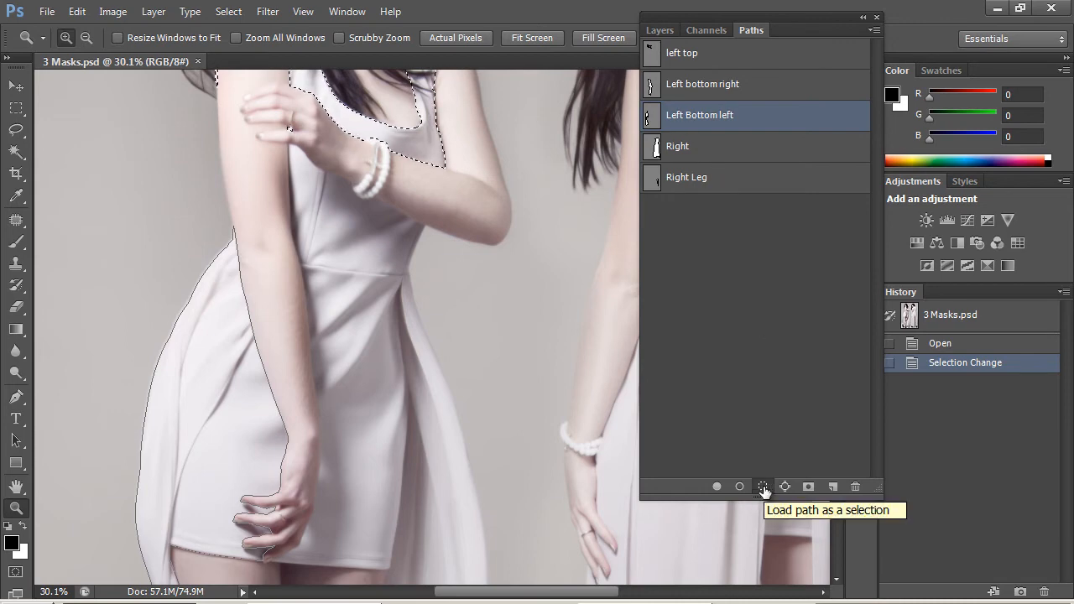
pyautogui.click(762, 487)
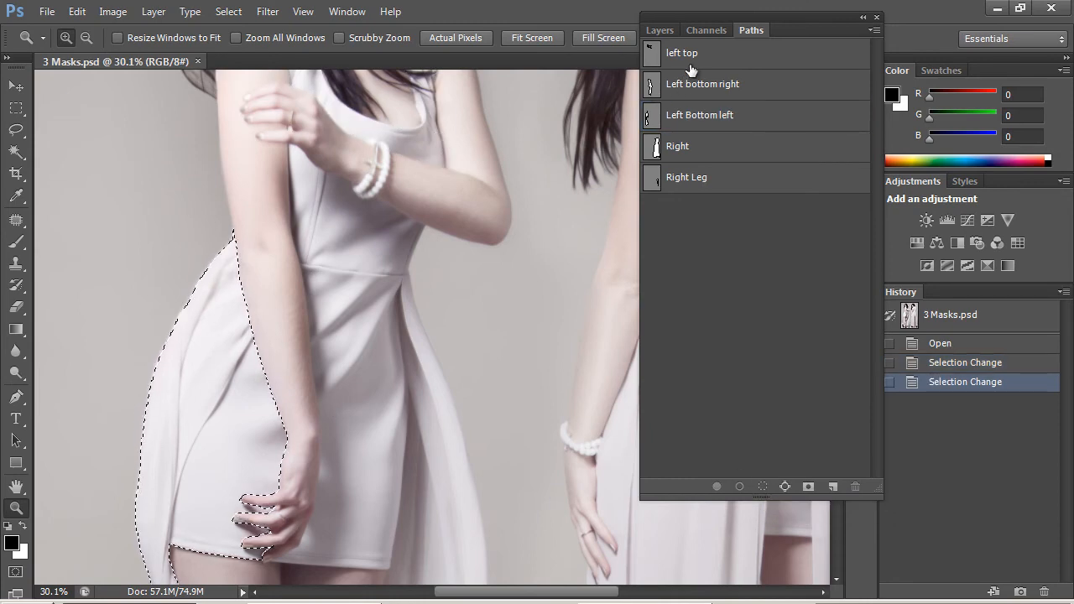
pyautogui.click(681, 52)
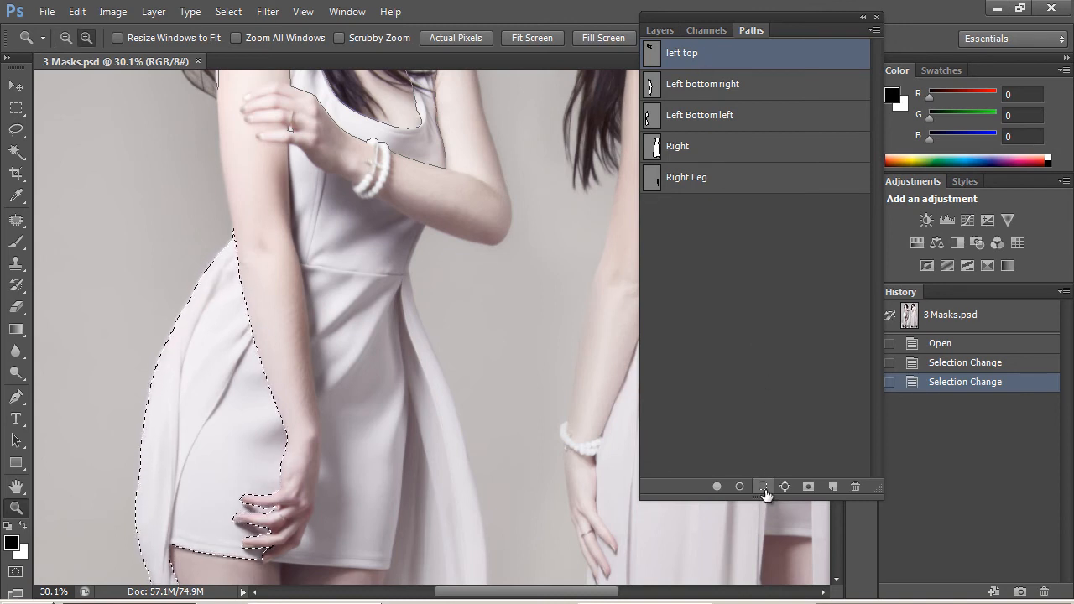
pyautogui.click(761, 486)
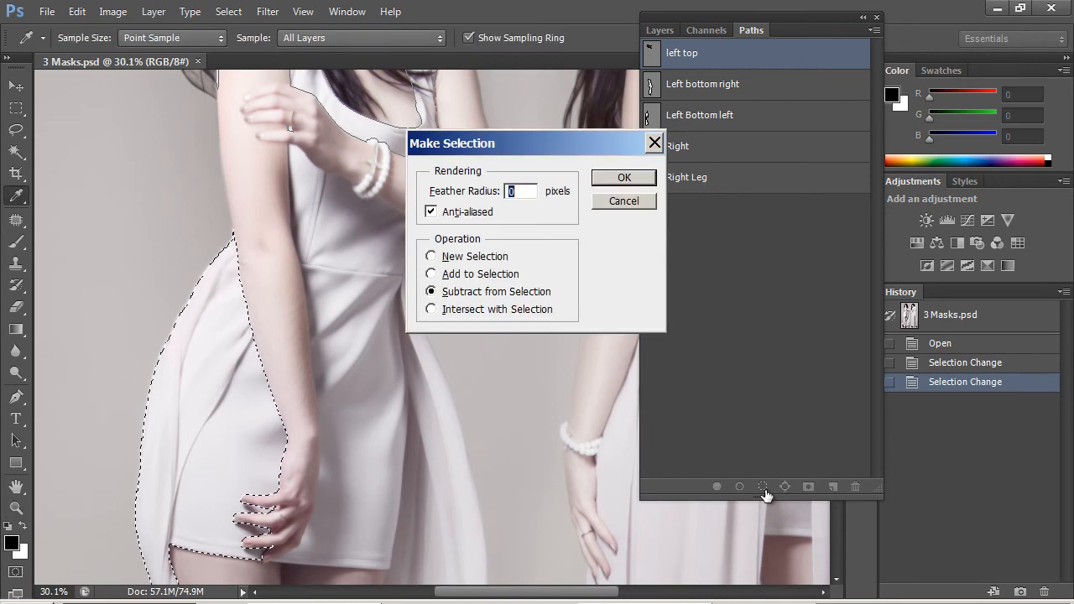
pyautogui.moveTo(450, 148)
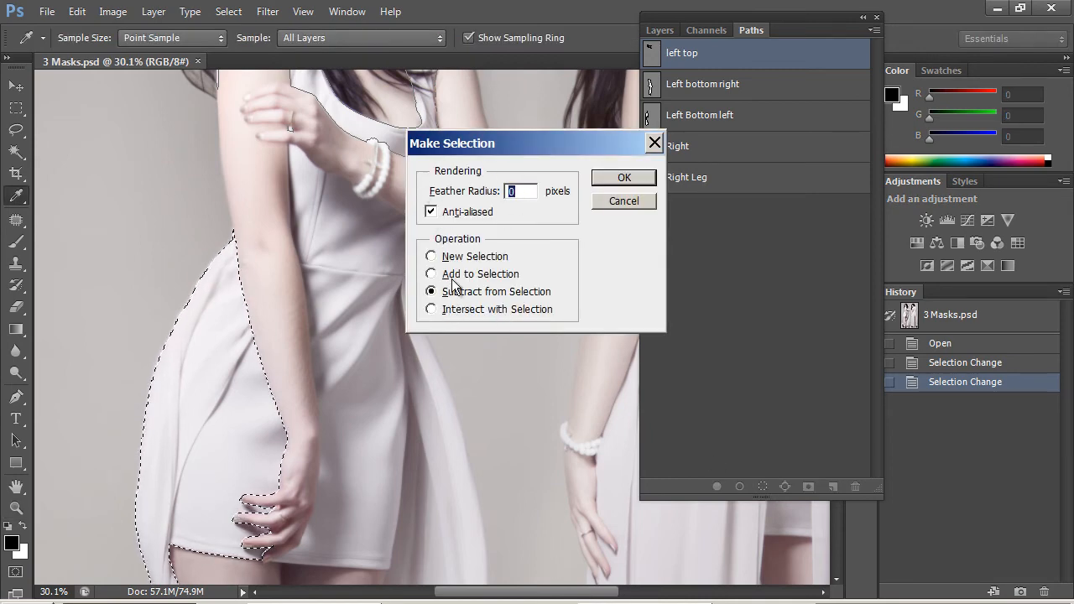
pyautogui.click(432, 274)
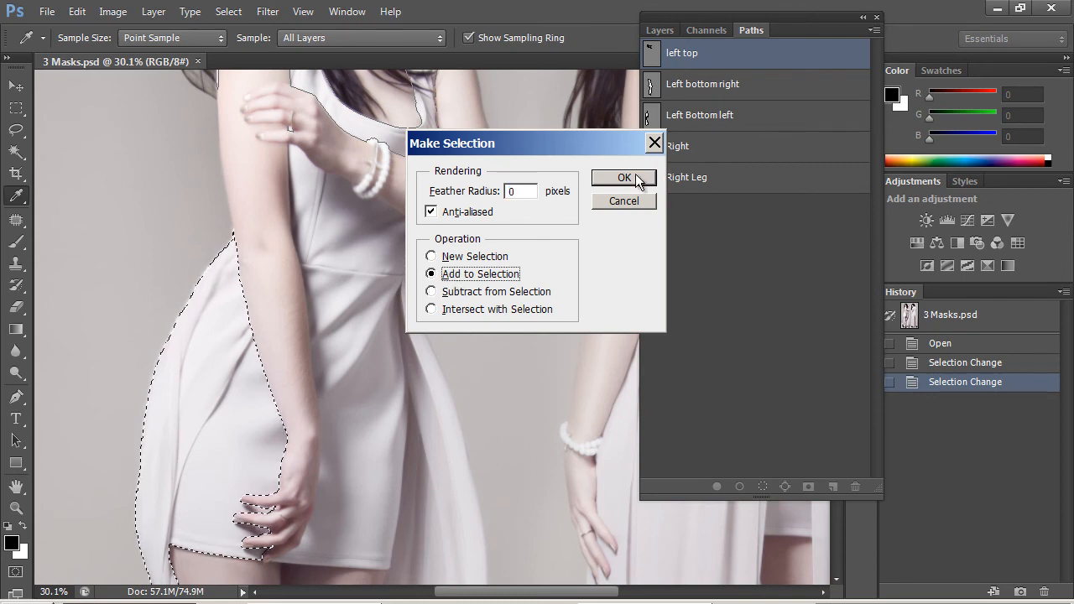
pyautogui.click(624, 177)
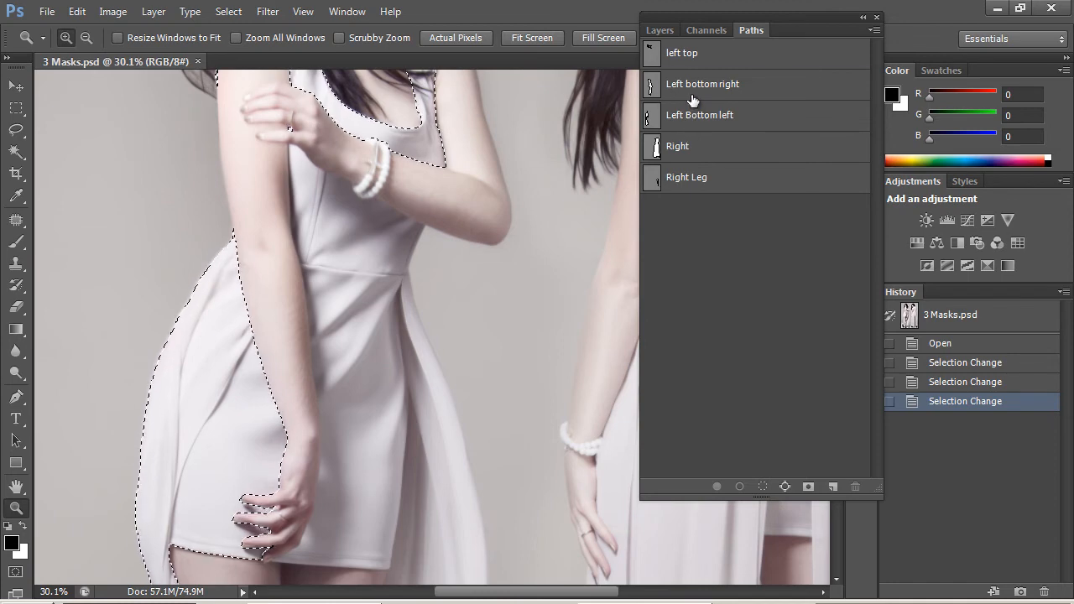
# Step: Add the 'Left bottom right' path to the selection, completing the left dress outline
pyautogui.click(701, 84)
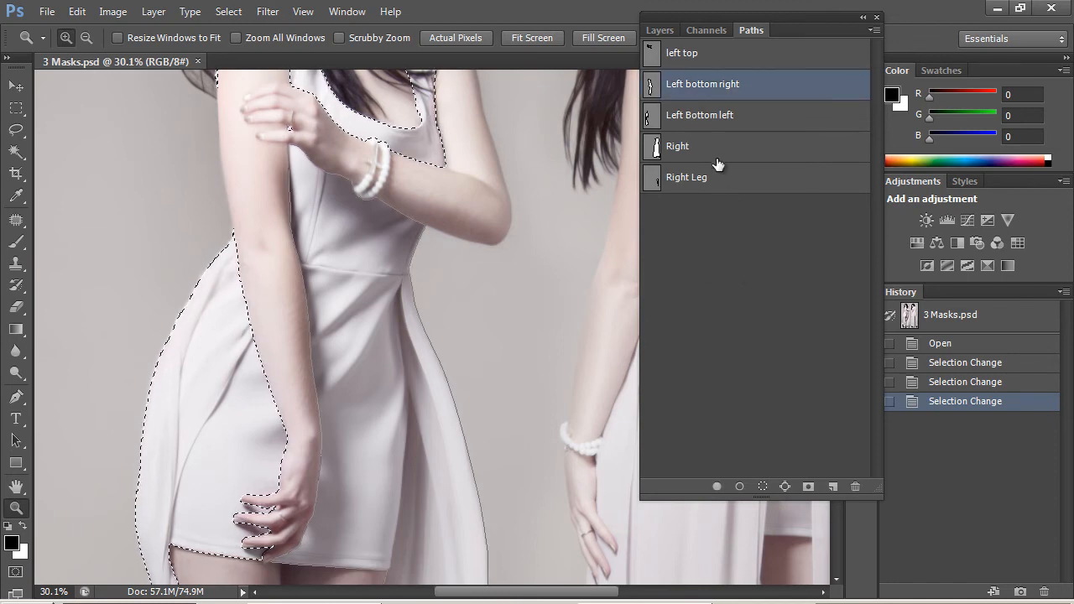
pyautogui.rightClick(701, 84)
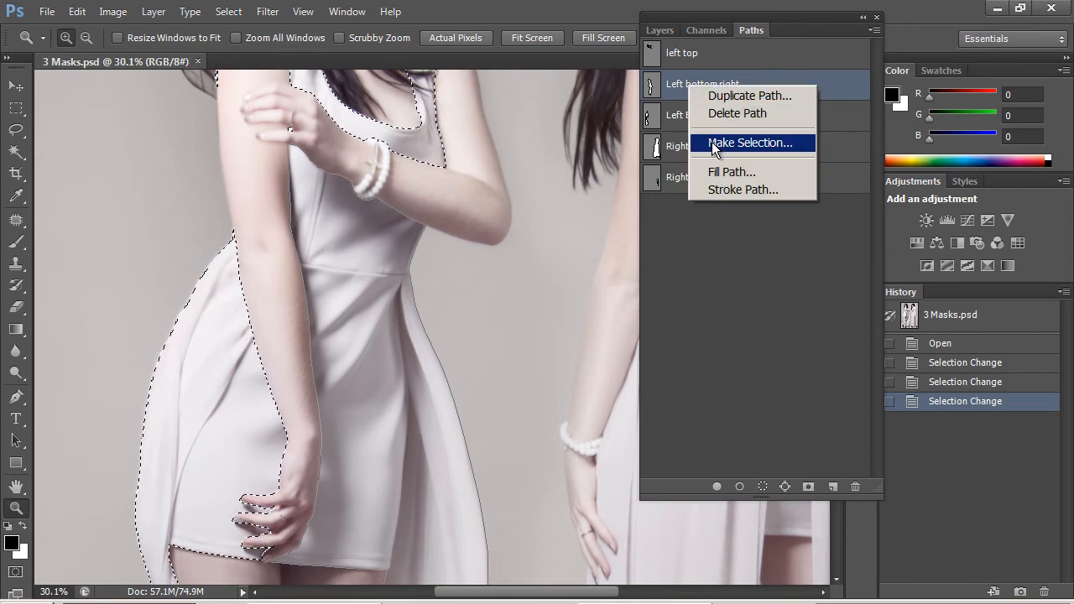
pyautogui.click(748, 142)
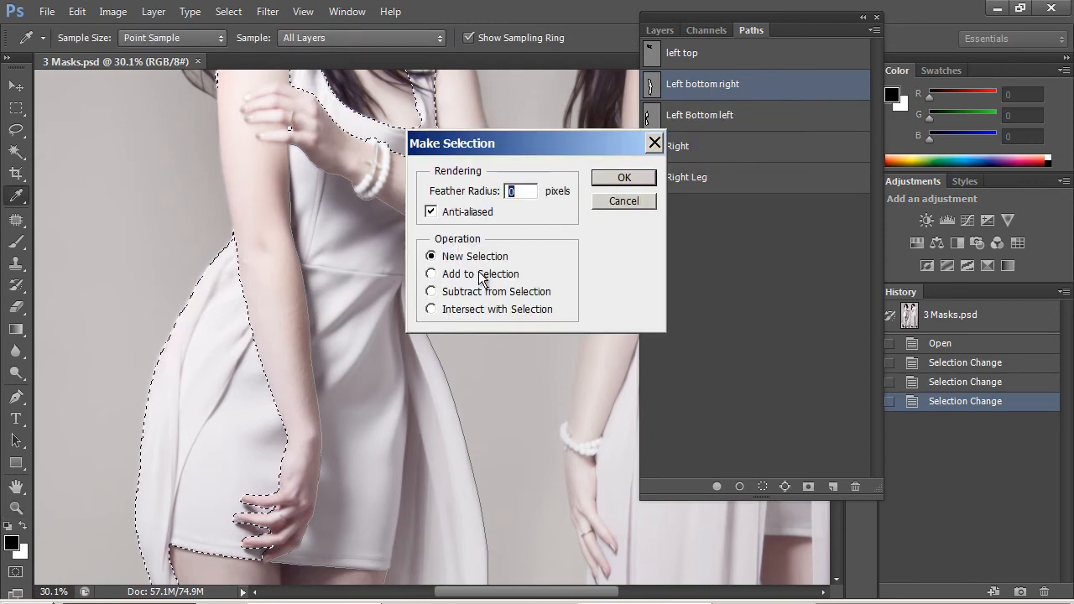
pyautogui.click(624, 178)
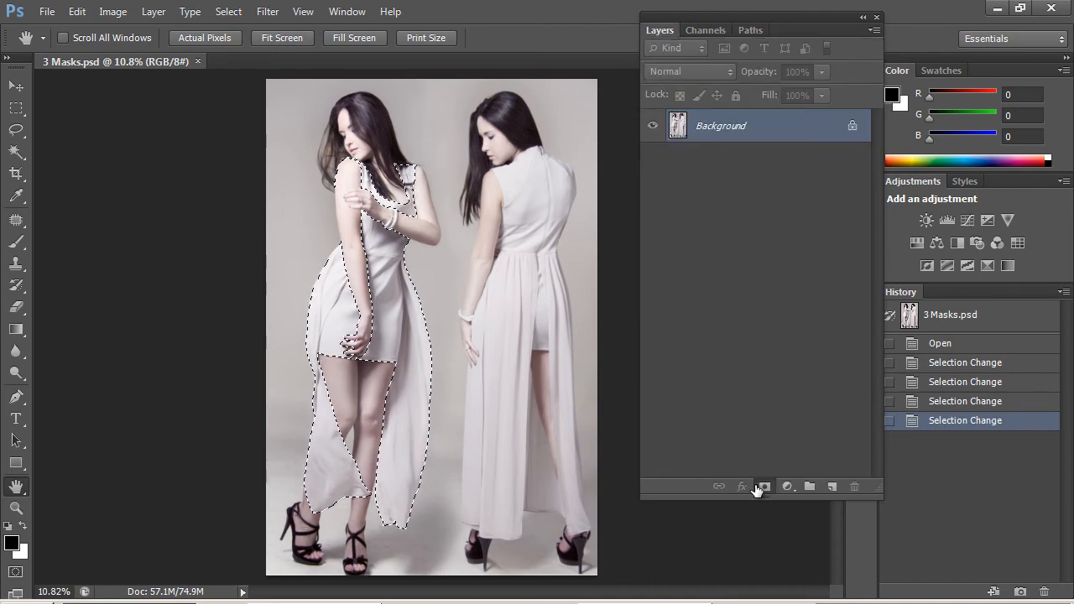
# Step: Convert Background to Layer 0 and save the left dress selection as channel Alpha 2
pyautogui.click(763, 487)
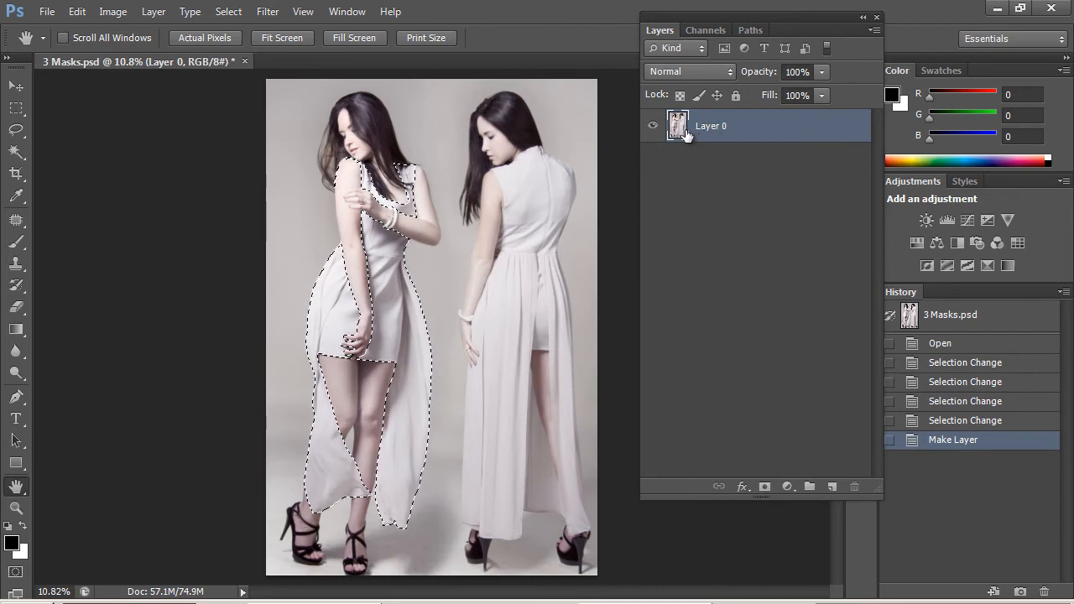
pyautogui.click(704, 30)
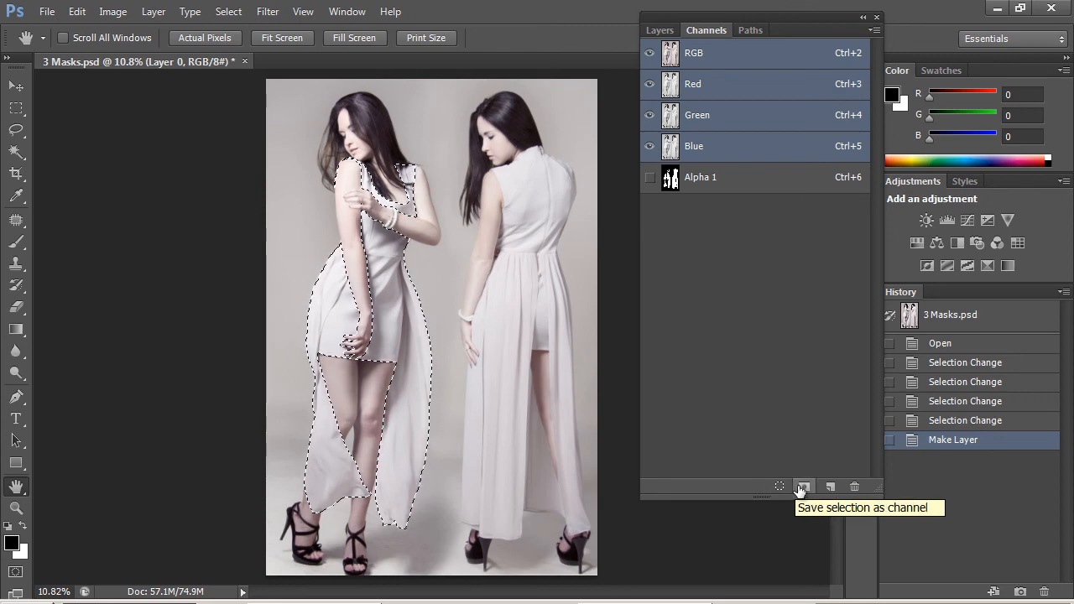
pyautogui.moveTo(829, 487)
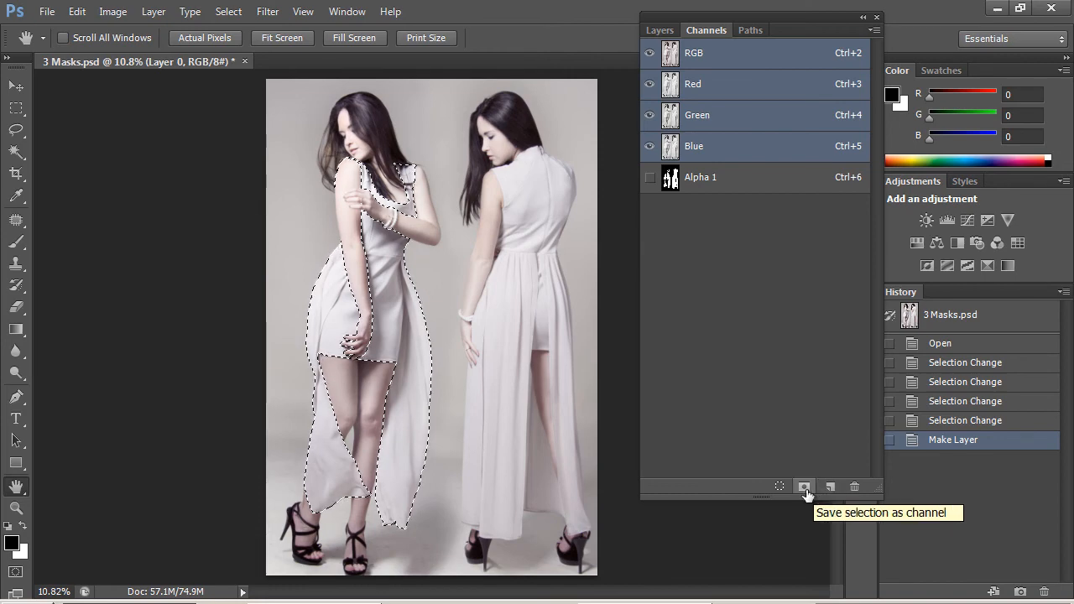
pyautogui.click(804, 486)
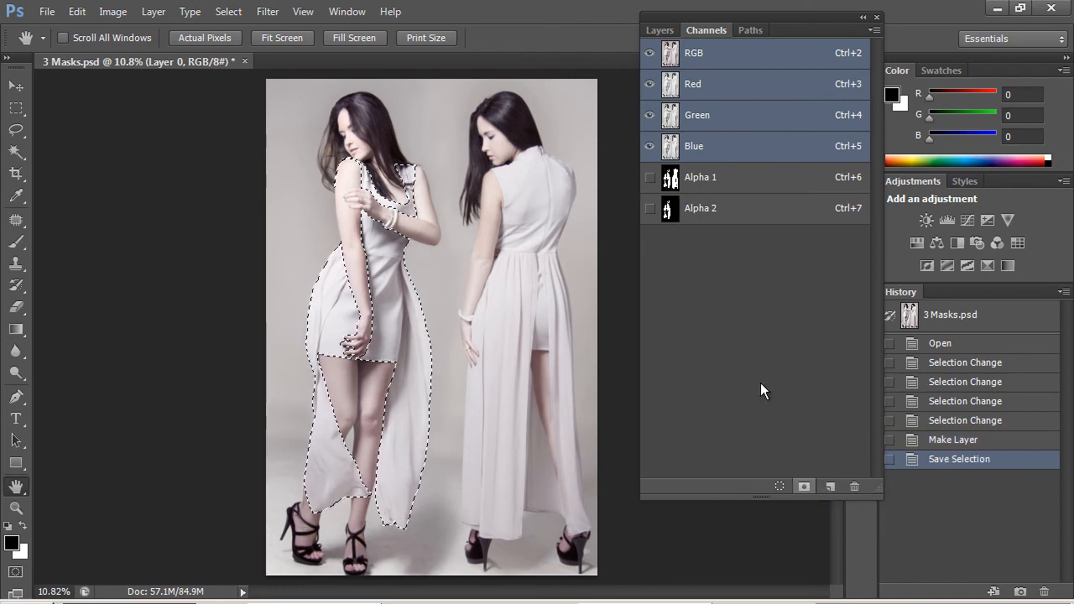
# Step: View Alpha 2 over the colour image, deselect, reload the mask as a selection, and return to RGB
pyautogui.click(649, 212)
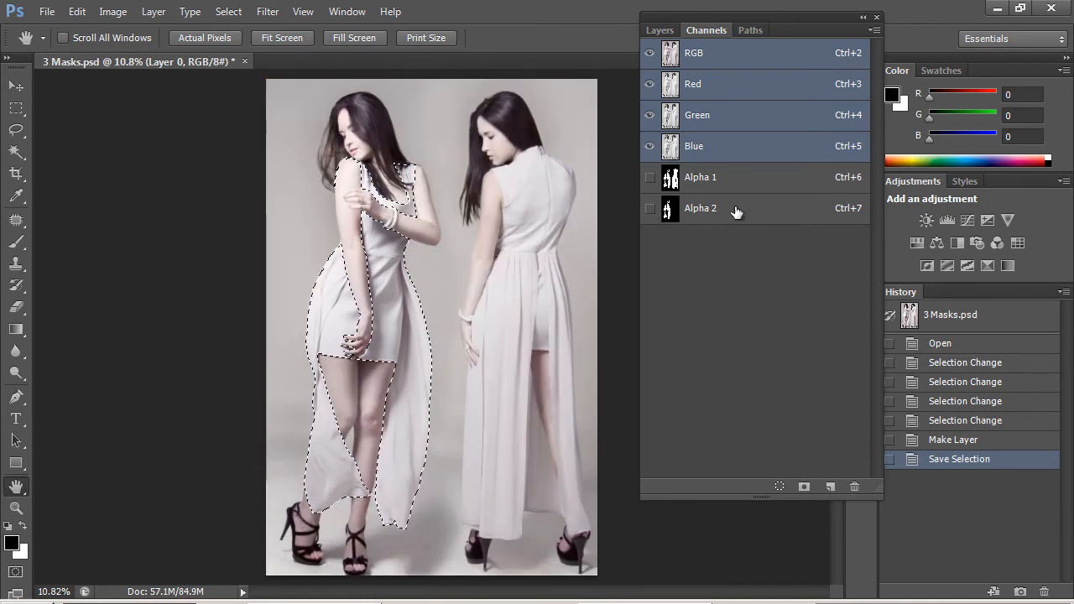
pyautogui.click(701, 208)
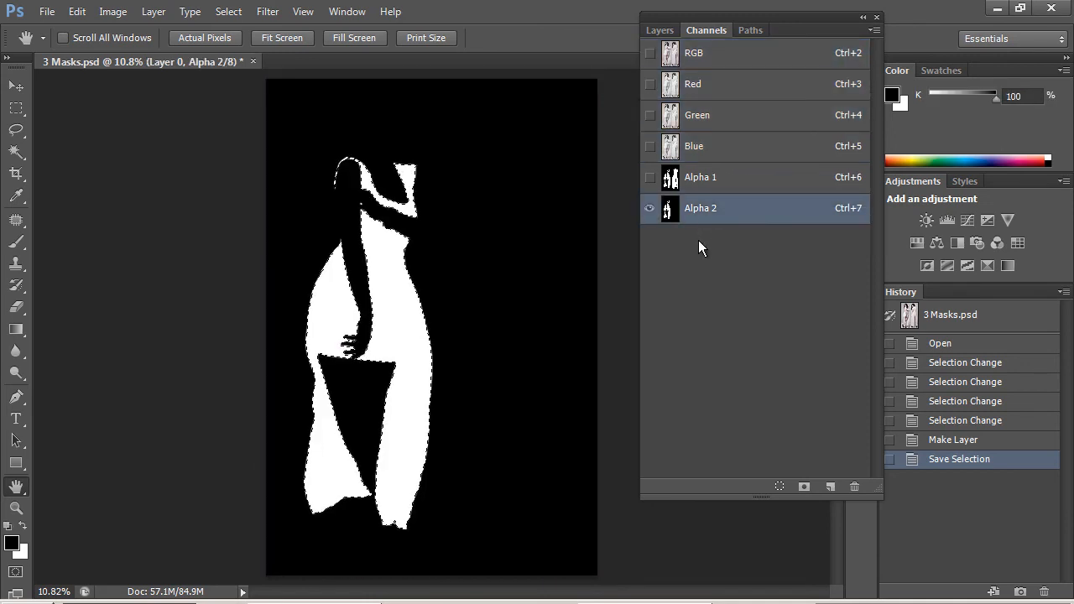
pyautogui.click(649, 52)
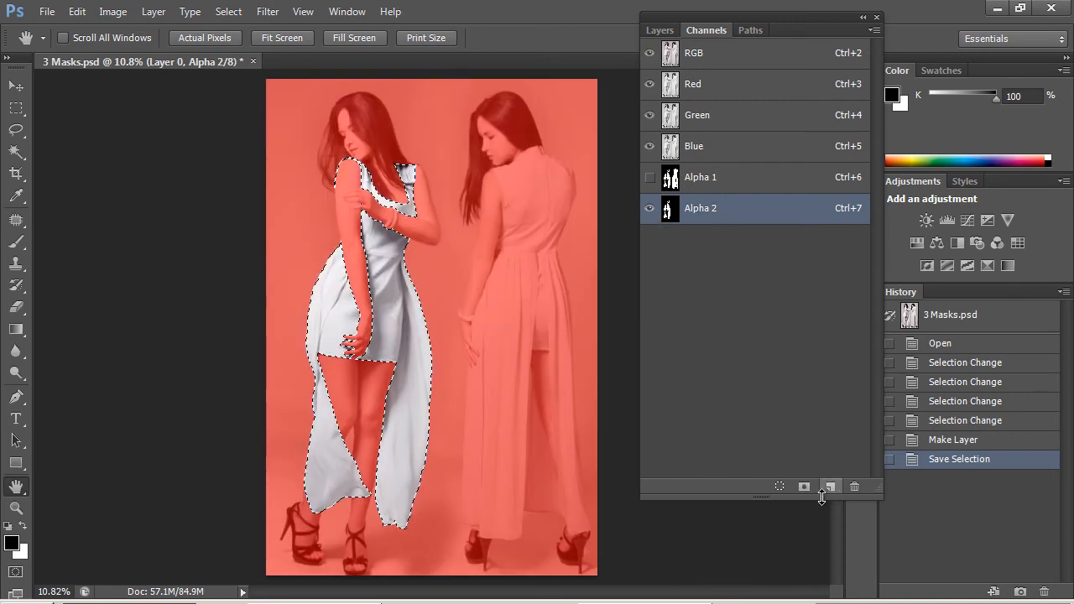
pyautogui.press('Ctrl+D')
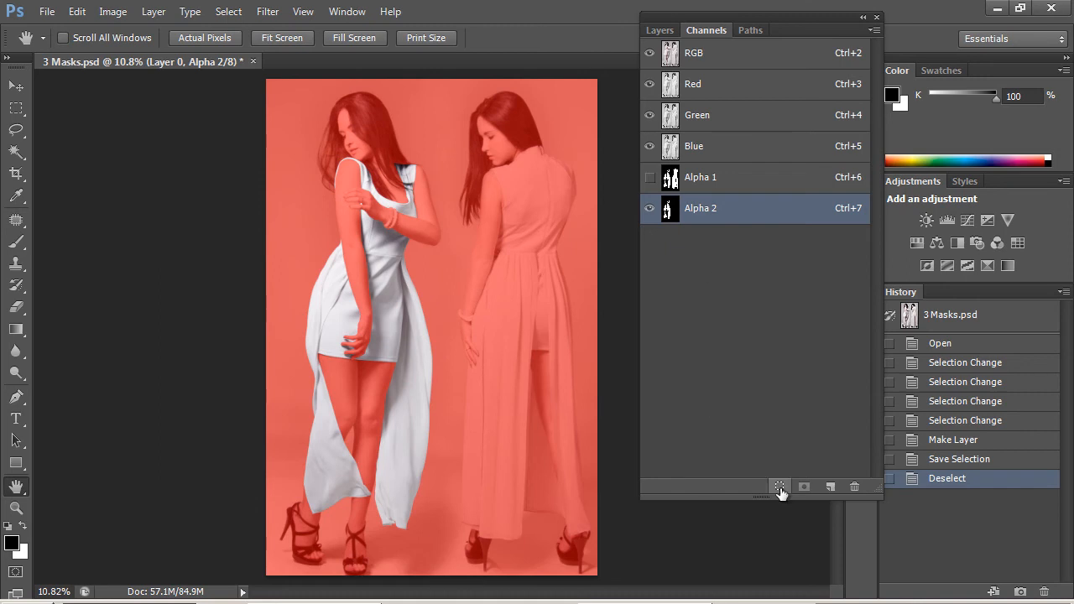
pyautogui.click(778, 486)
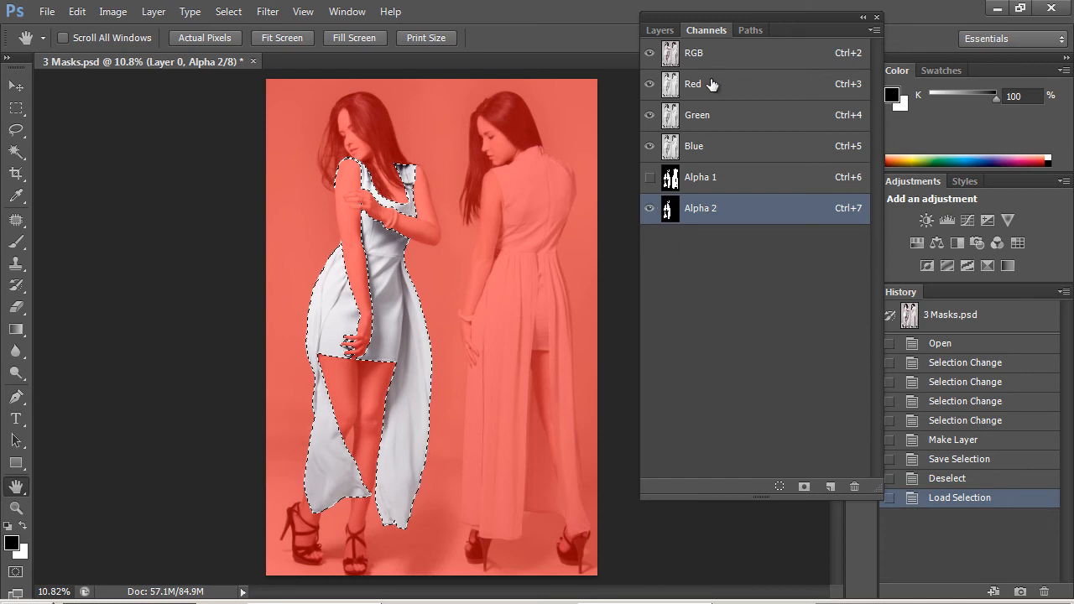
pyautogui.click(694, 52)
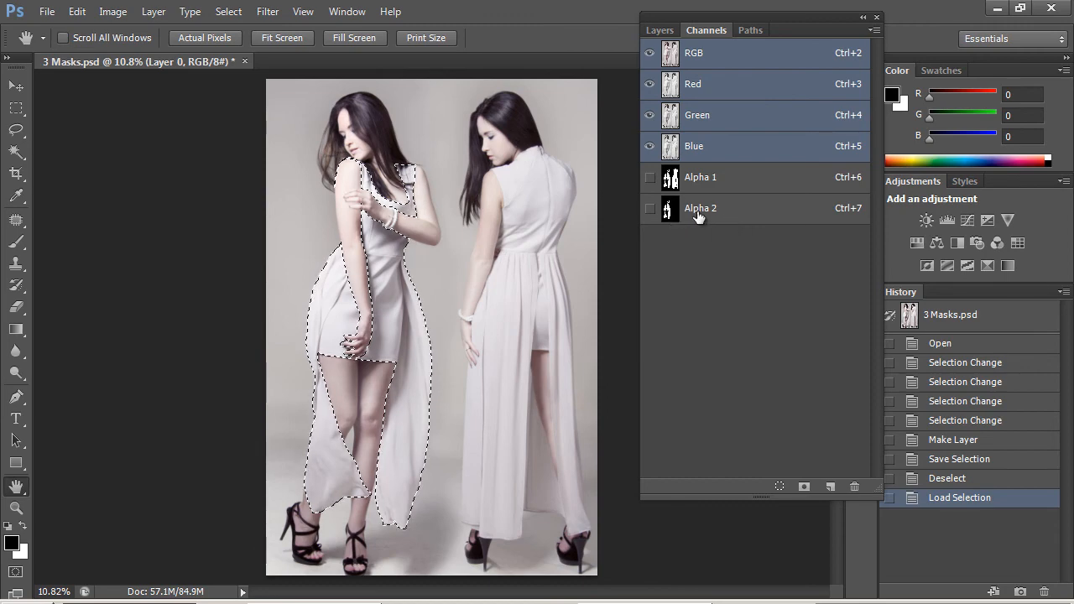
# Step: Rename the Alpha 2 channel to 'left dress' and save with maximized compatibility
pyautogui.doubleClick(700, 208)
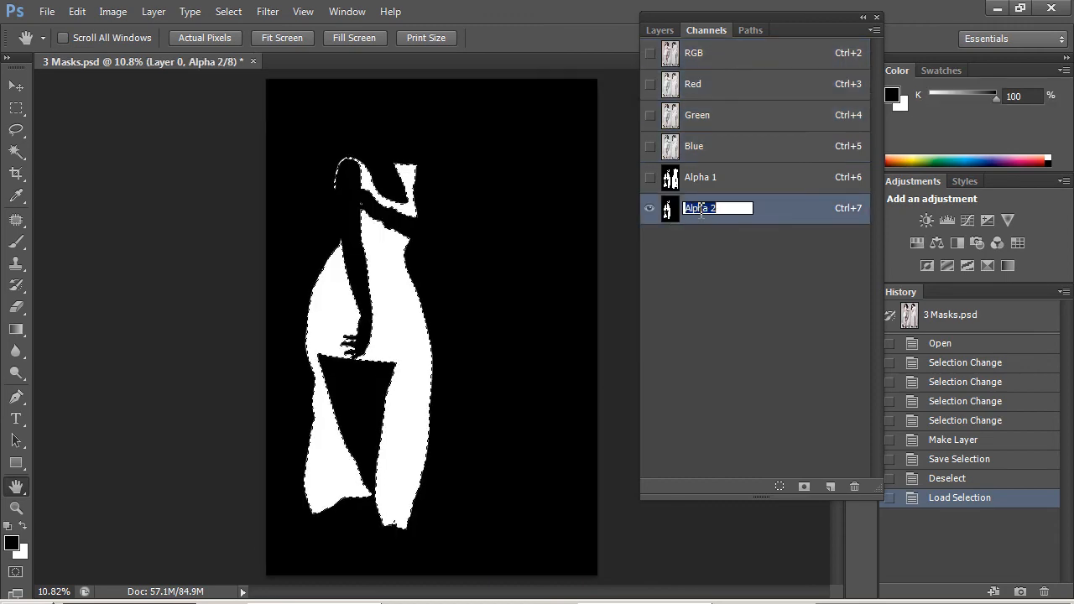
pyautogui.write('left dress')
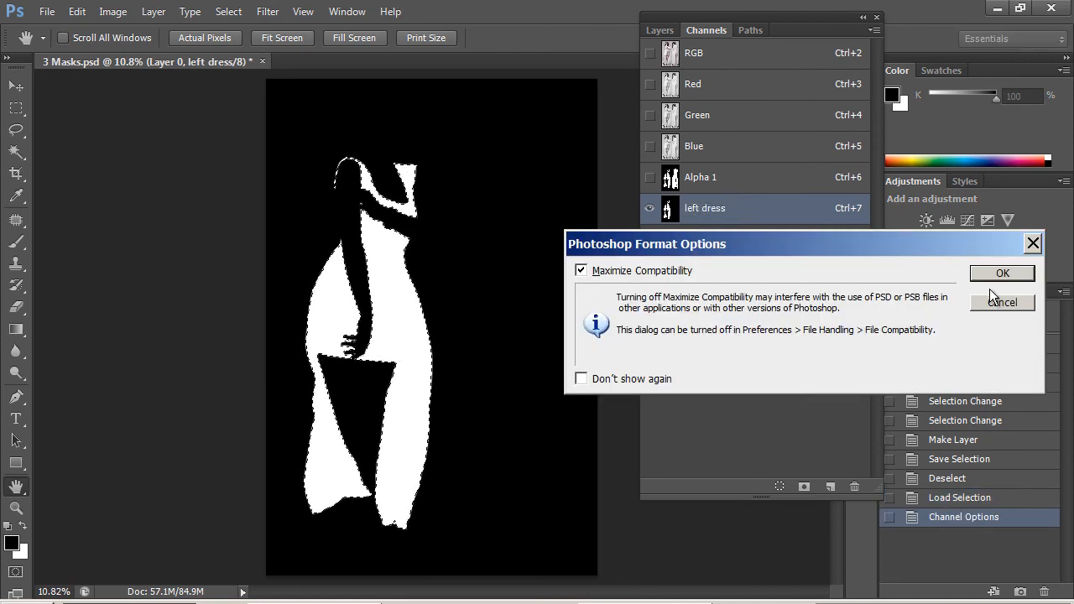
pyautogui.click(1002, 272)
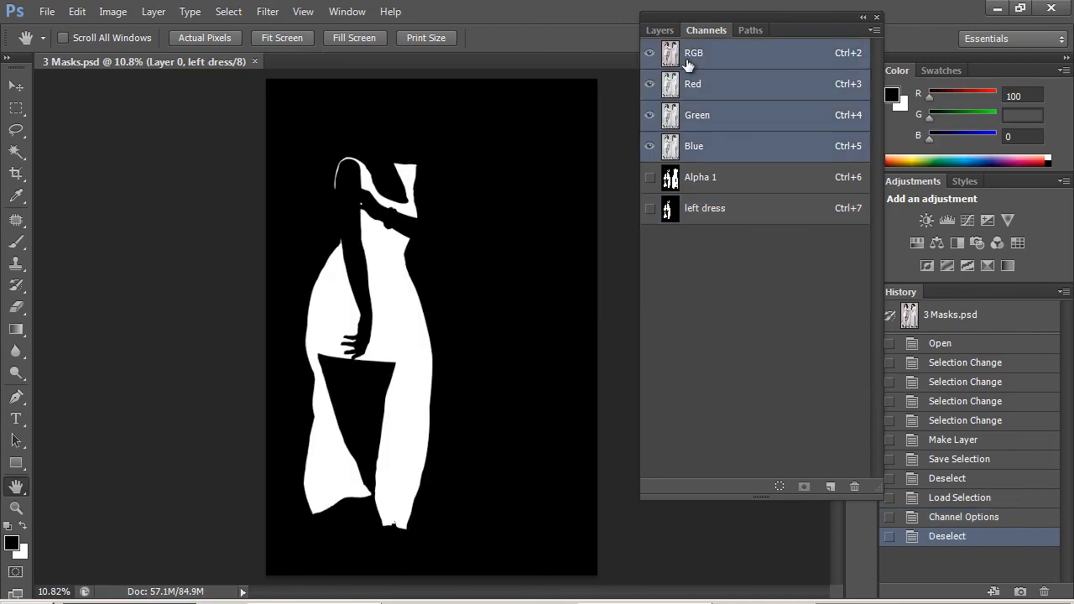
# Step: Return to the RGB composite and toggle the 'left dress' mask overlay on and off, leaving it showing
pyautogui.click(693, 52)
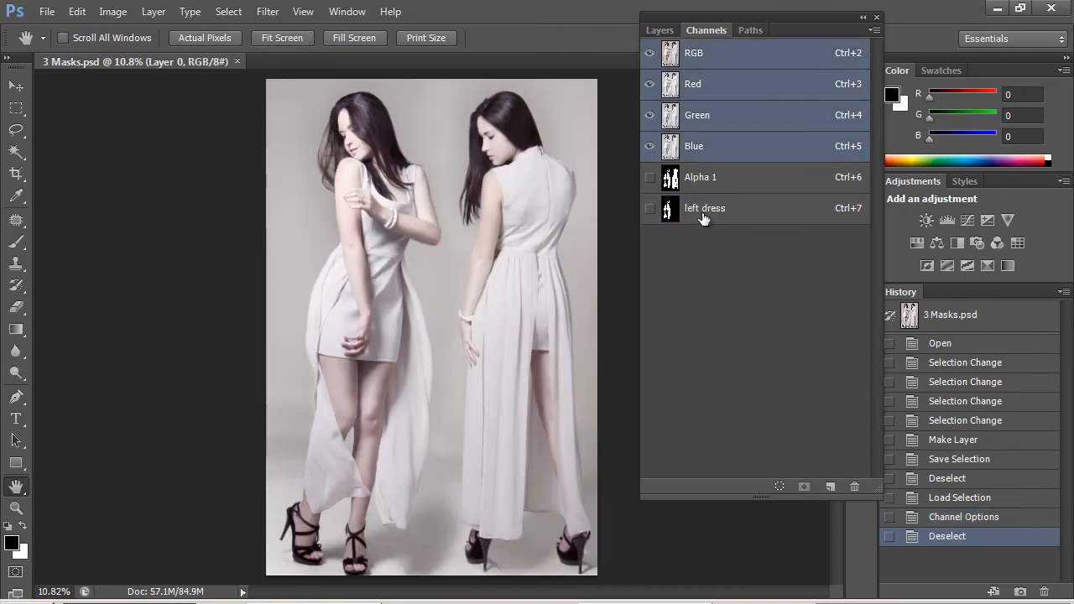
pyautogui.click(648, 208)
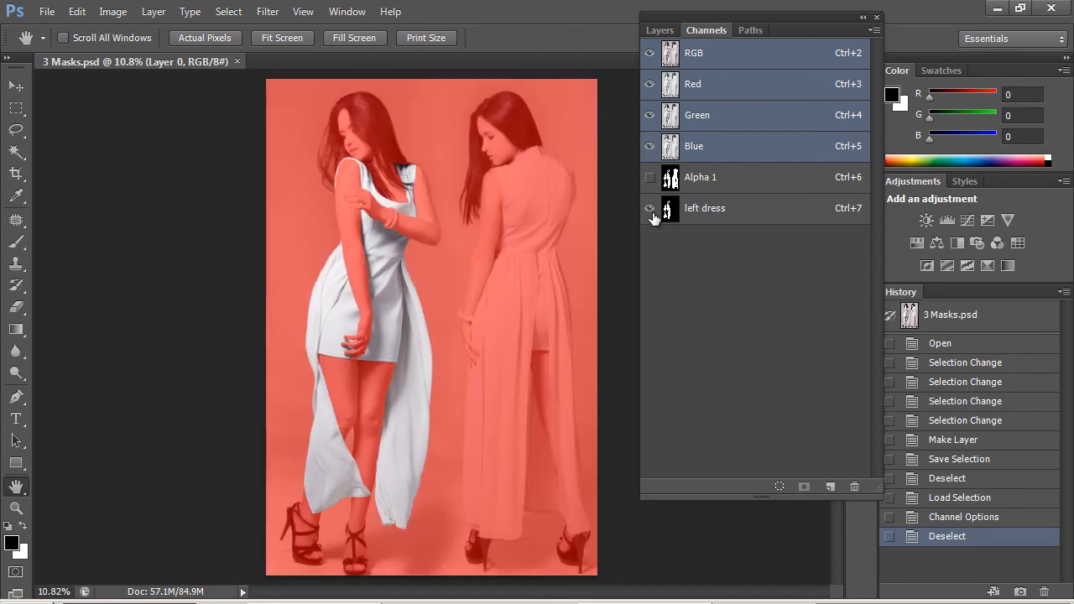
pyautogui.click(649, 208)
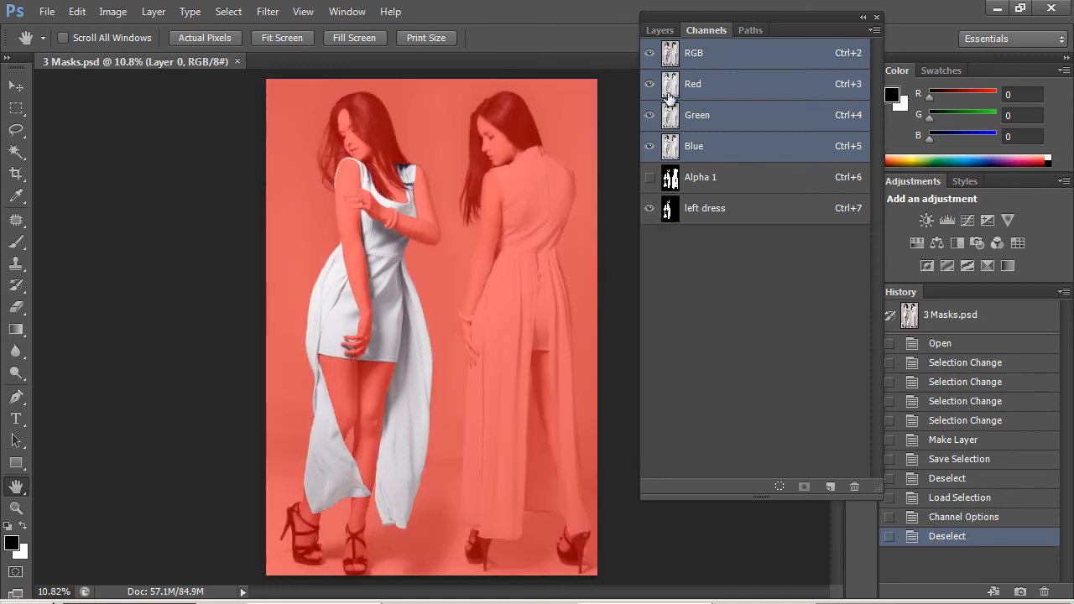
pyautogui.click(647, 208)
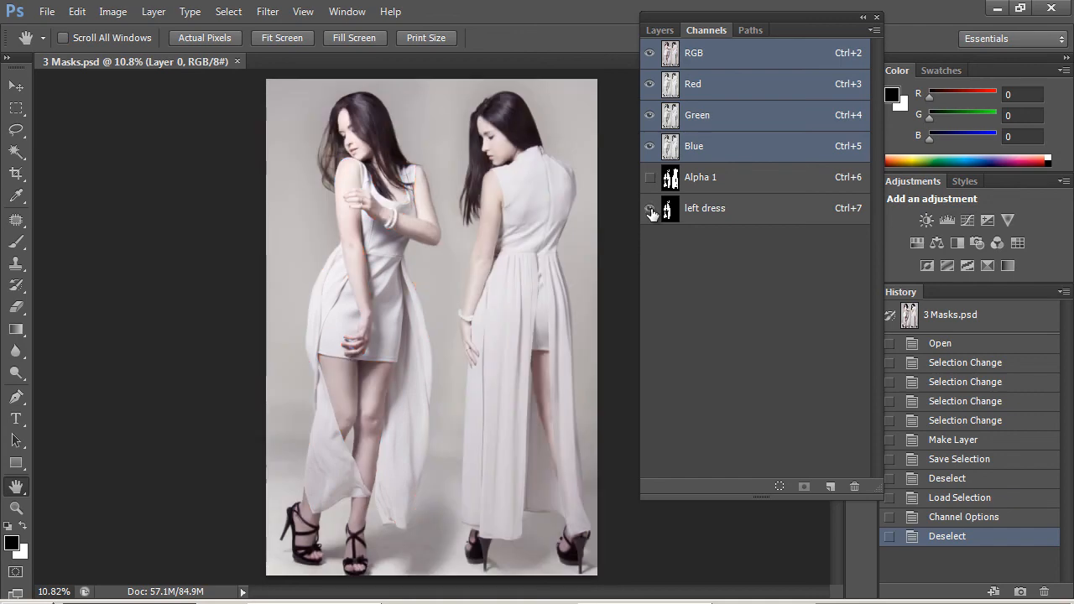
pyautogui.click(648, 208)
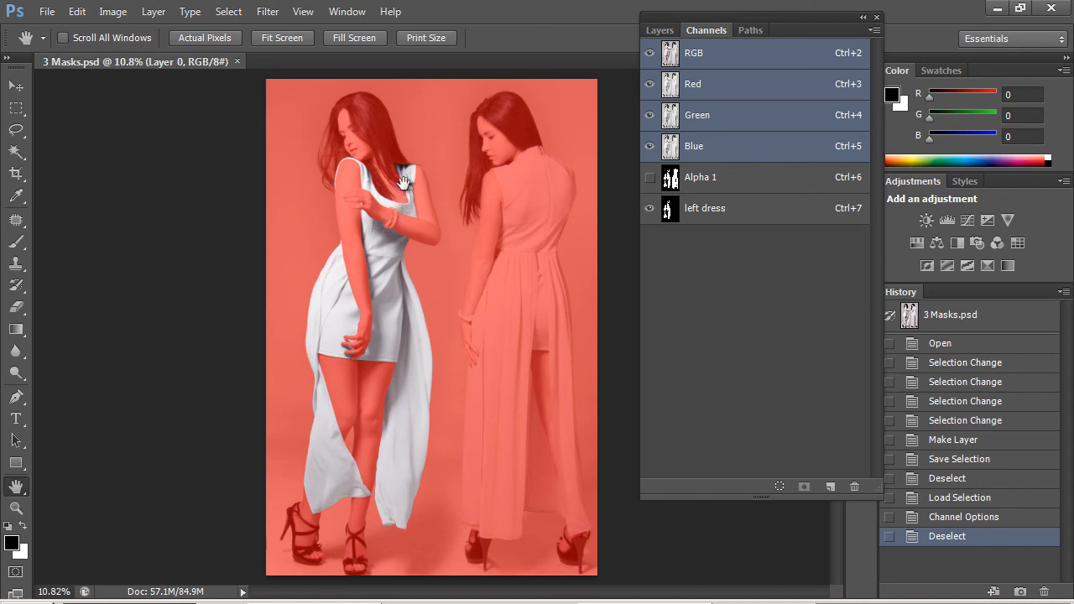
pyautogui.moveTo(403, 186)
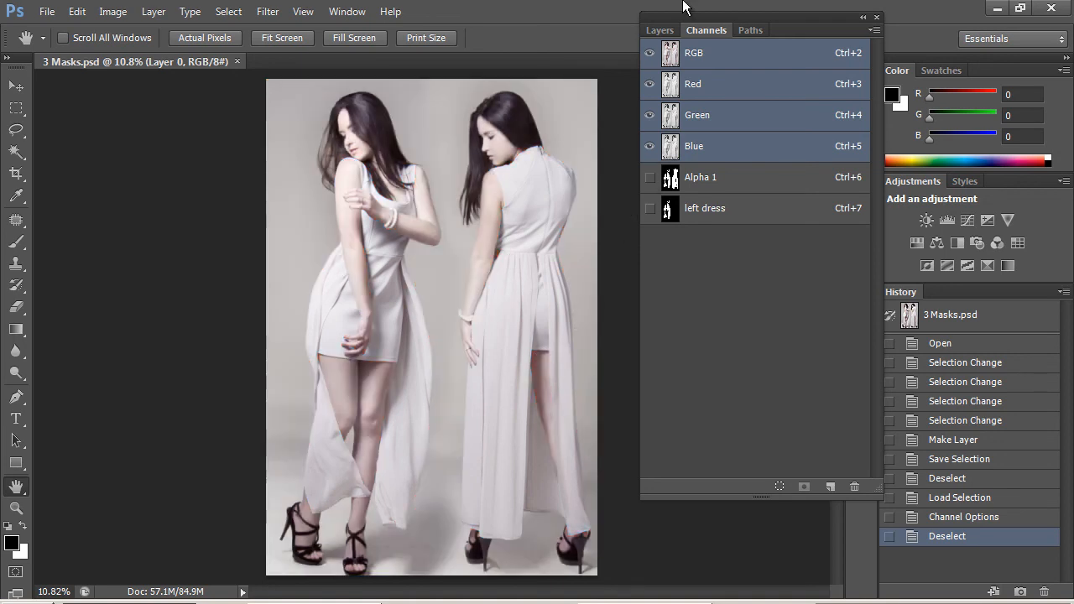
# Step: Make a new selection from the 'Right' path in the Paths panel
pyautogui.click(750, 31)
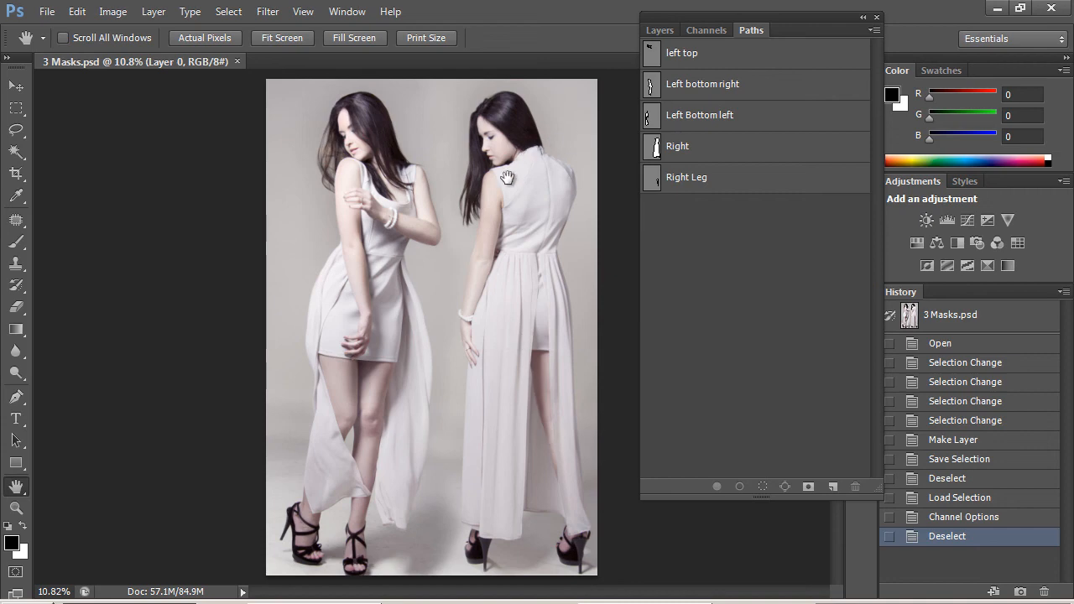
pyautogui.moveTo(703, 191)
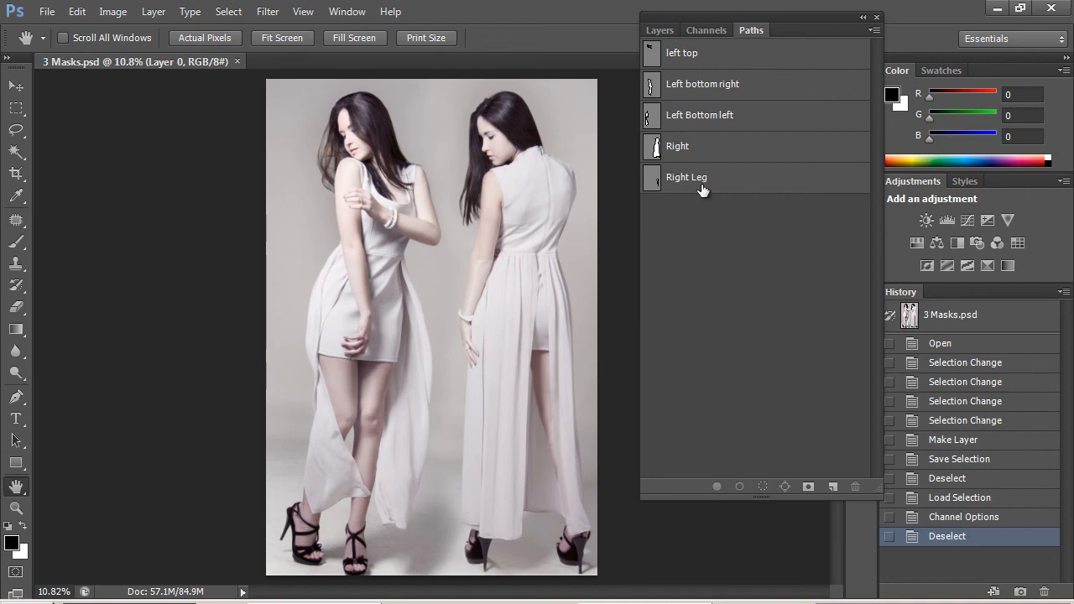
pyautogui.click(677, 146)
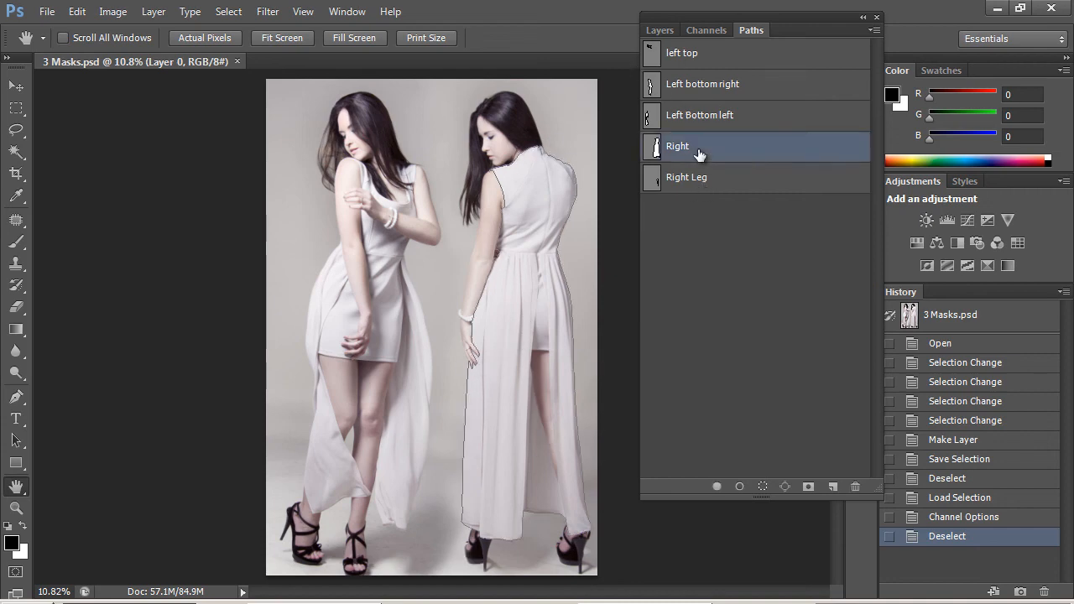
pyautogui.rightClick(678, 146)
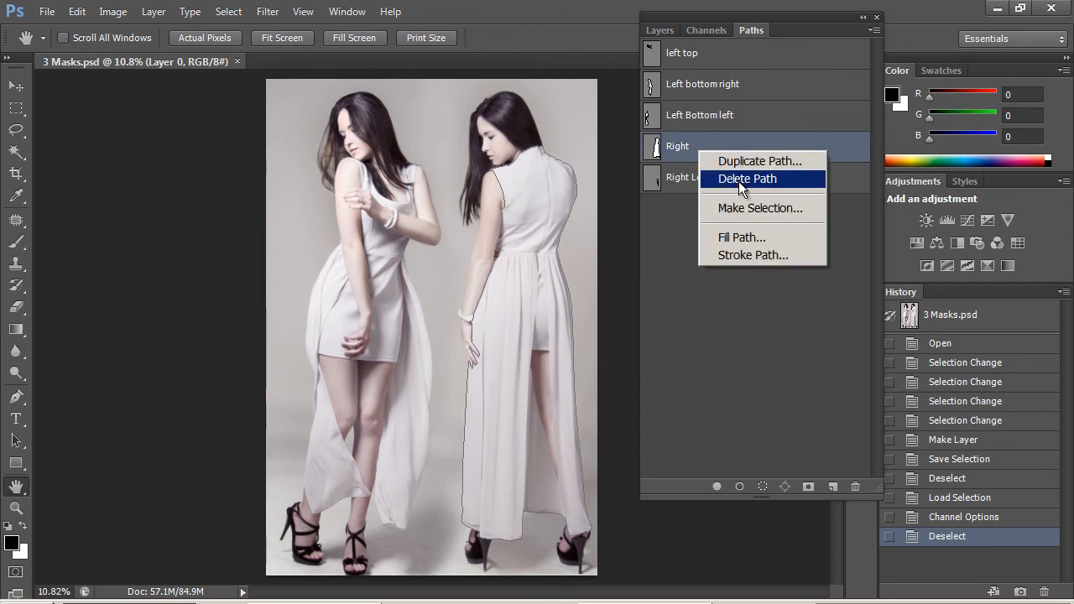
pyautogui.click(759, 208)
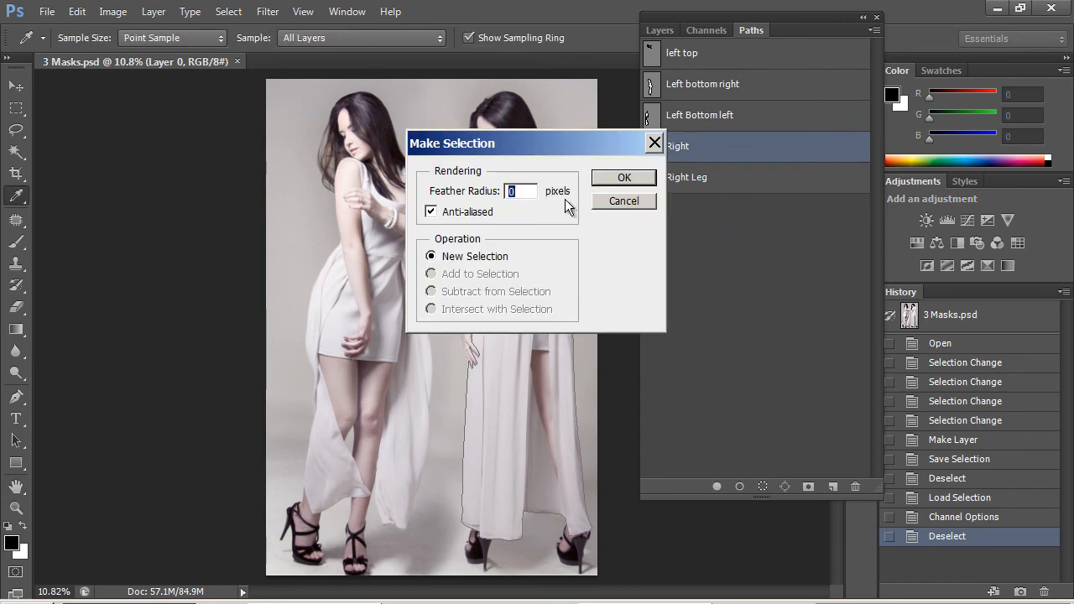
pyautogui.click(624, 178)
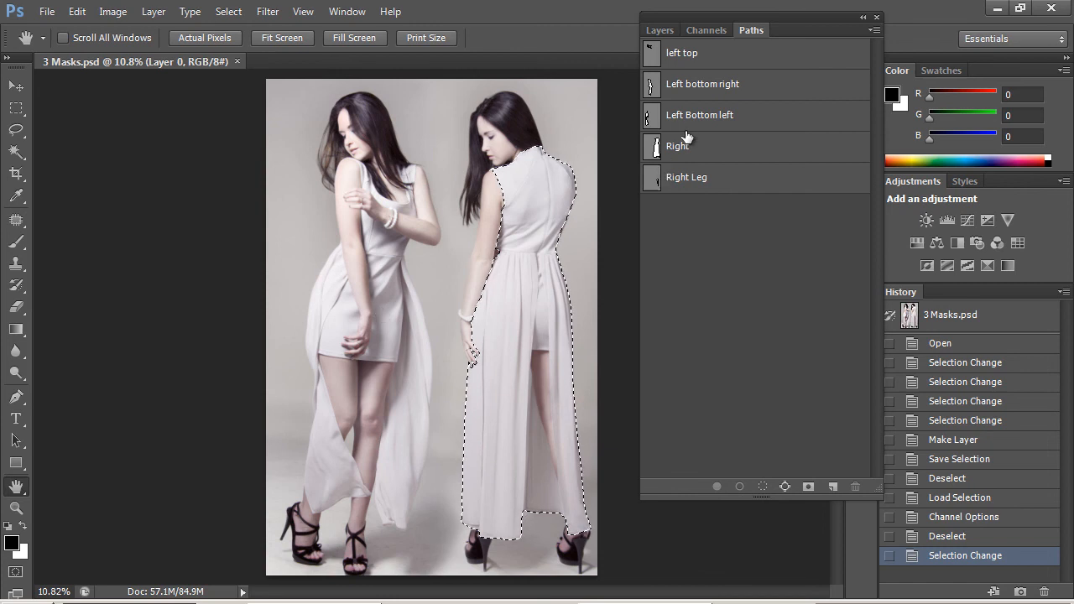
# Step: Subtract the 'Right Leg' path area from the right dress selection
pyautogui.click(686, 177)
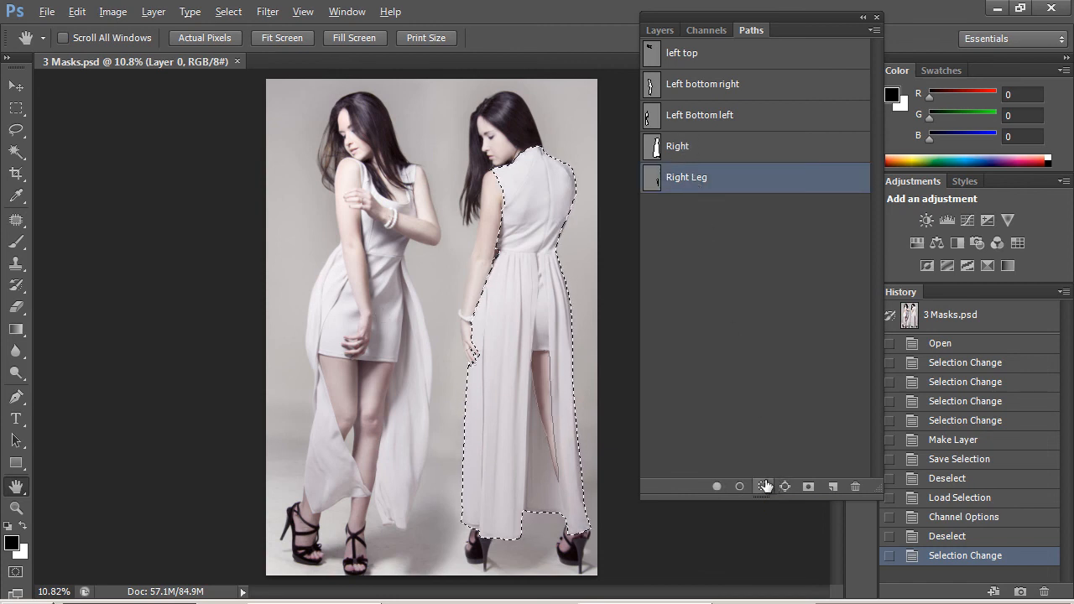
pyautogui.click(738, 487)
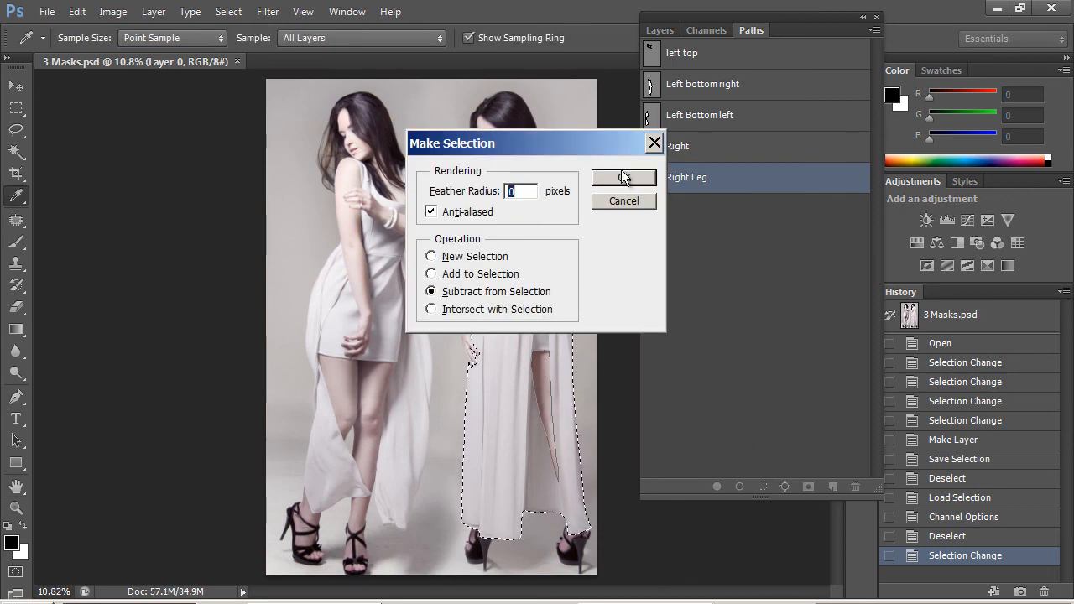
pyautogui.click(624, 178)
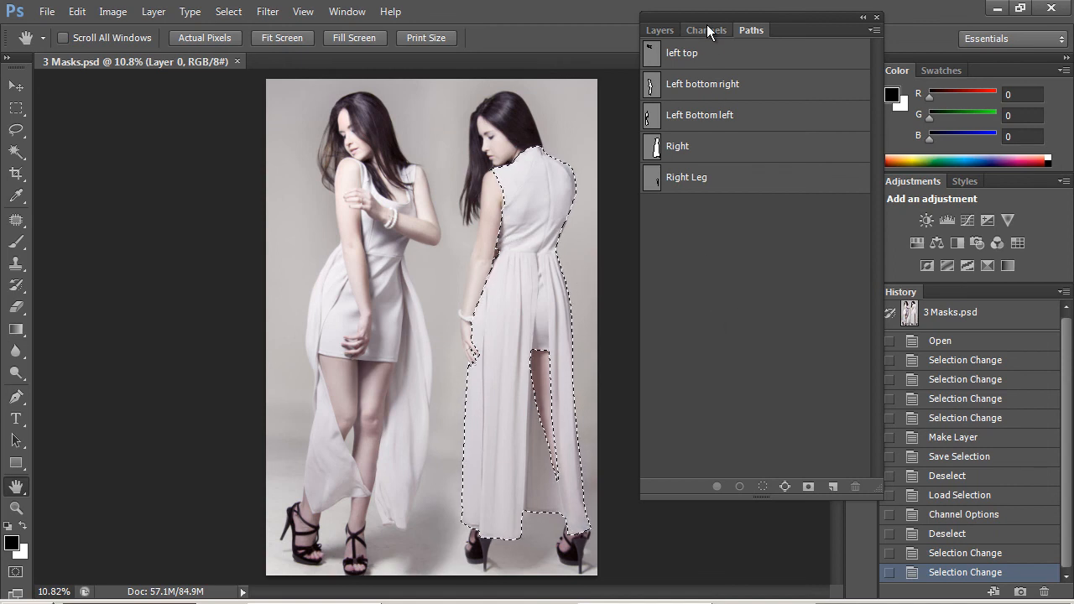
# Step: Save the right-dress selection as a new Alpha 2 channel, return to RGB and save the file
pyautogui.click(705, 30)
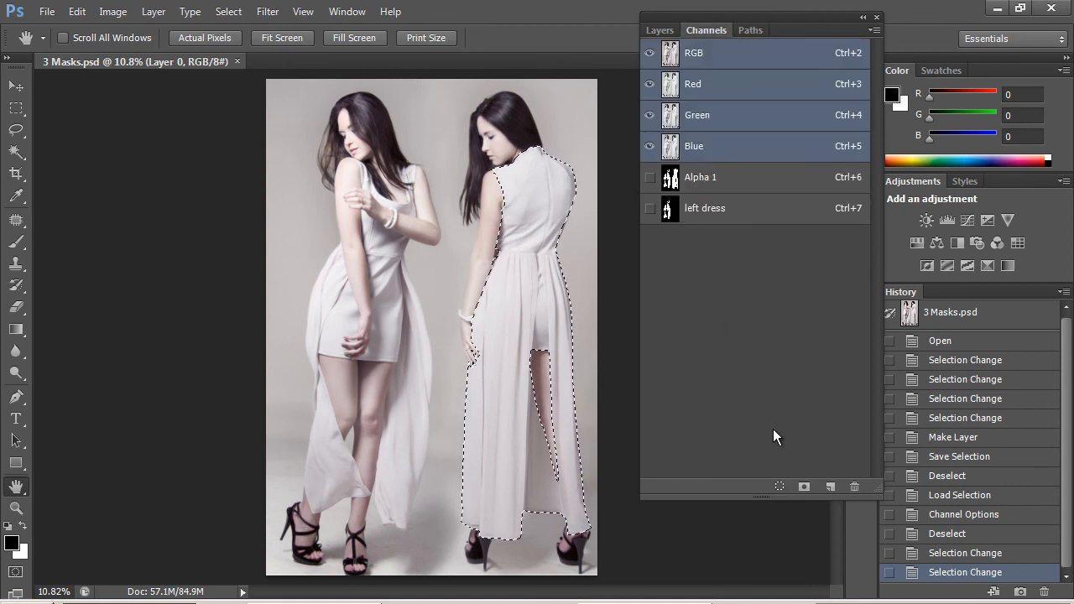
pyautogui.click(829, 486)
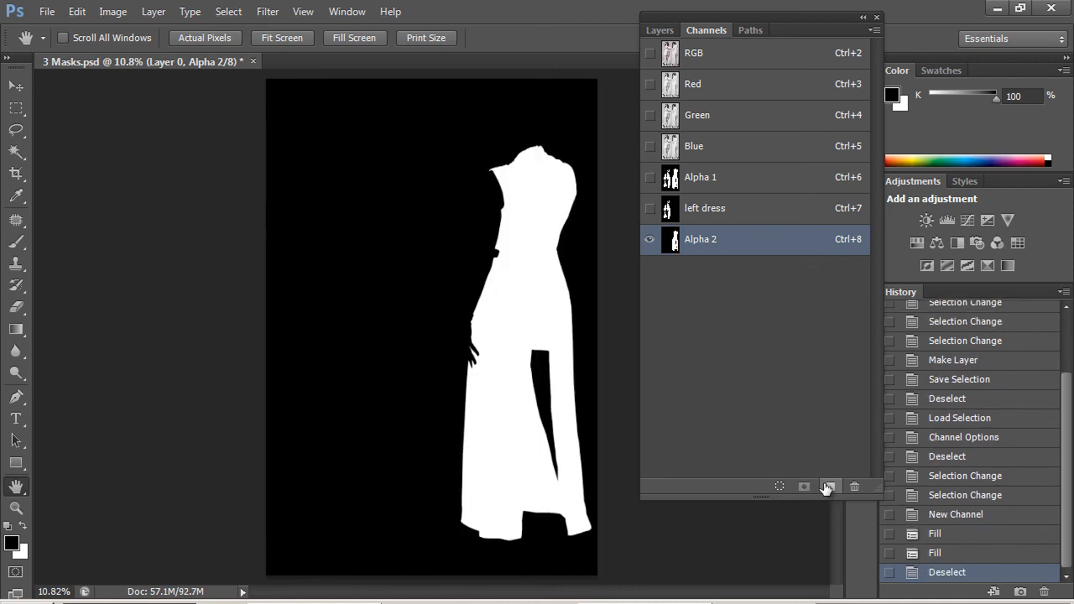
pyautogui.click(695, 52)
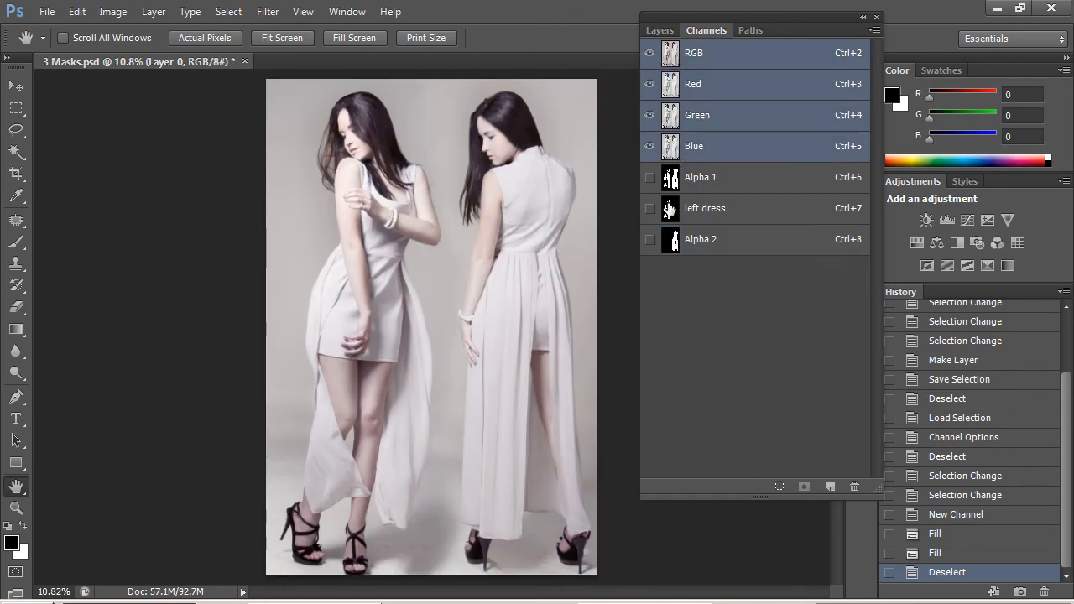
pyautogui.press('ctrl+s')
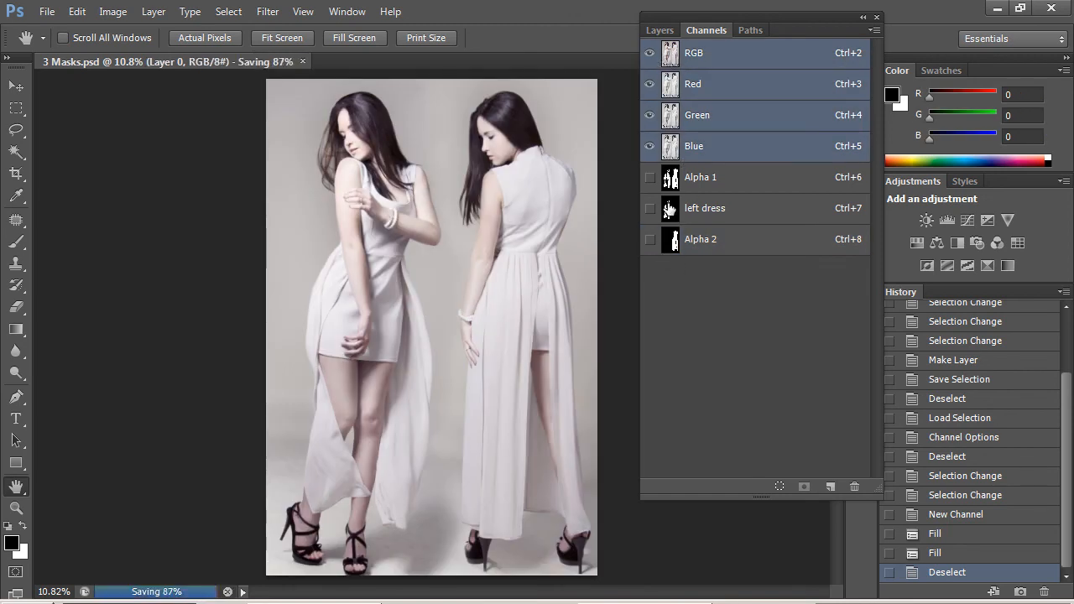